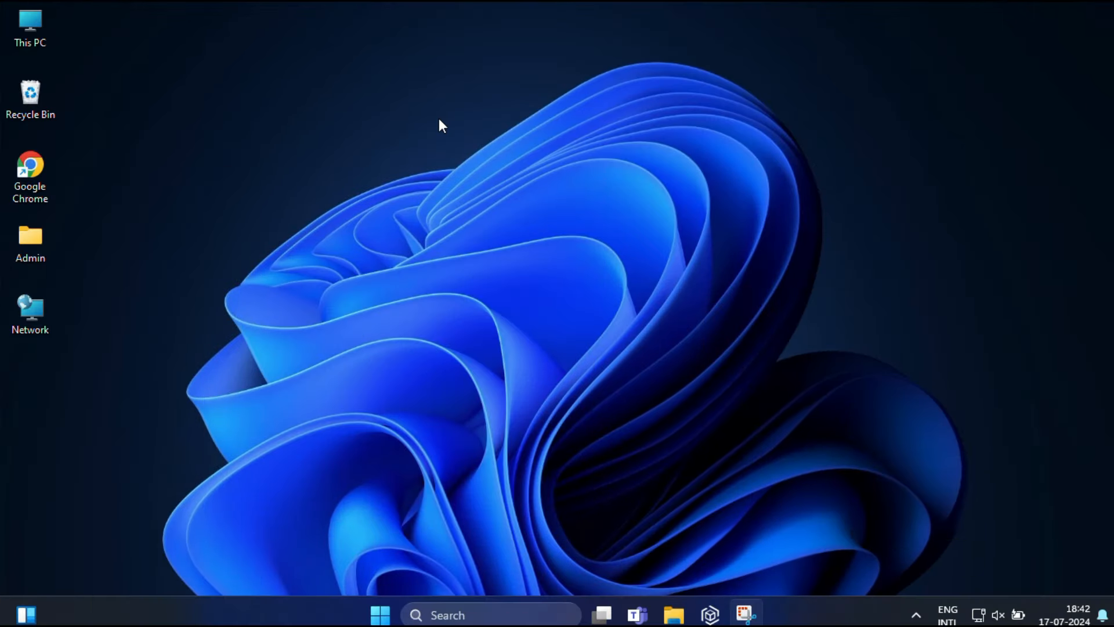
{"action": "mouse_move", "coordinate": [475, 36]}
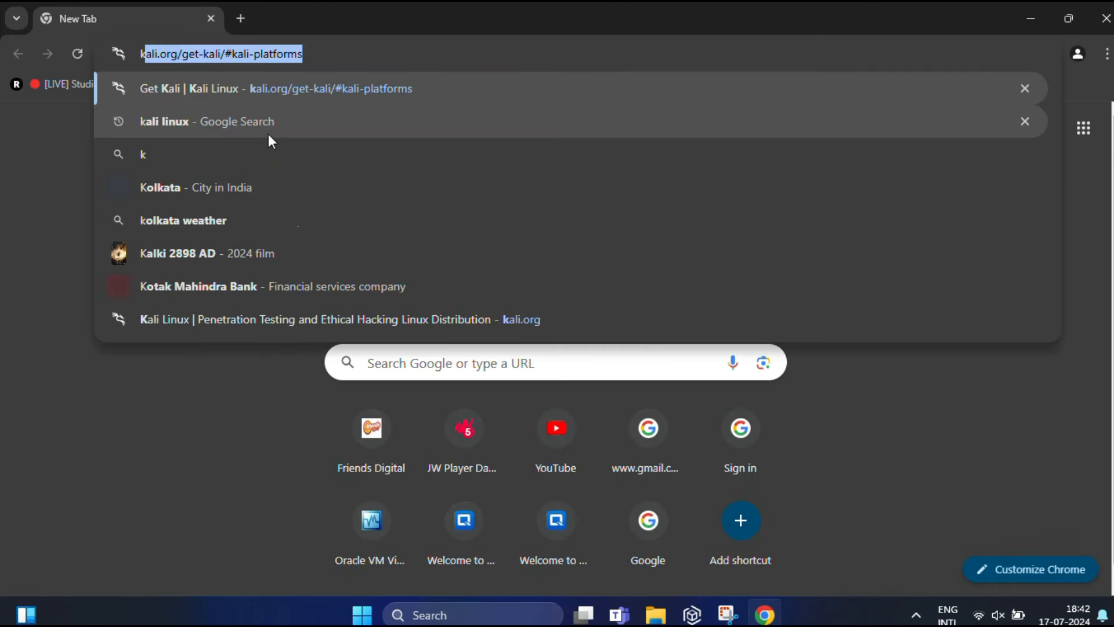
- Search Google for 'kali linux' and follow kali.org to its download page
{"action": "type", "text": "kali linux"}
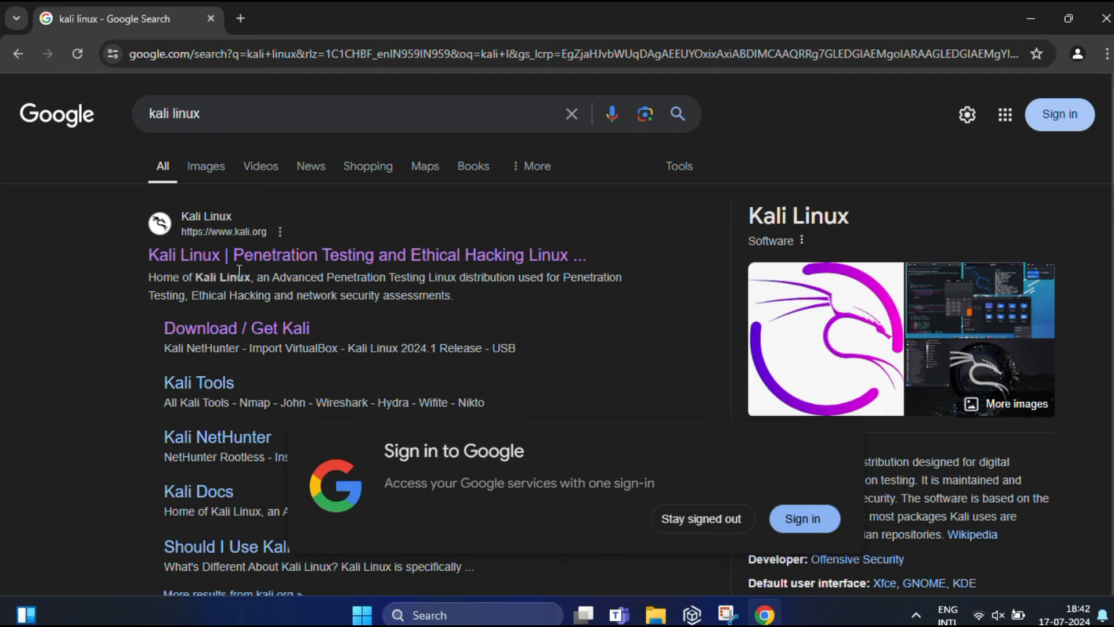
{"action": "mouse_move", "coordinate": [329, 261]}
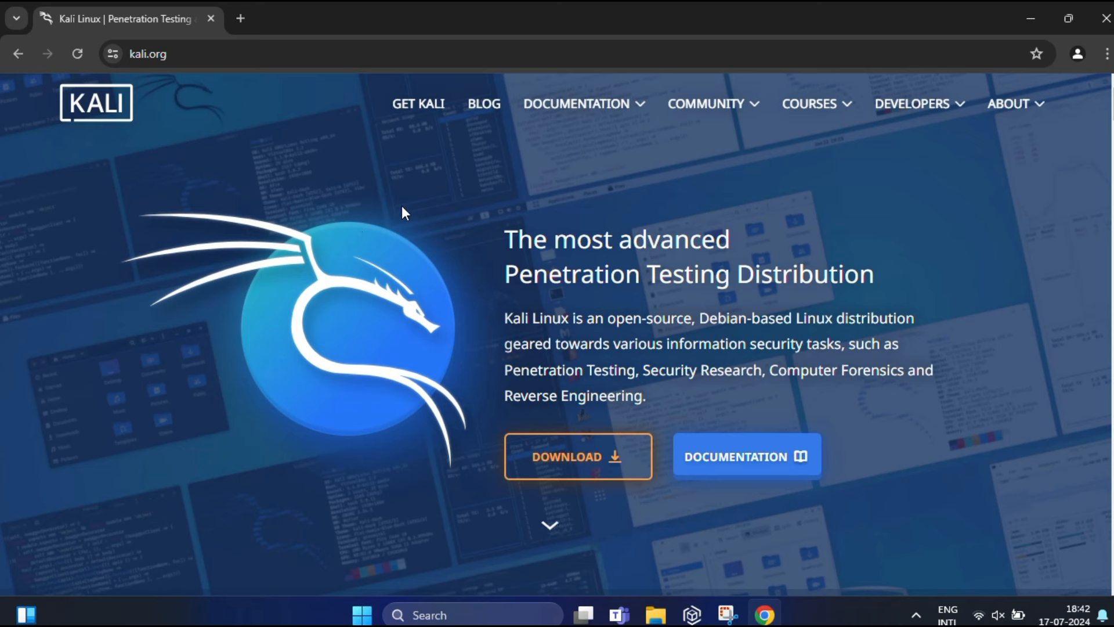
{"action": "mouse_move", "coordinate": [553, 303]}
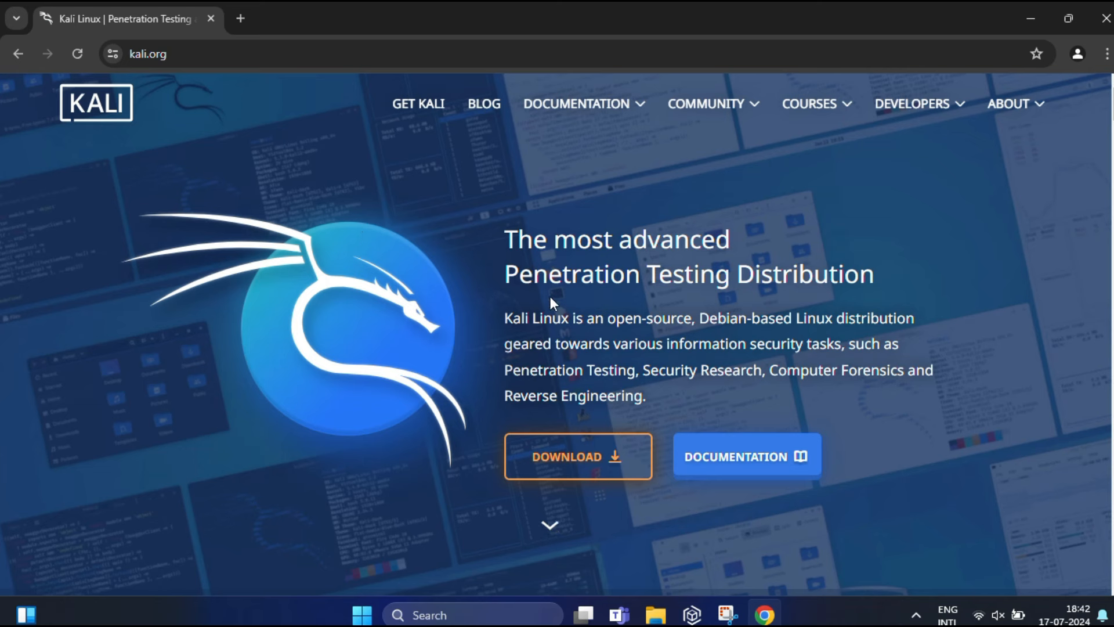
{"action": "mouse_move", "coordinate": [767, 361]}
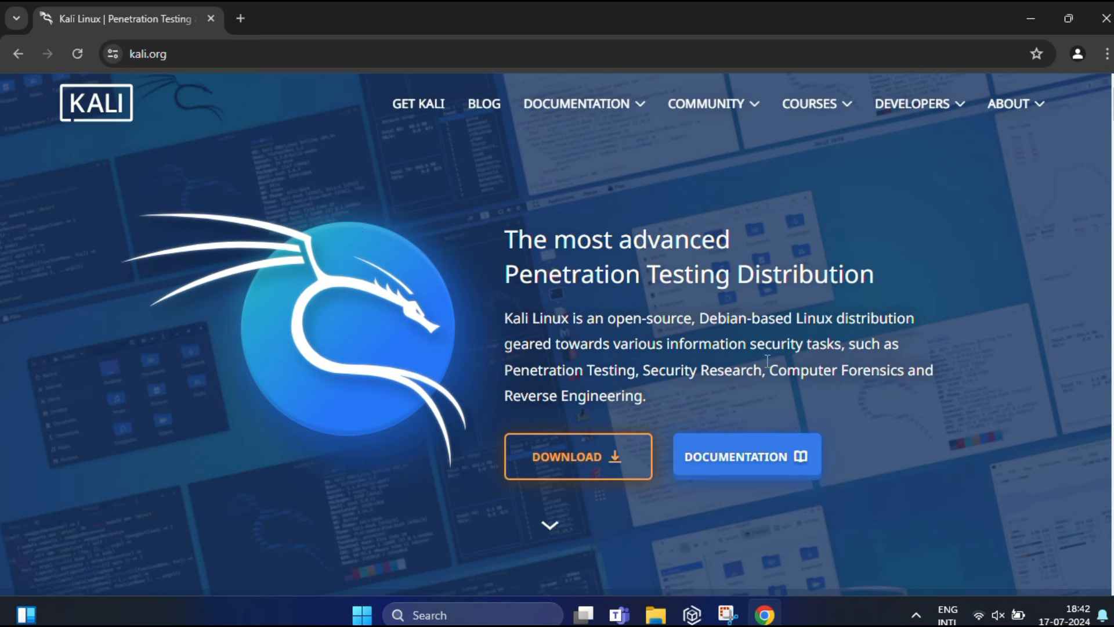
{"action": "left_click", "coordinate": [577, 457]}
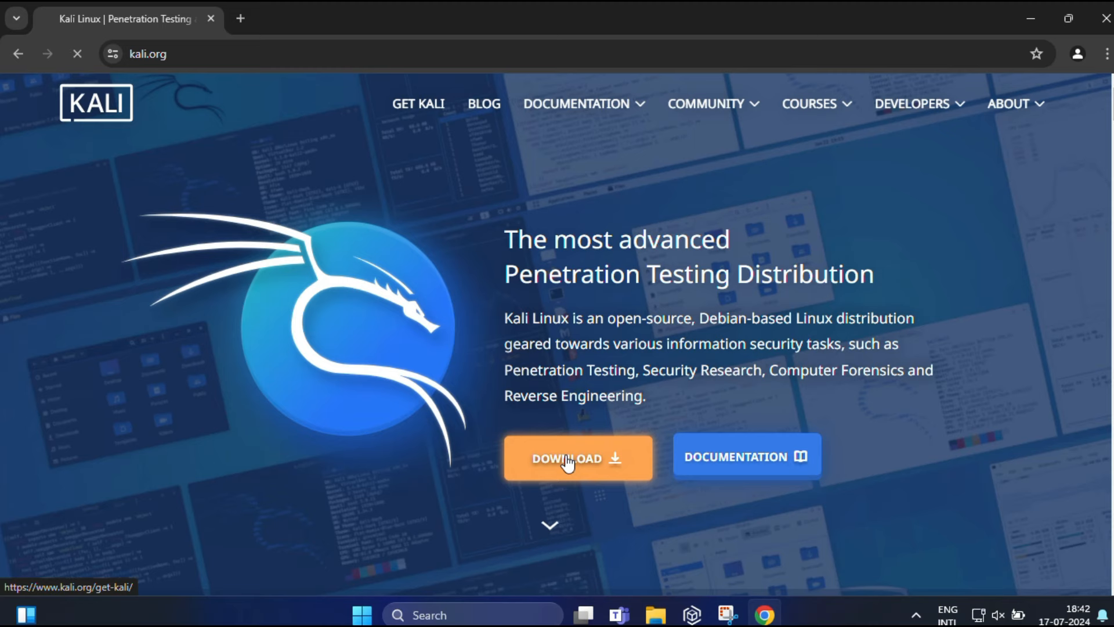
- Download the 64-bit Kali installer image from the Installer Images page and check progress
{"action": "left_click", "coordinate": [575, 458]}
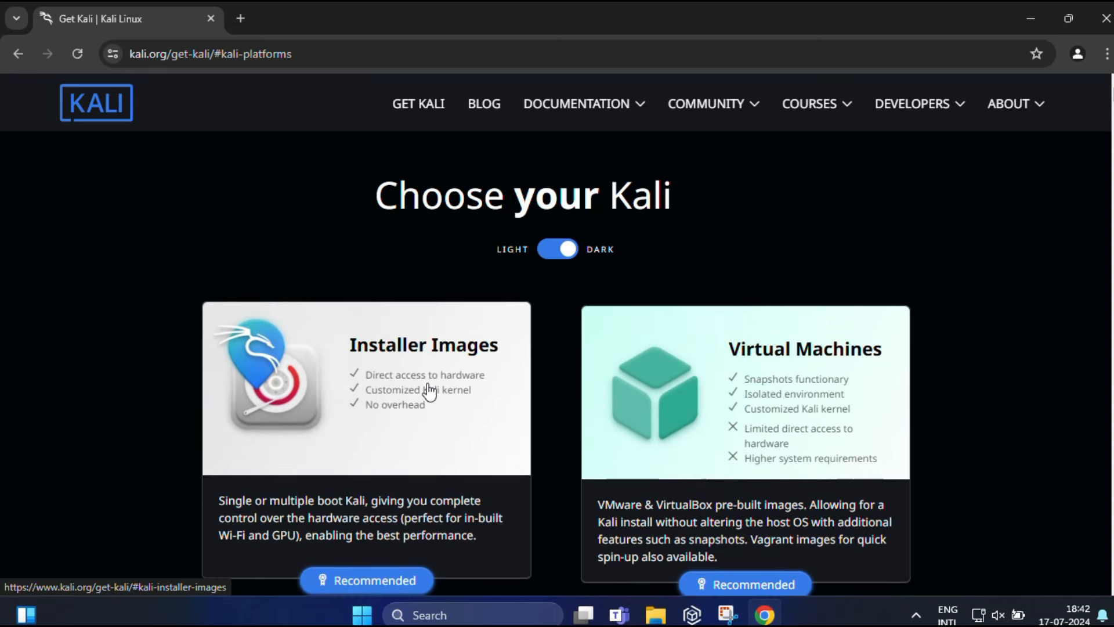
{"action": "left_click", "coordinate": [366, 387]}
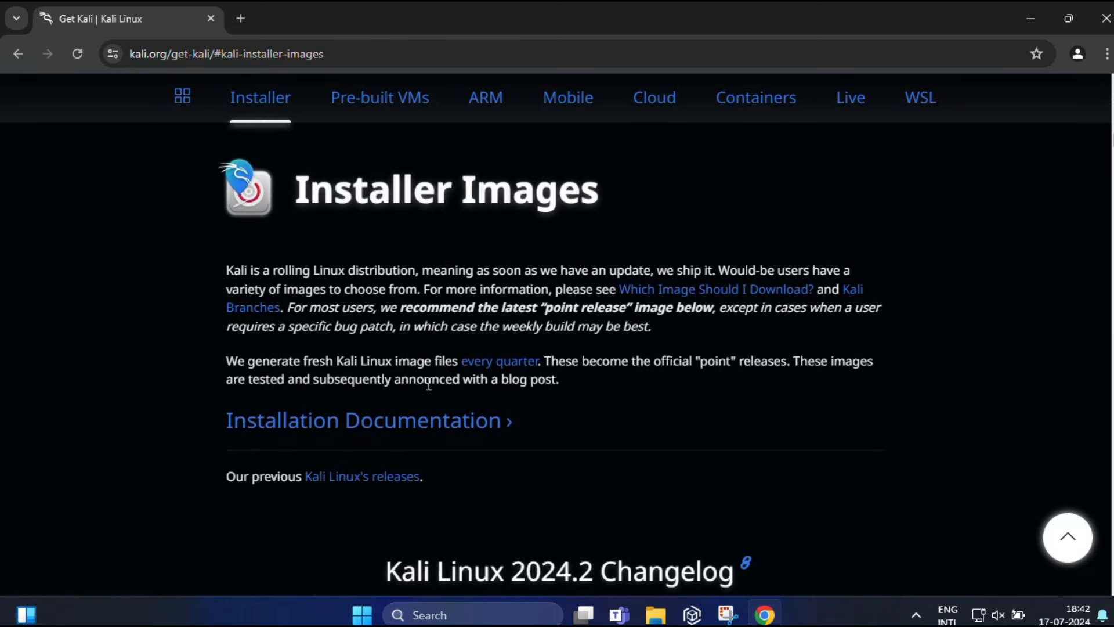
{"action": "scroll", "scroll_direction": "down", "scroll_amount": 3}
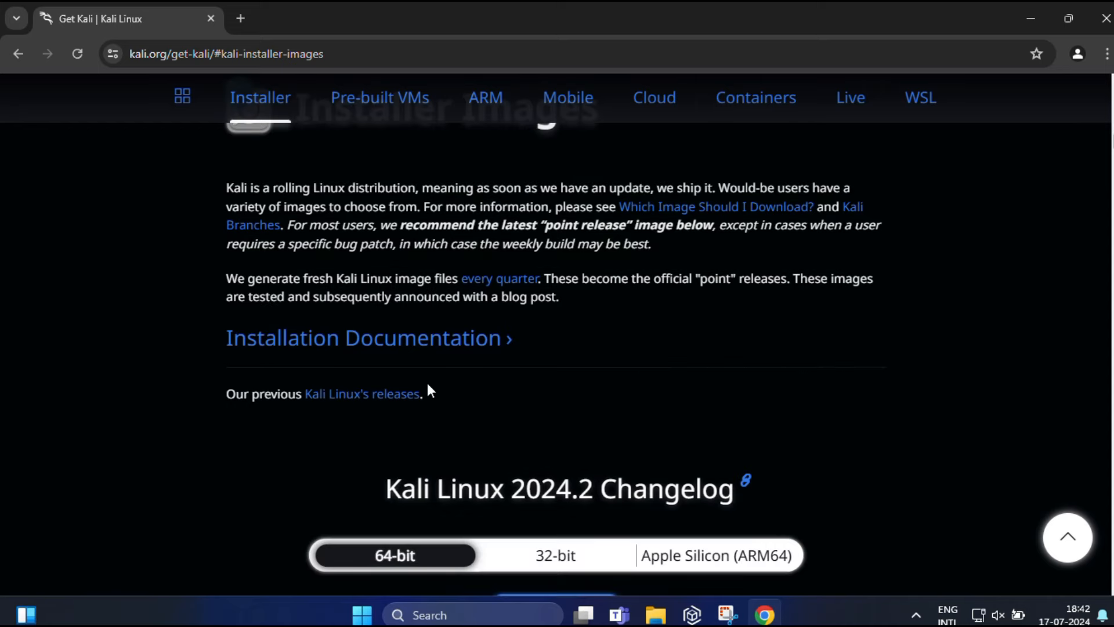
{"action": "scroll", "scroll_direction": "down", "scroll_amount": 3}
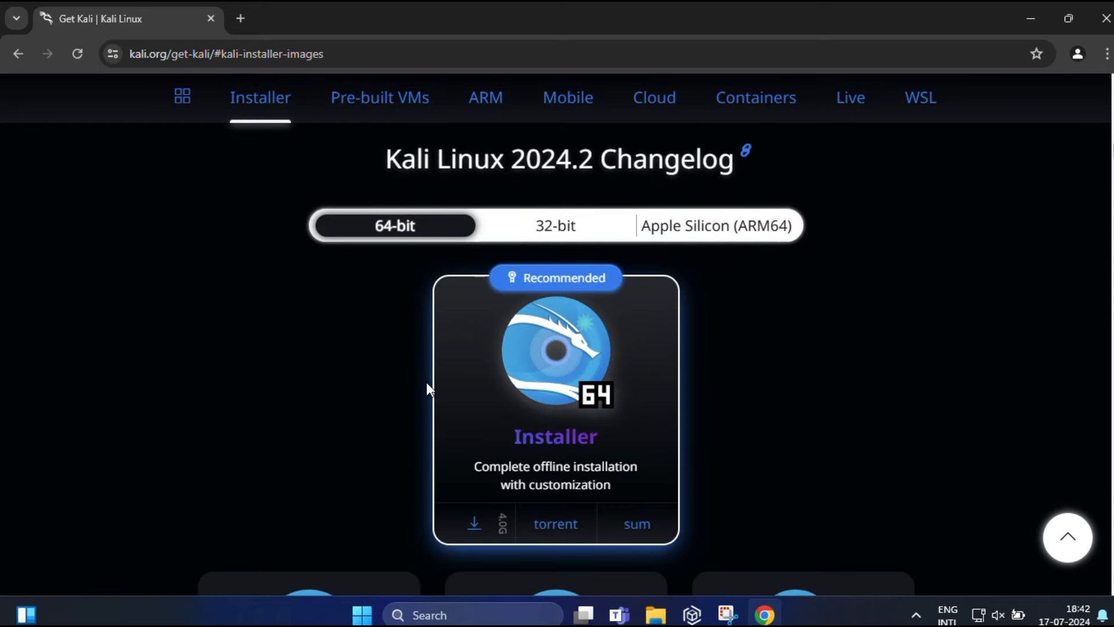
{"action": "left_click", "coordinate": [555, 225]}
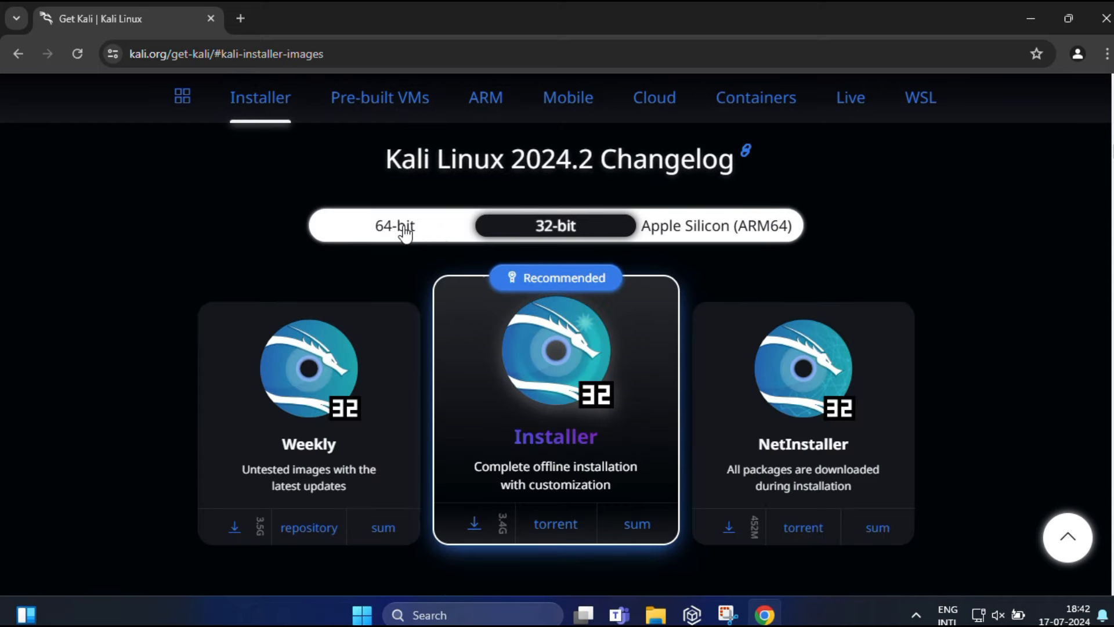
{"action": "left_click", "coordinate": [395, 225]}
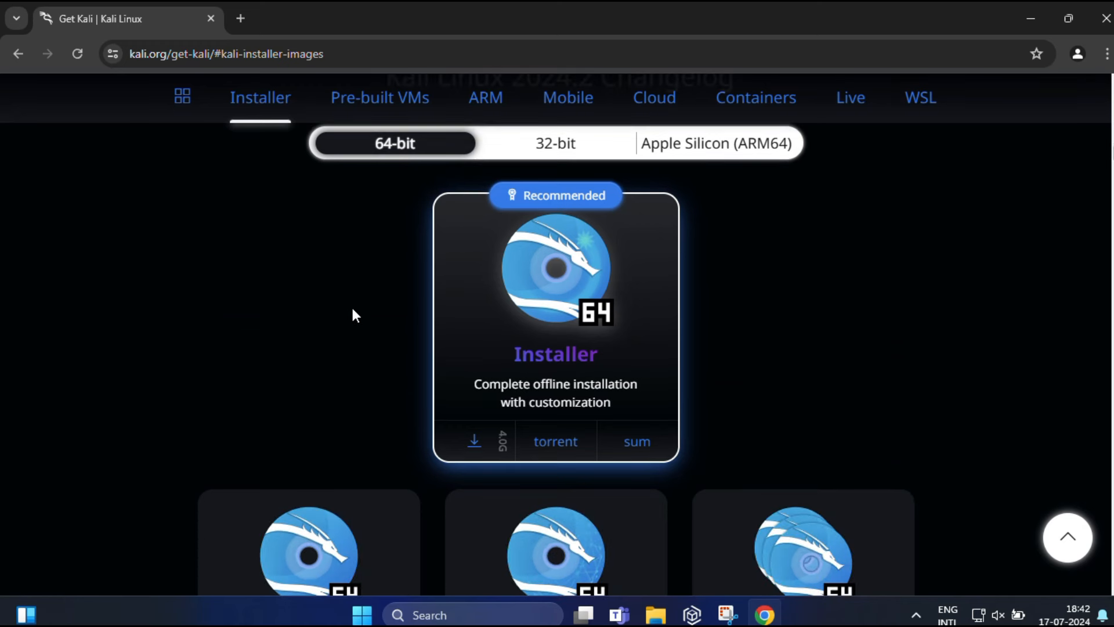
{"action": "scroll", "scroll_direction": "down", "scroll_amount": 3}
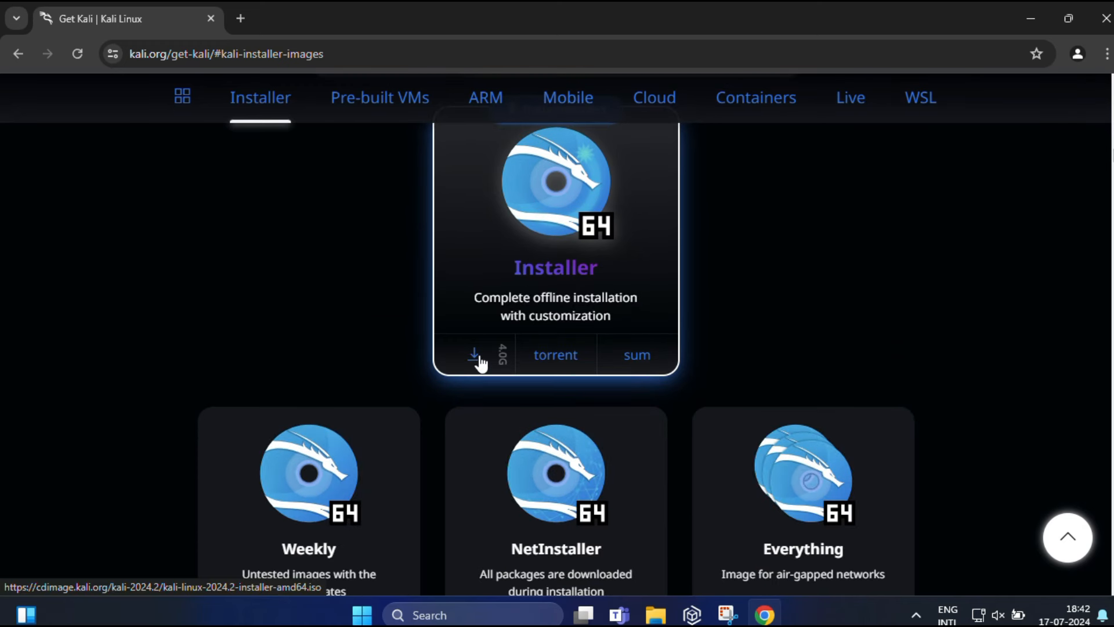
{"action": "left_click", "coordinate": [474, 354]}
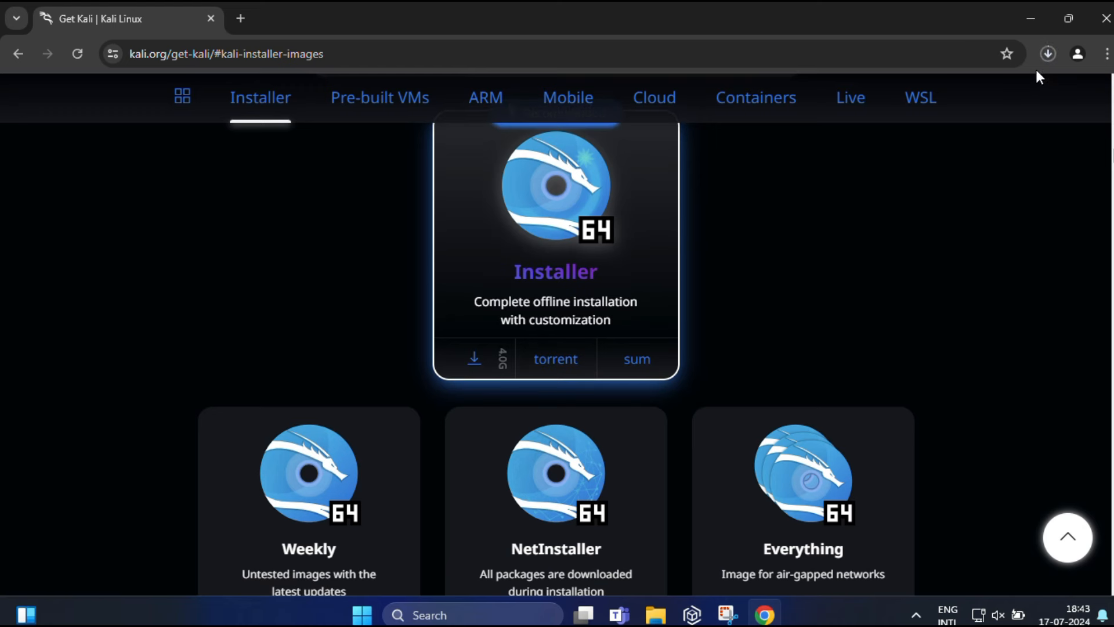
{"action": "left_click", "coordinate": [1048, 54]}
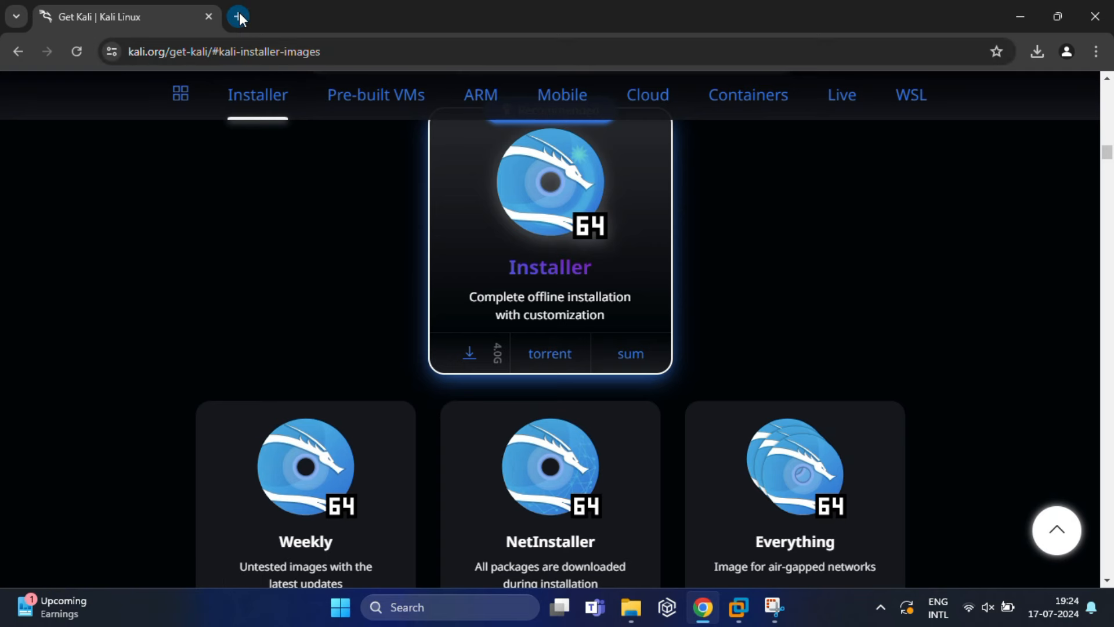
- Search 'VMware workstation' in a new tab and follow Desktop Hypervisors to Workstation download
{"action": "left_click", "coordinate": [238, 16]}
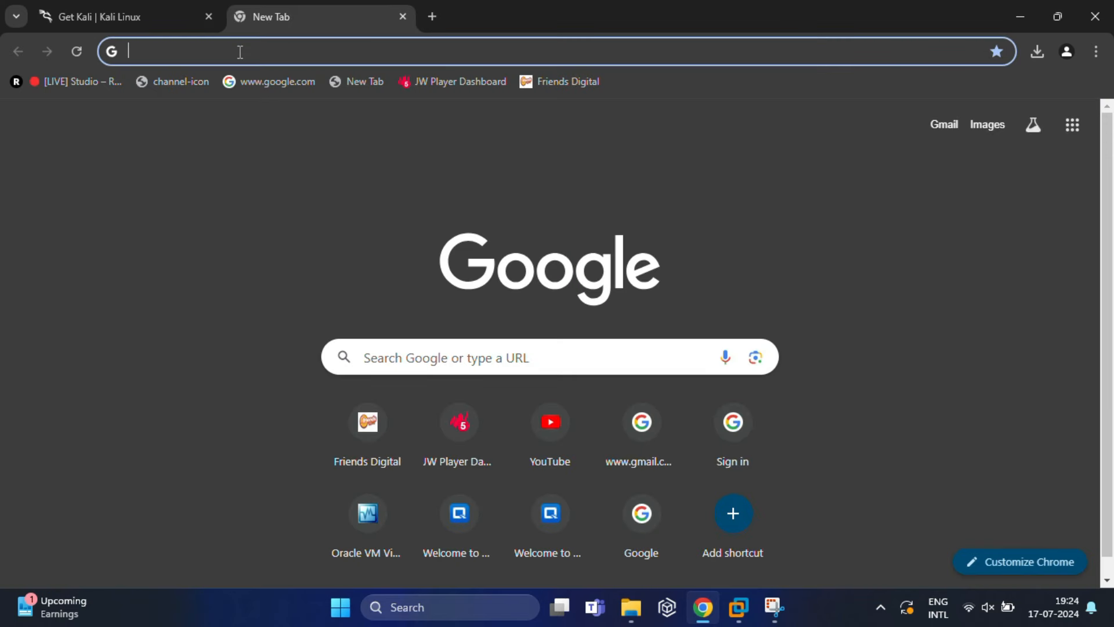
{"action": "type", "text": "VMware workstation"}
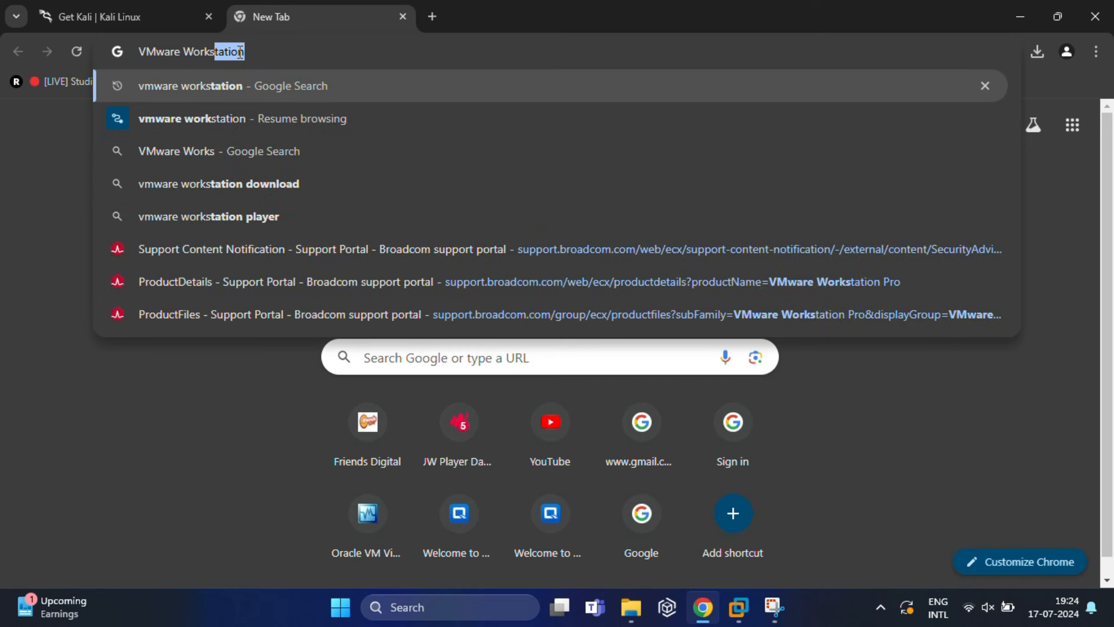
{"action": "key", "text": "Enter"}
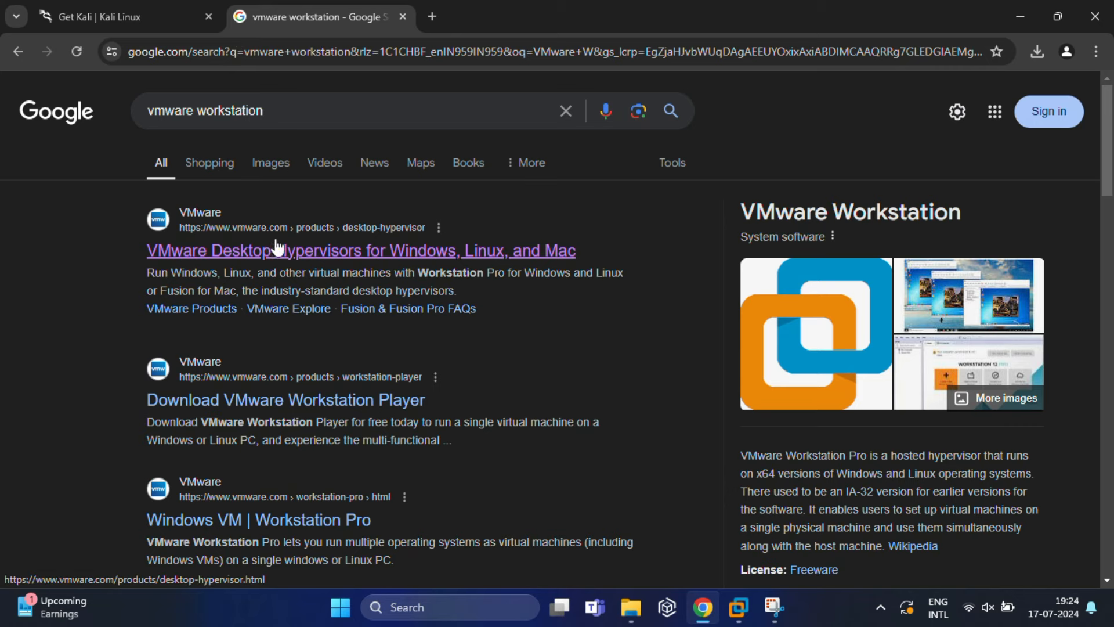
{"action": "left_click", "coordinate": [361, 250]}
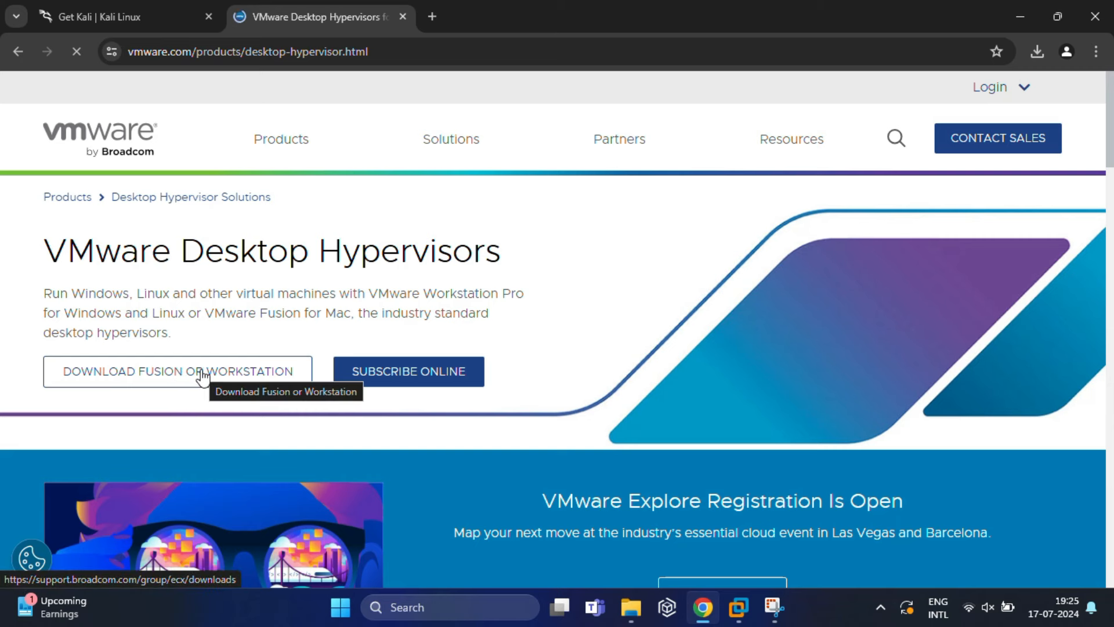
{"action": "left_click", "coordinate": [176, 371]}
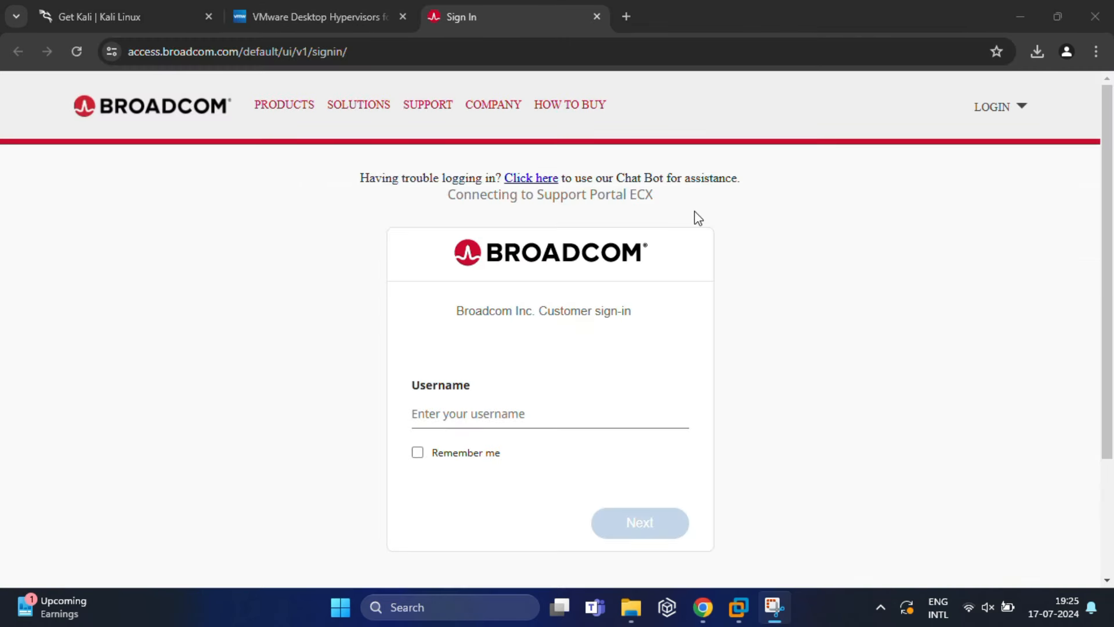
{"action": "mouse_move", "coordinate": [491, 404]}
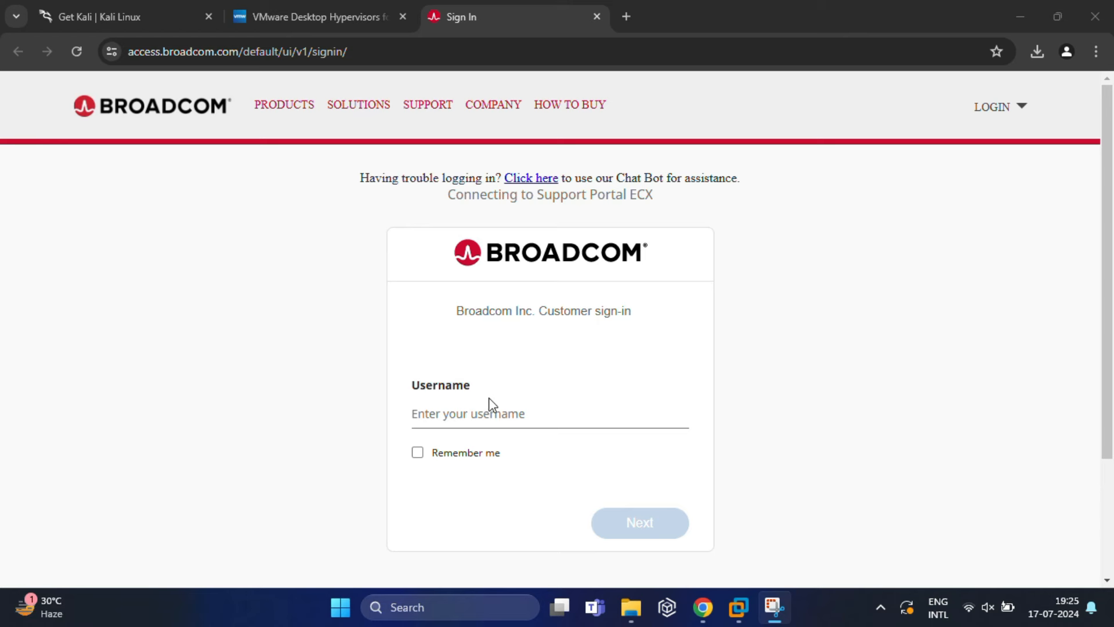
{"action": "mouse_move", "coordinate": [409, 276]}
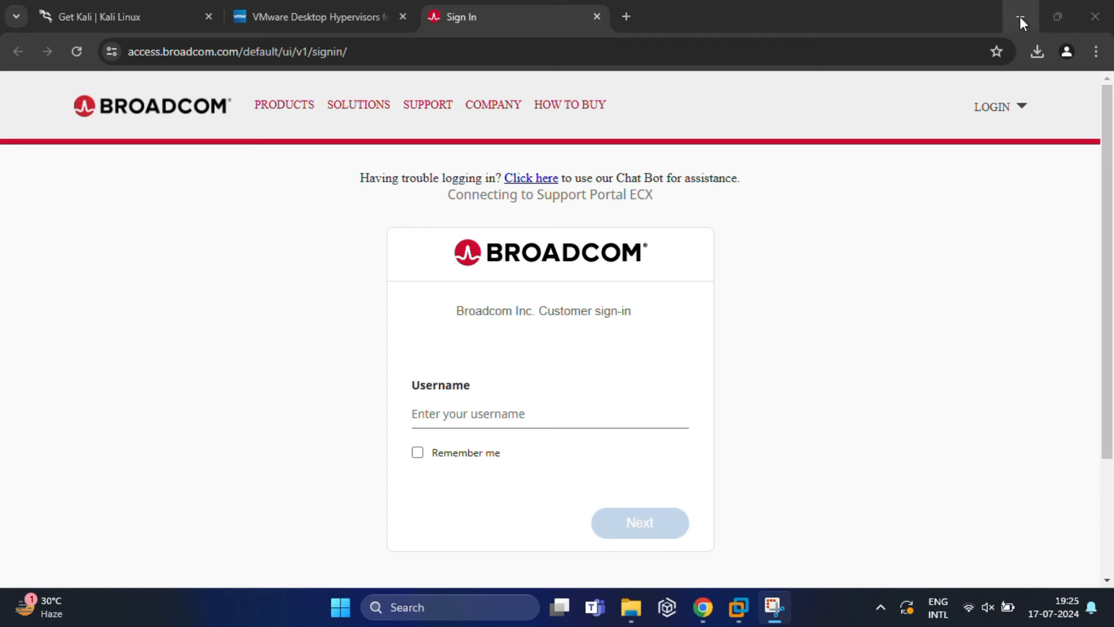
{"action": "mouse_move", "coordinate": [1020, 17]}
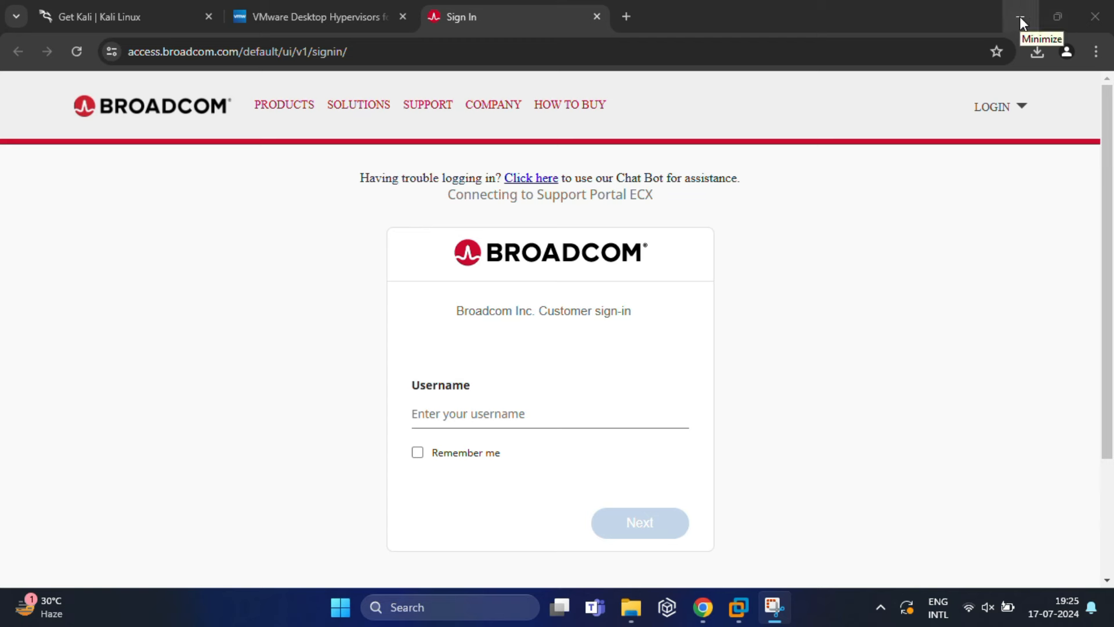
- Minimize Chrome and maximize the VMware Workstation Pro 17 window on its Home tab
{"action": "left_click", "coordinate": [1020, 16]}
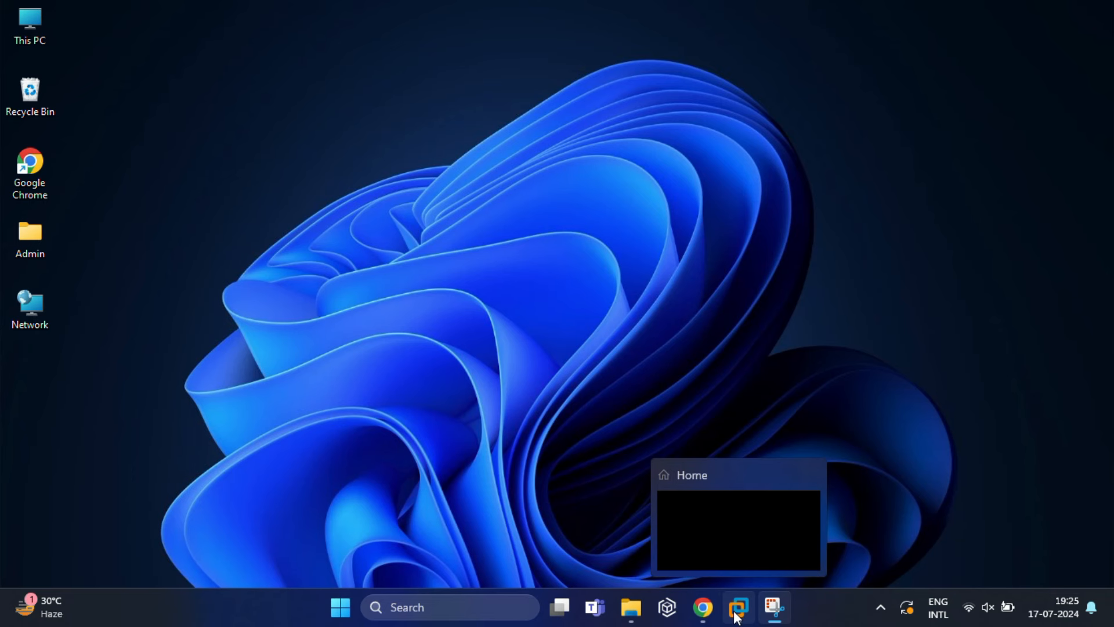
{"action": "left_click", "coordinate": [738, 607]}
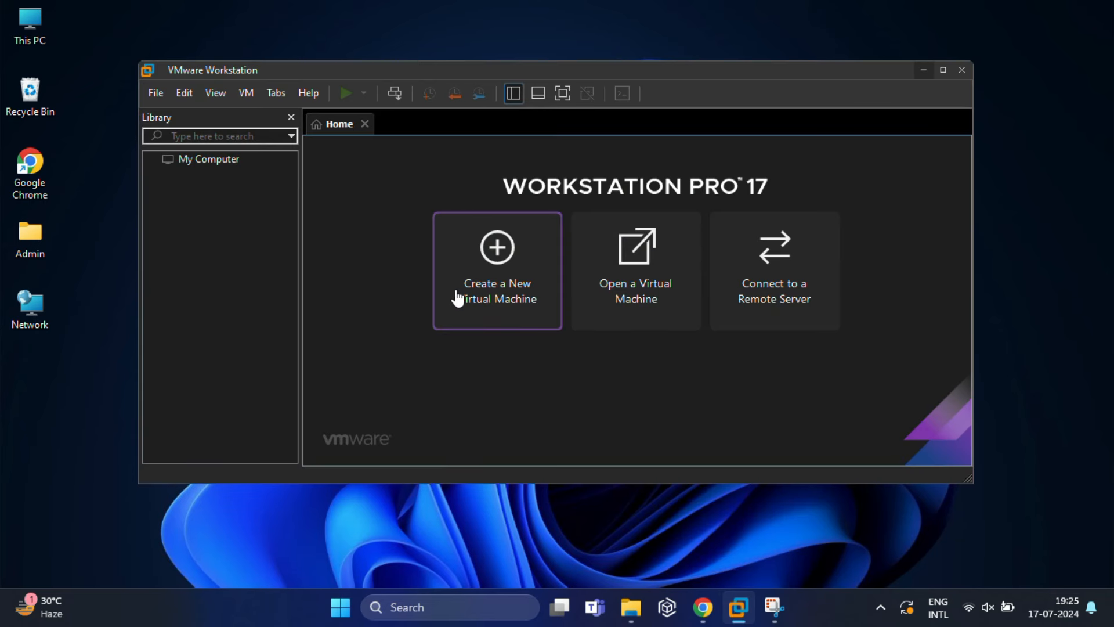
{"action": "mouse_move", "coordinate": [475, 277]}
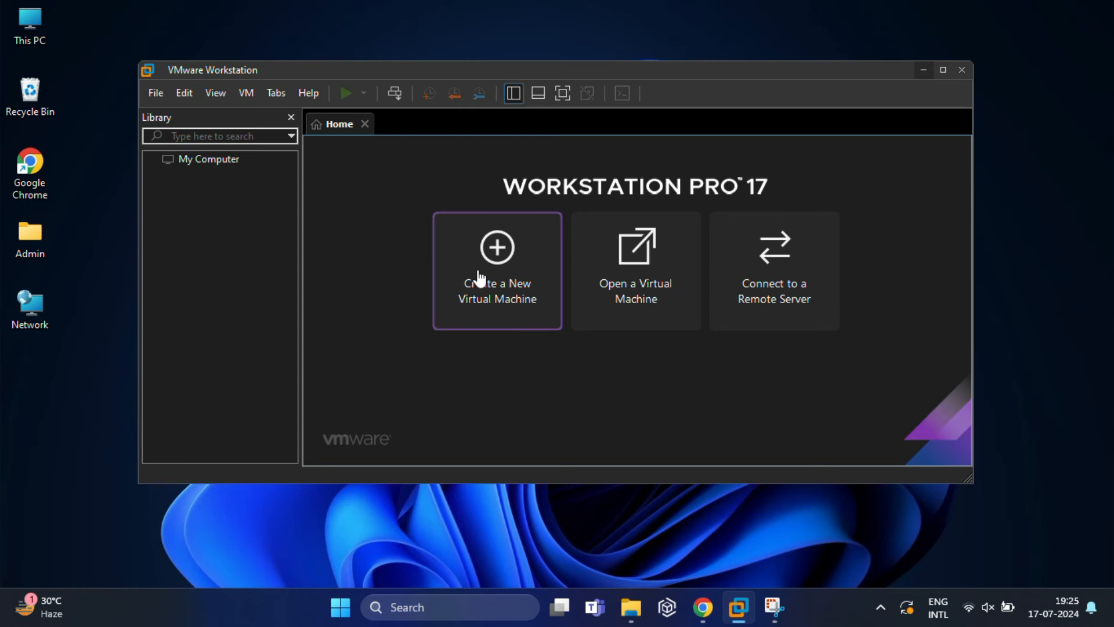
{"action": "mouse_move", "coordinate": [244, 86]}
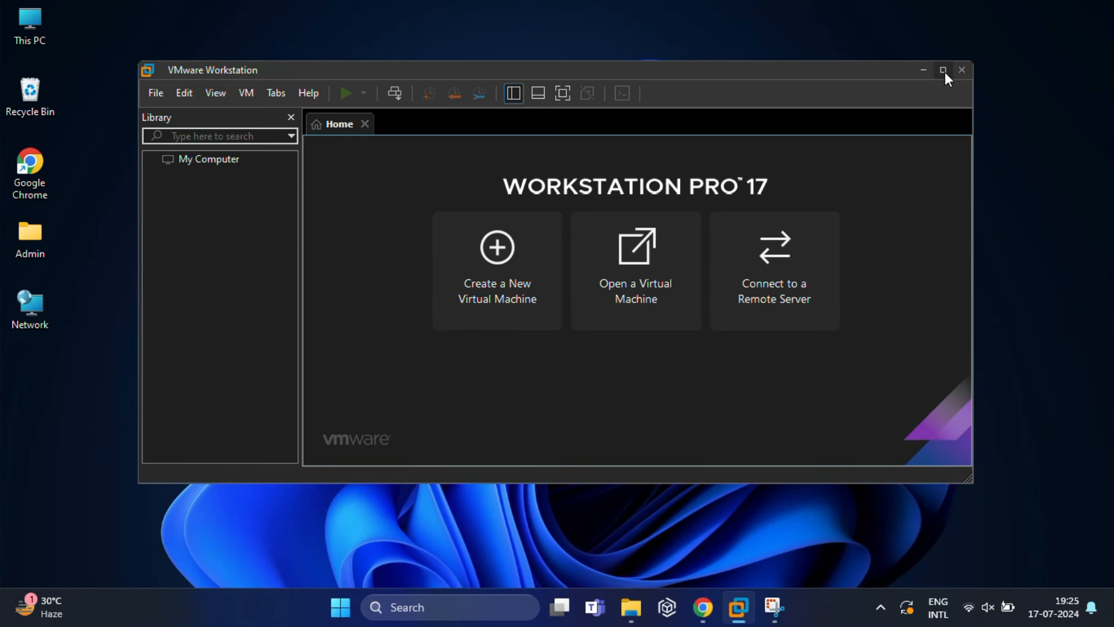
{"action": "left_click", "coordinate": [943, 69]}
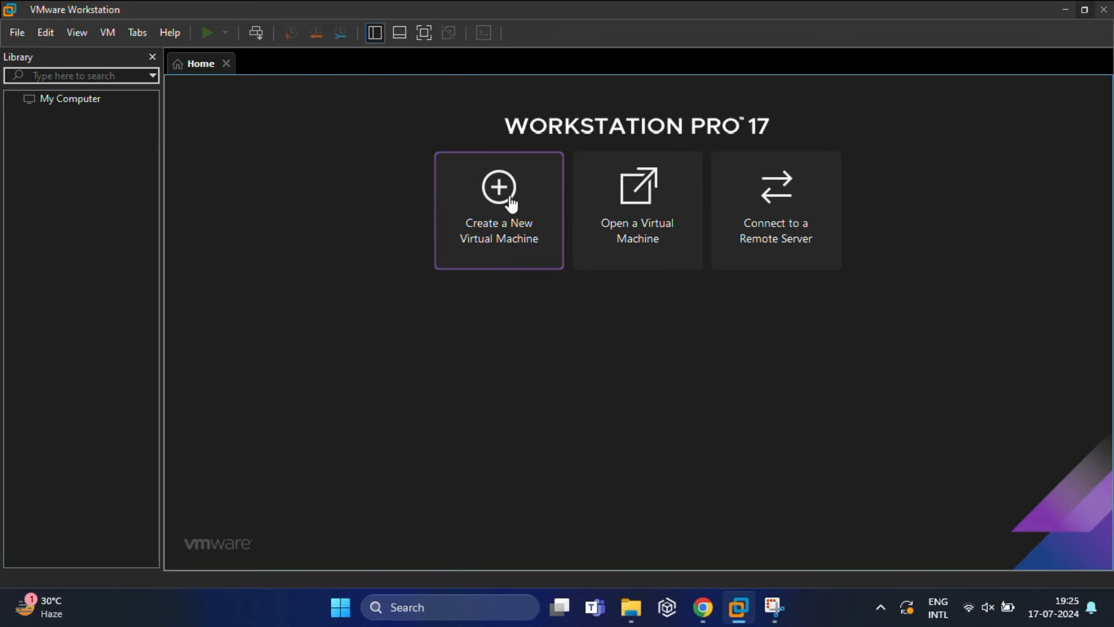
- Start a new virtual machine using the Typical (recommended) configuration
{"action": "left_click", "coordinate": [498, 210]}
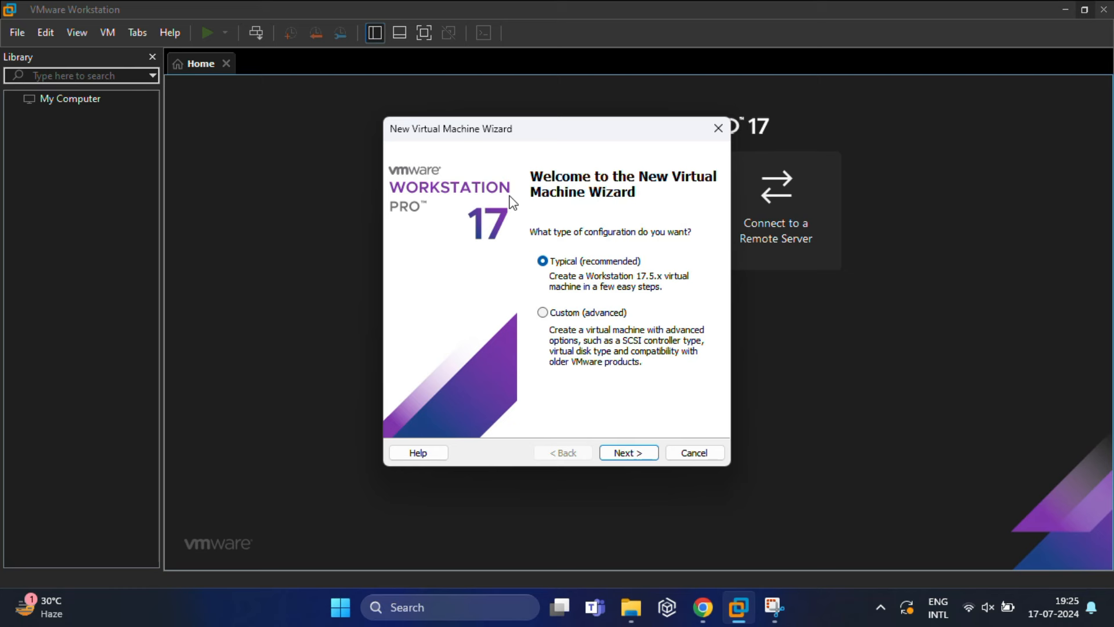
{"action": "mouse_move", "coordinate": [563, 250]}
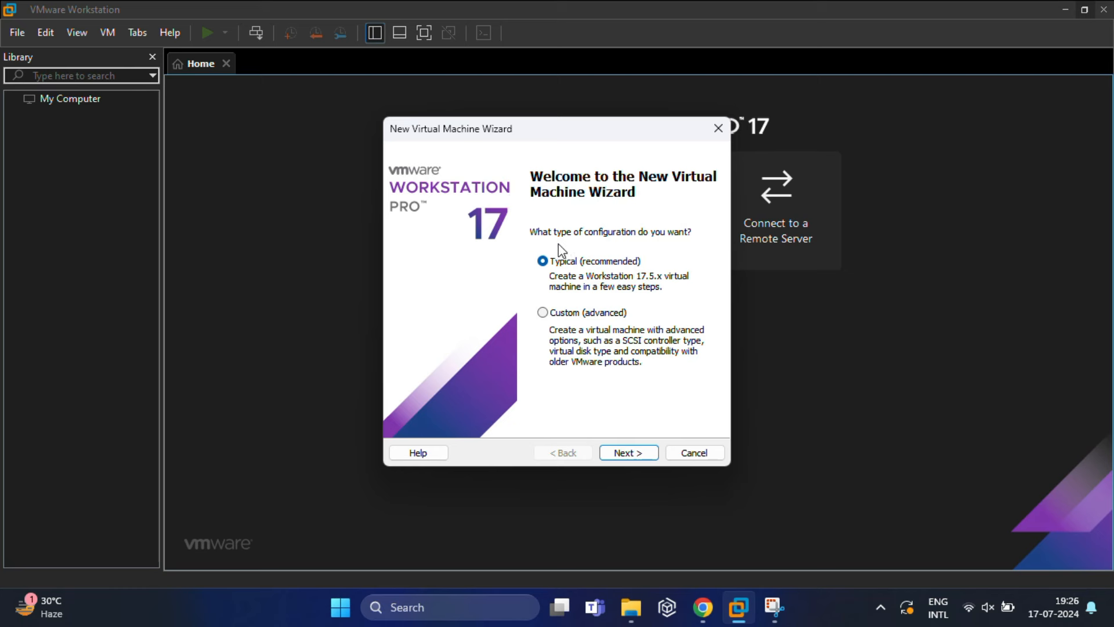
{"action": "mouse_move", "coordinate": [622, 271]}
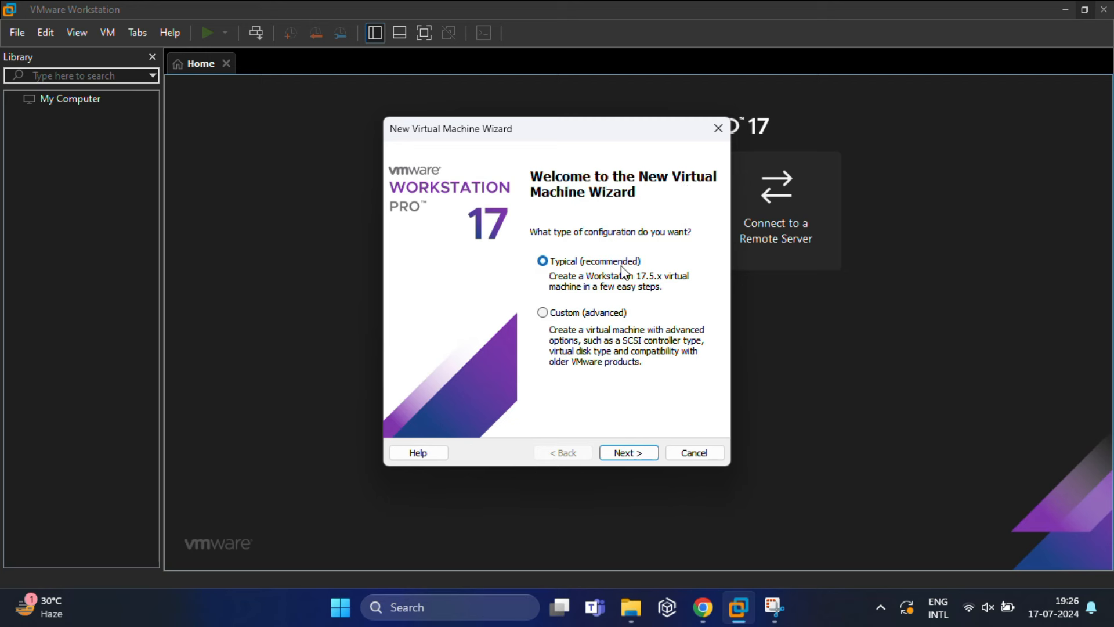
{"action": "left_click", "coordinate": [628, 452]}
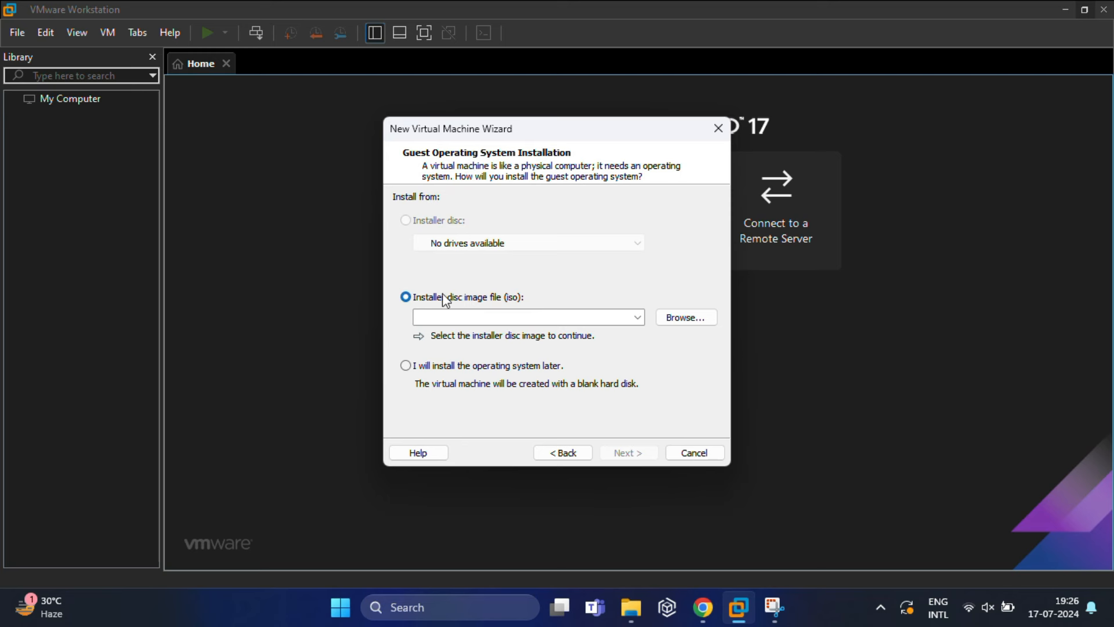
{"action": "mouse_move", "coordinate": [507, 303]}
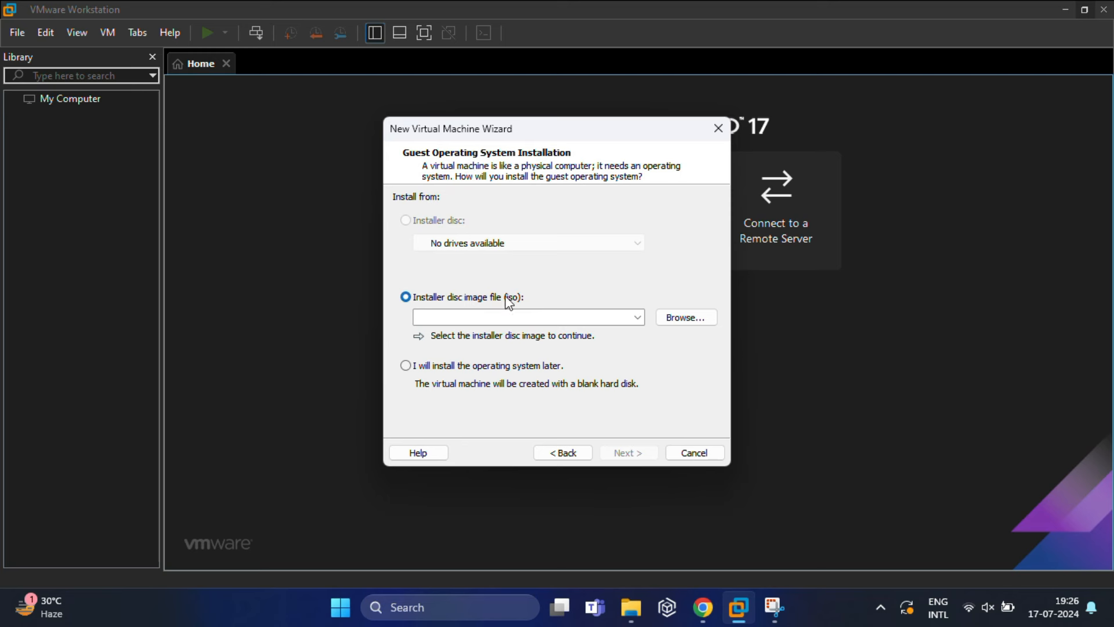
{"action": "mouse_move", "coordinate": [521, 302]}
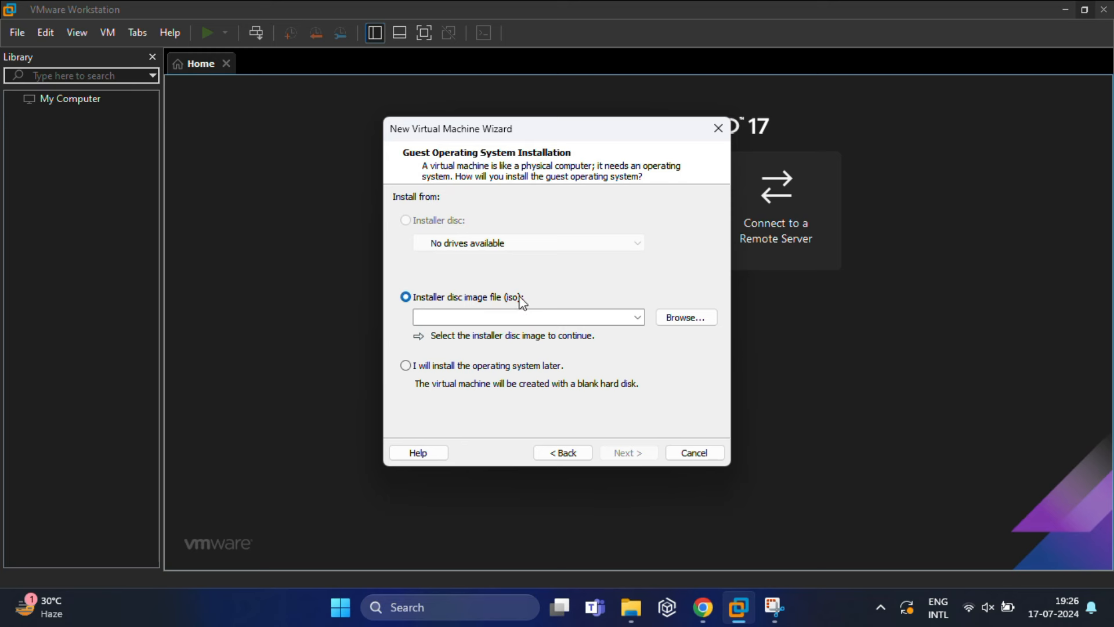
- Select kali-linux-2024.2-installer-amd64.iso from D:\Kali as the installer disc image
{"action": "left_click", "coordinate": [684, 317]}
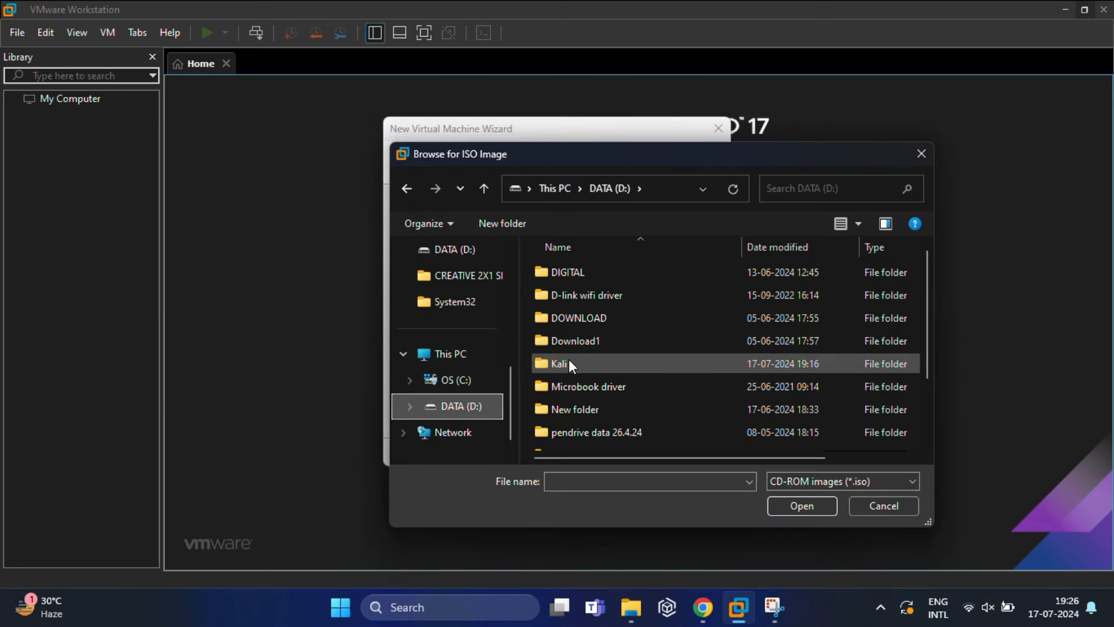
{"action": "double_click", "coordinate": [561, 363]}
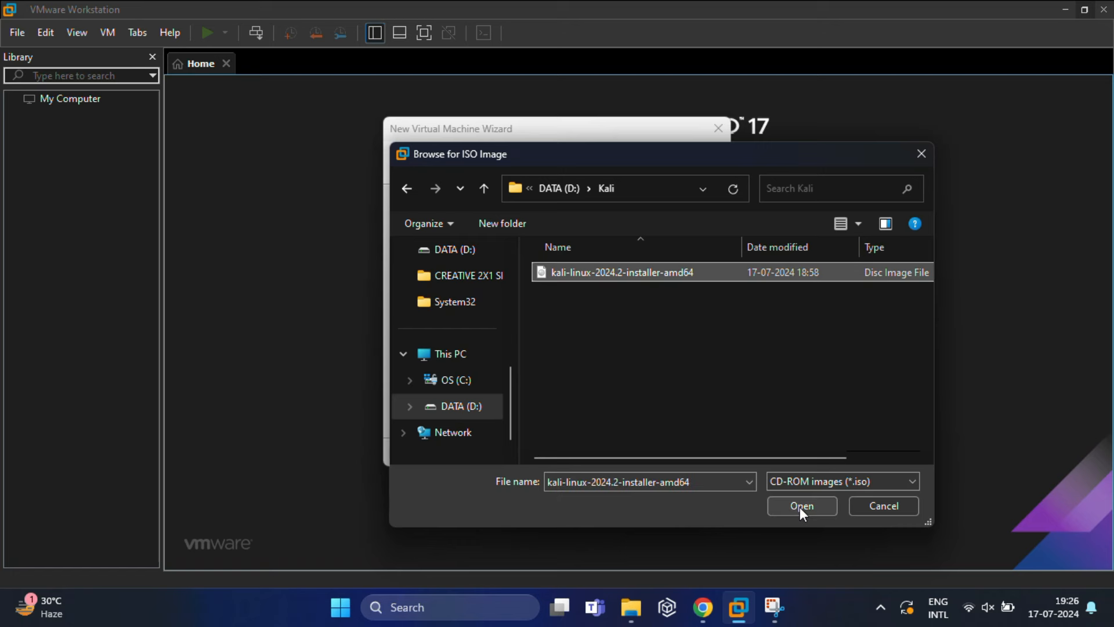
{"action": "left_click", "coordinate": [801, 506]}
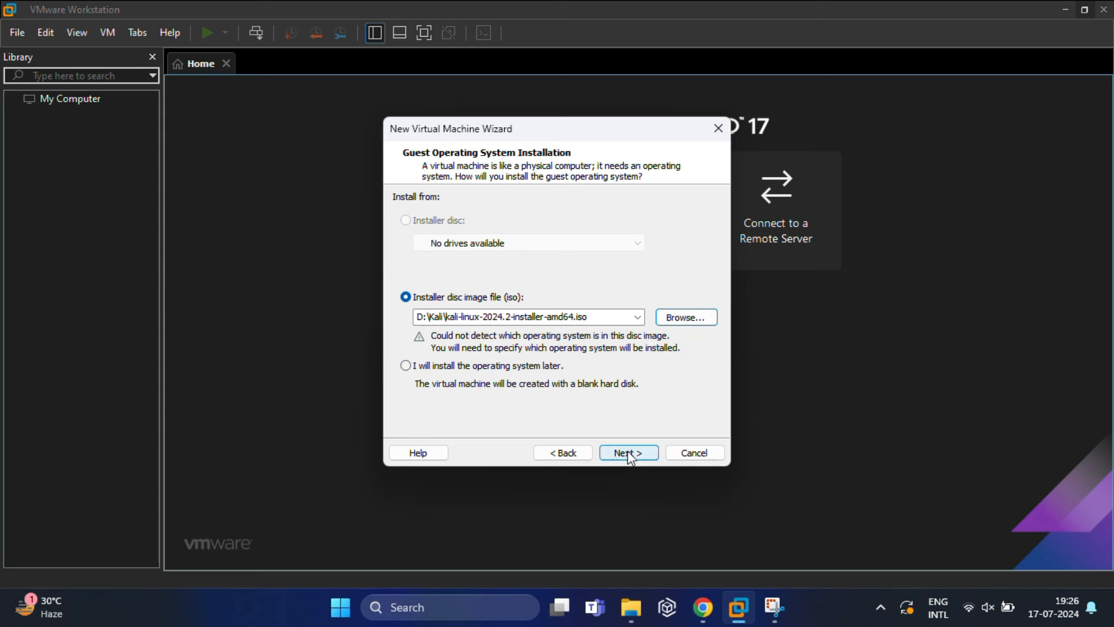
- Choose Linux as guest OS with version Debian 12.x 64-bit, then continue to naming
{"action": "left_click", "coordinate": [627, 453]}
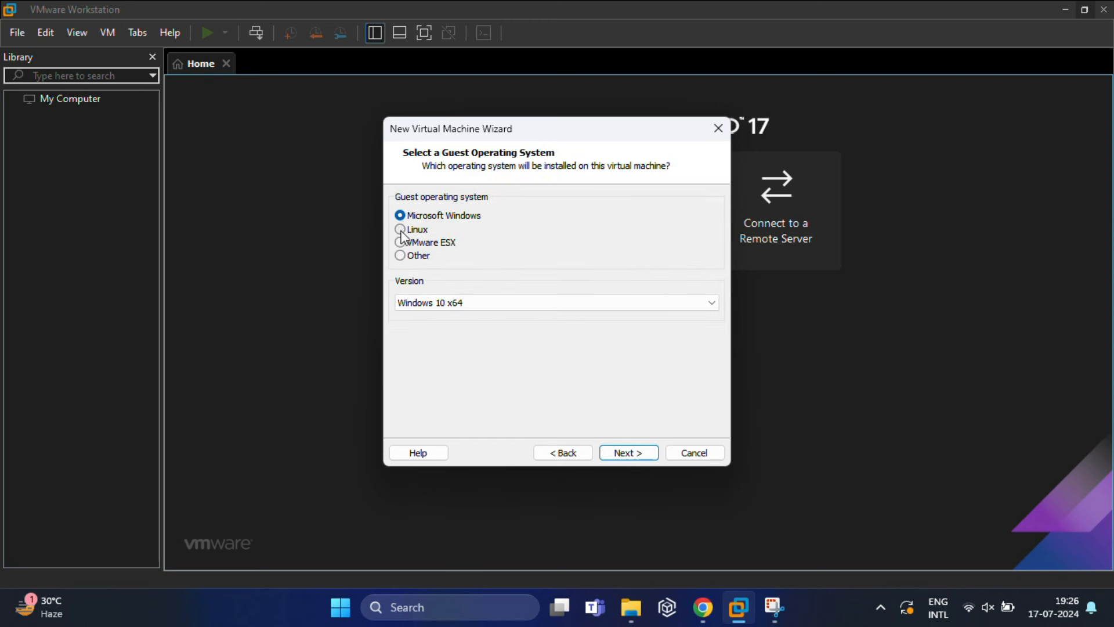
{"action": "mouse_move", "coordinate": [402, 232]}
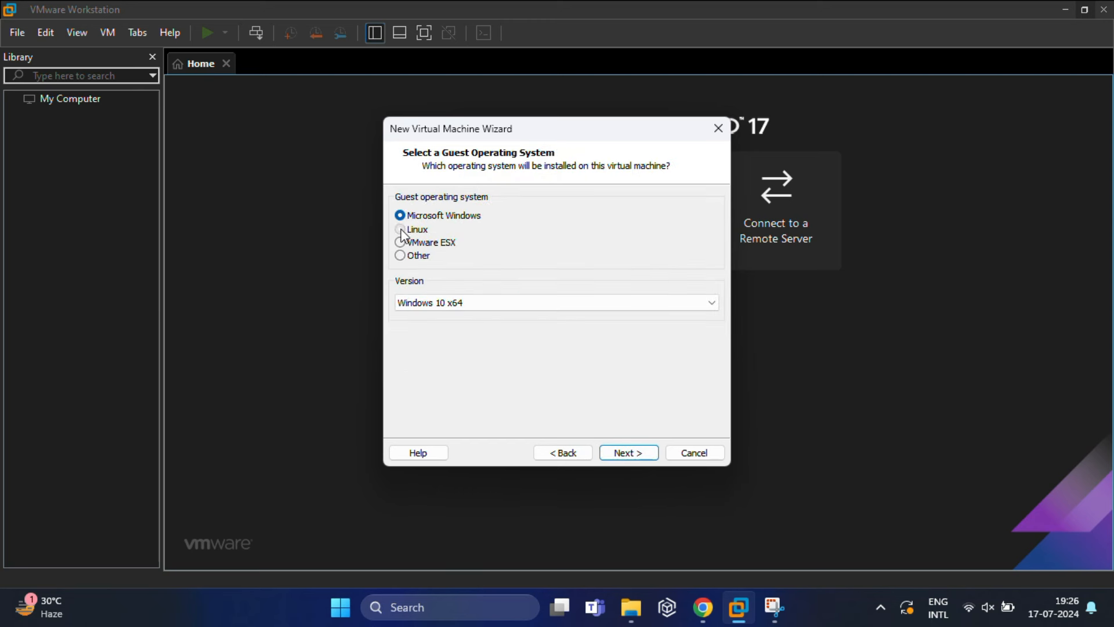
{"action": "left_click", "coordinate": [400, 229]}
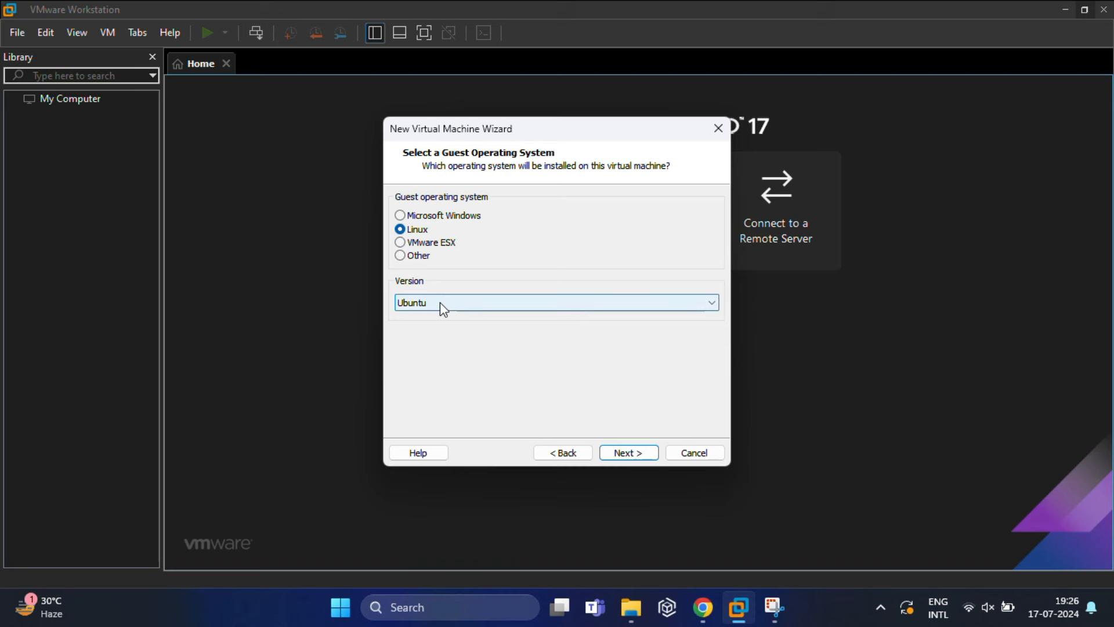
{"action": "left_click", "coordinate": [710, 302]}
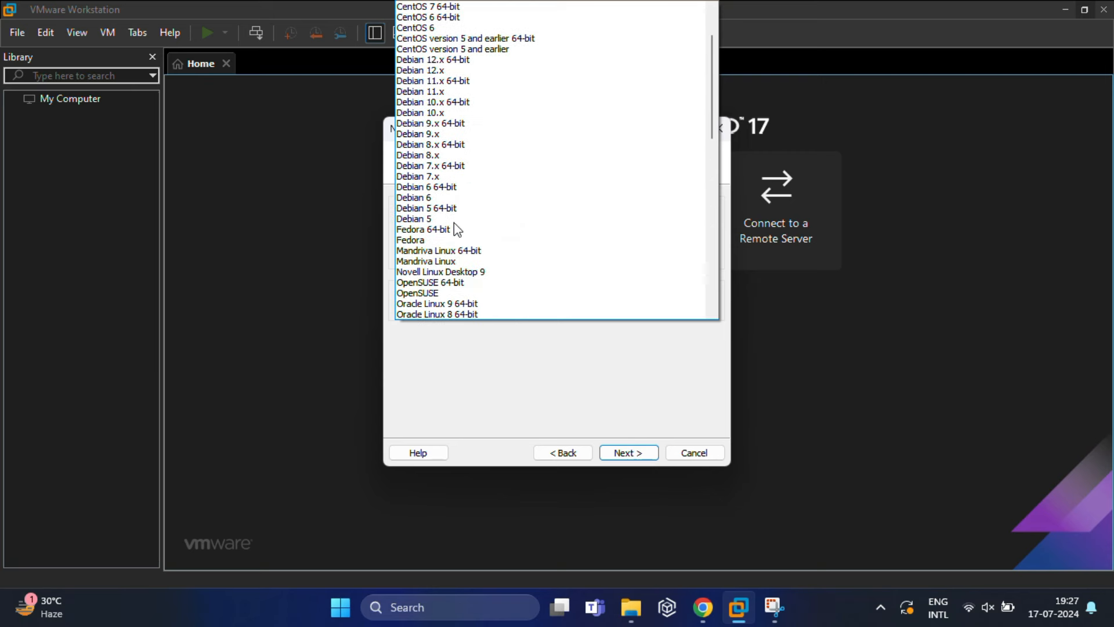
{"action": "left_click", "coordinate": [433, 59]}
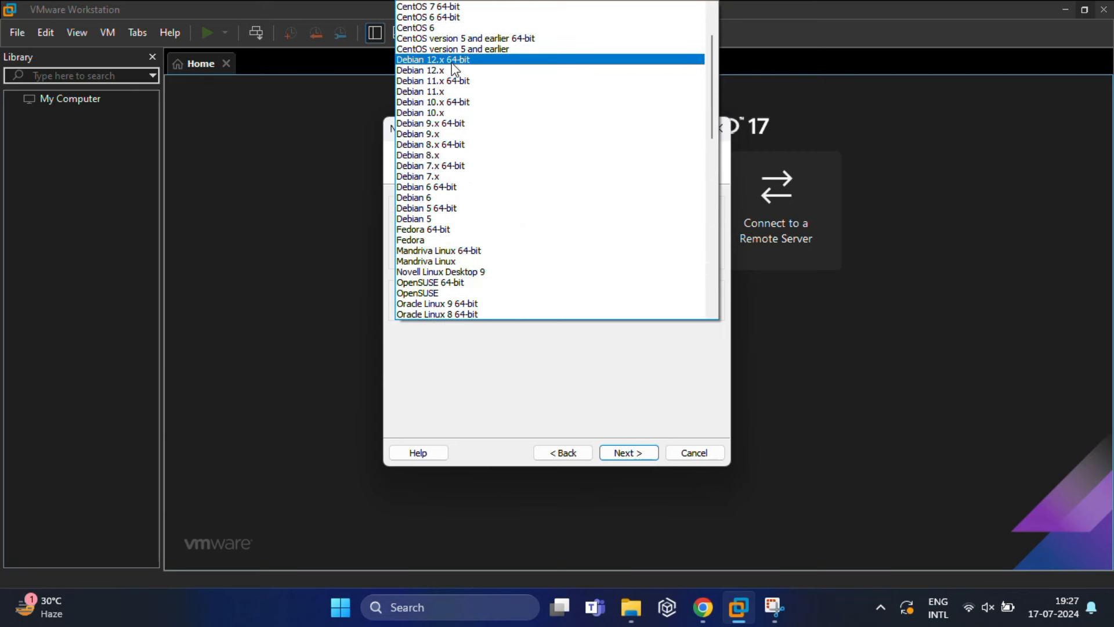
{"action": "left_click", "coordinate": [433, 59]}
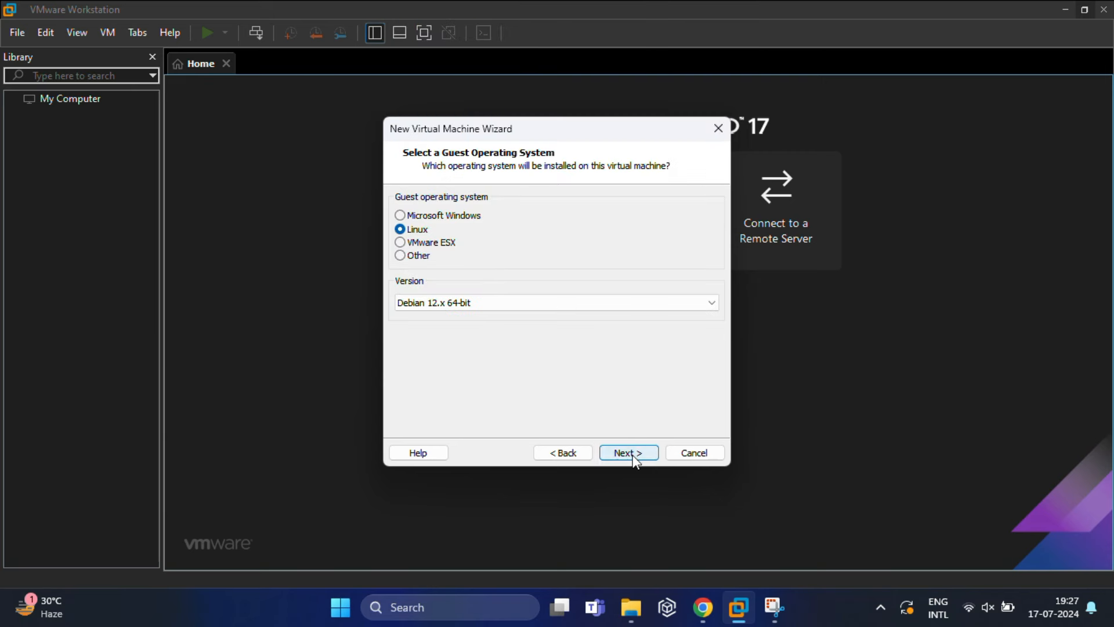
{"action": "left_click", "coordinate": [627, 453]}
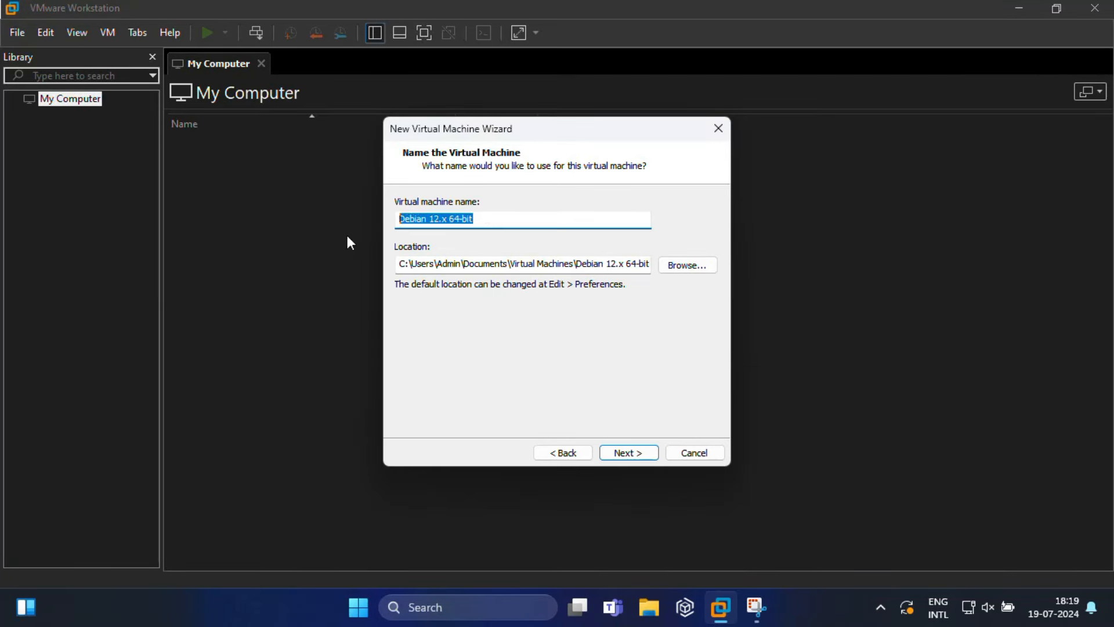
- Name the VM 'Kali-VM', keep the Documents\Virtual Machines location, and continue
{"action": "type", "text": "Kali-"}
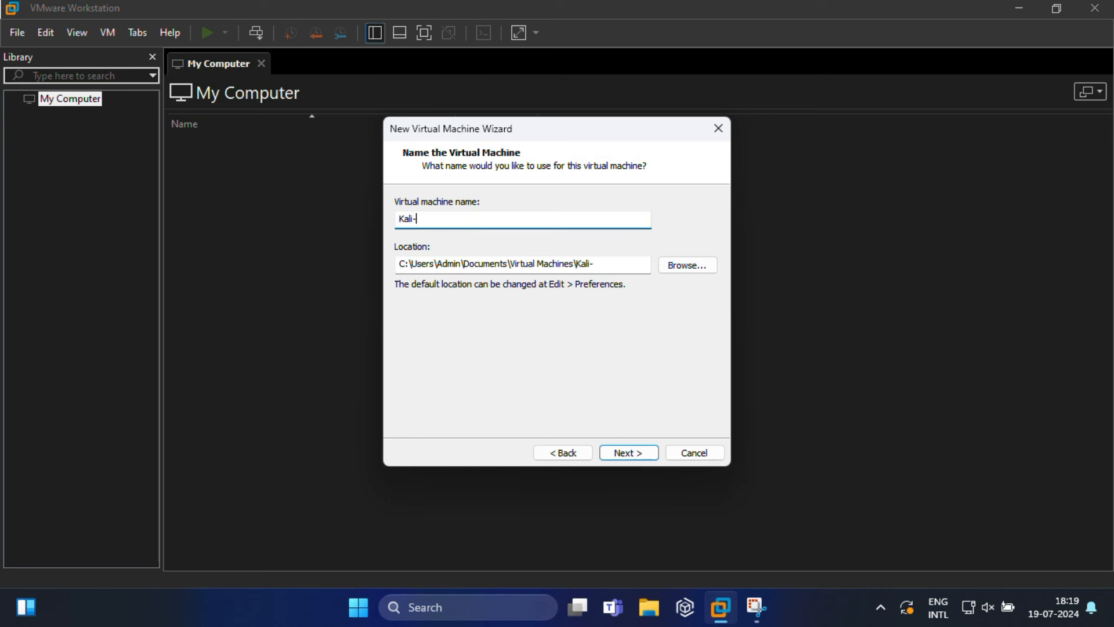
{"action": "type", "text": "VM"}
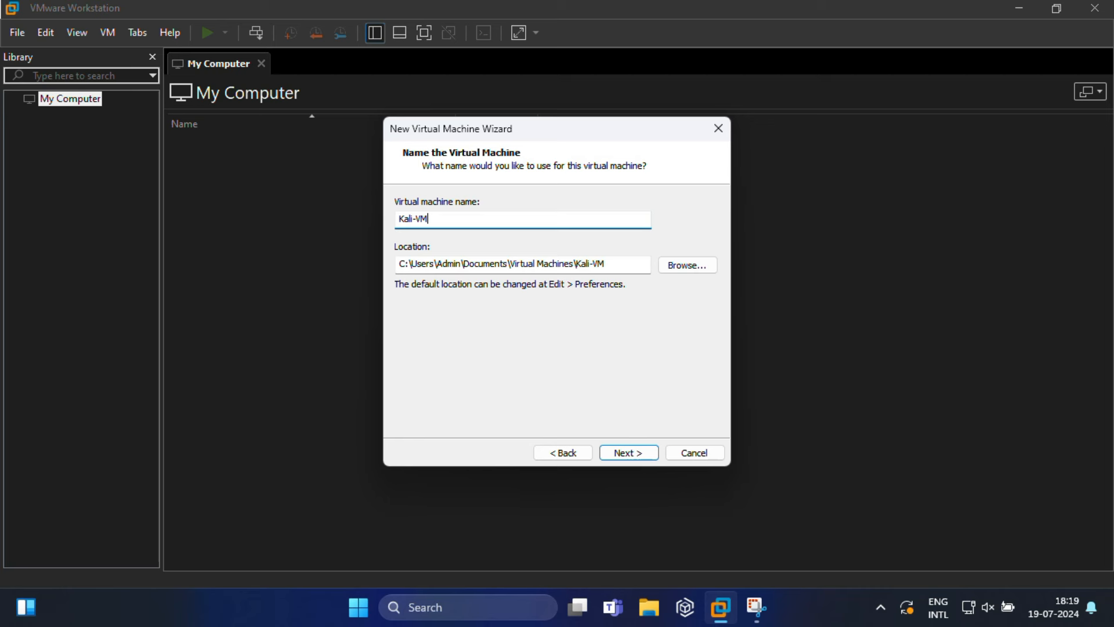
{"action": "mouse_move", "coordinate": [499, 294]}
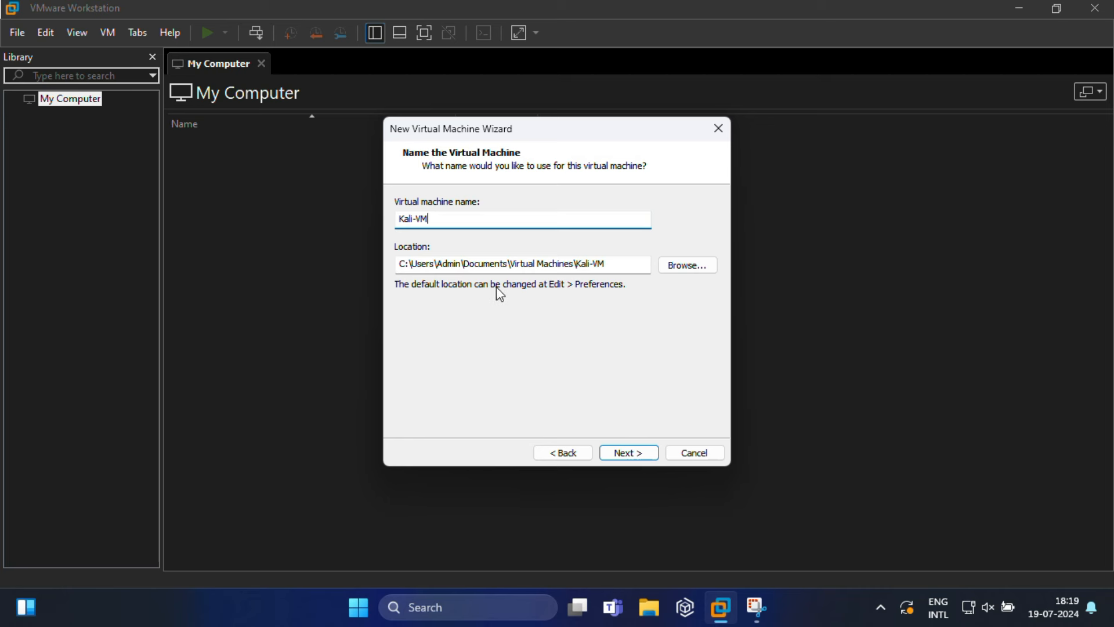
{"action": "mouse_move", "coordinate": [481, 272]}
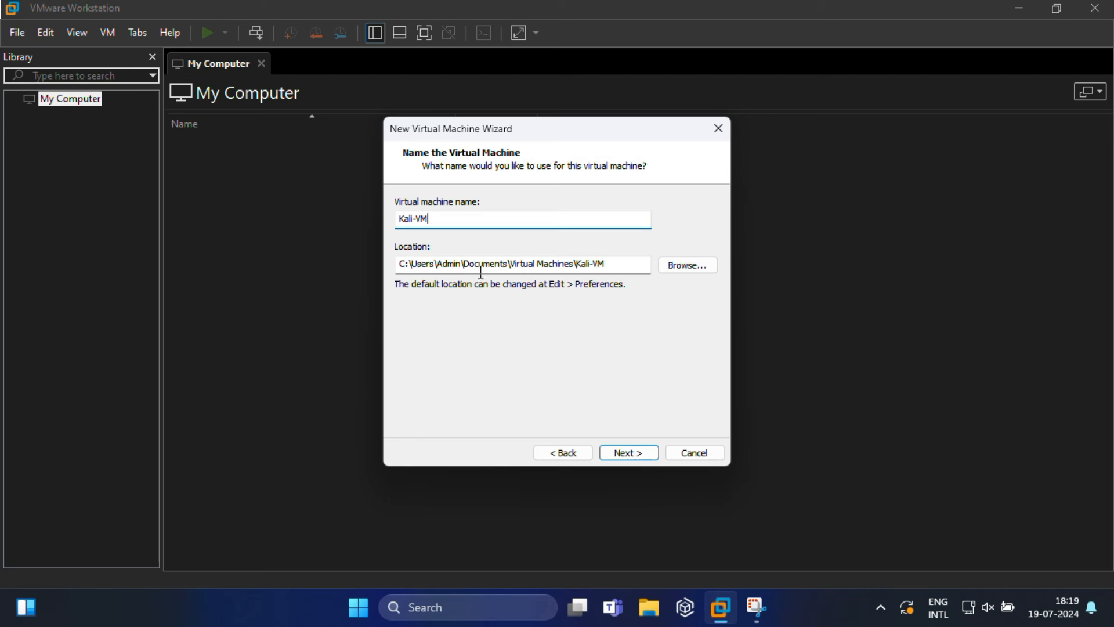
{"action": "left_click", "coordinate": [685, 264]}
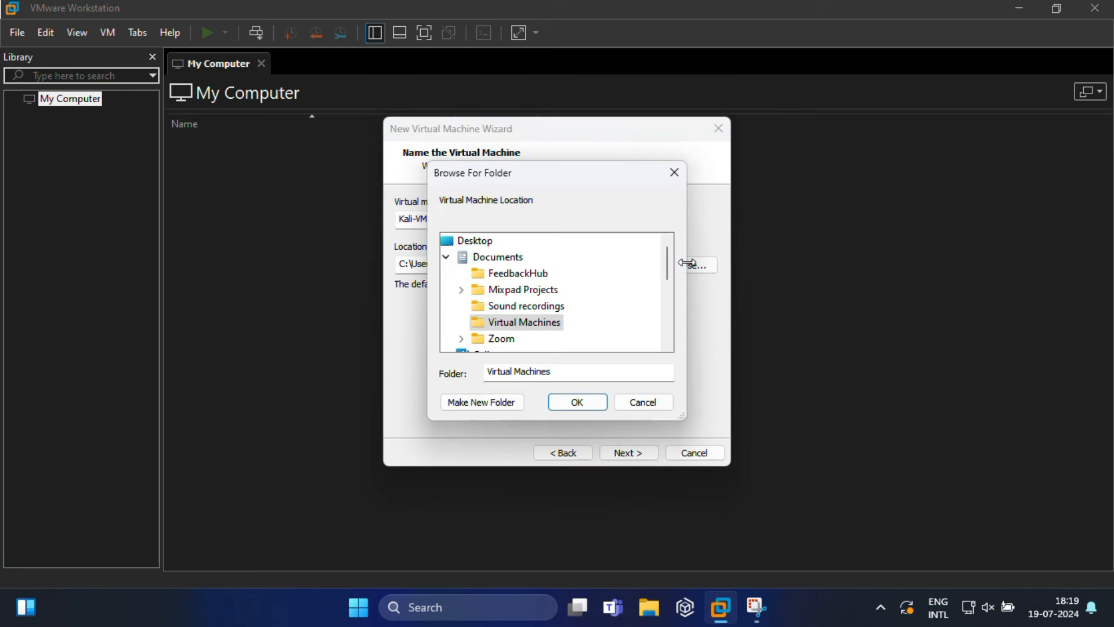
{"action": "left_click", "coordinate": [577, 402]}
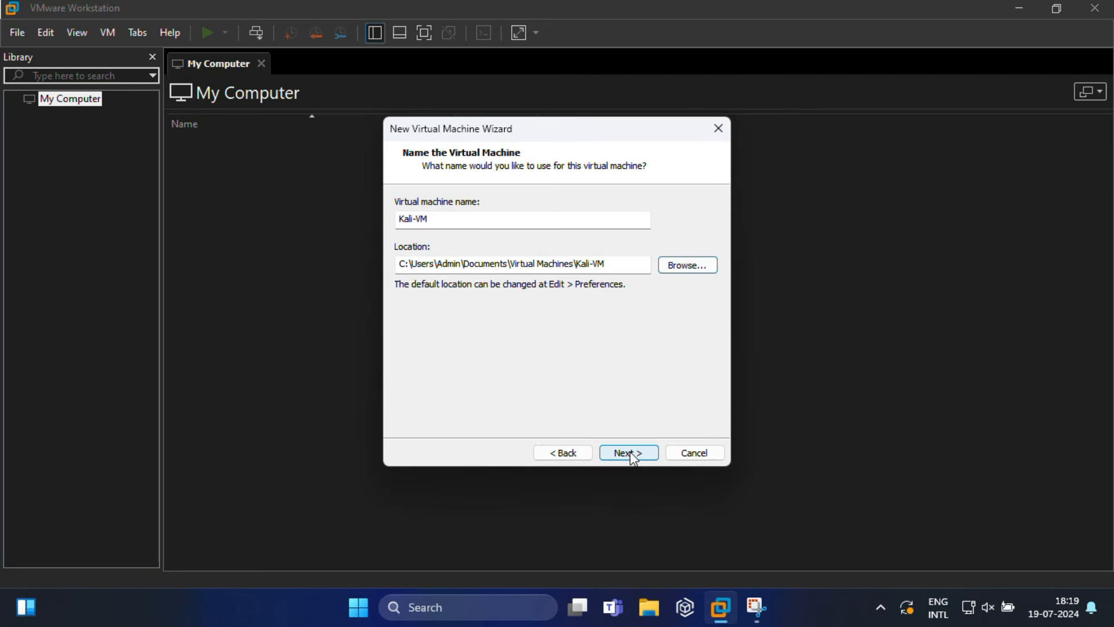
{"action": "left_click", "coordinate": [627, 452]}
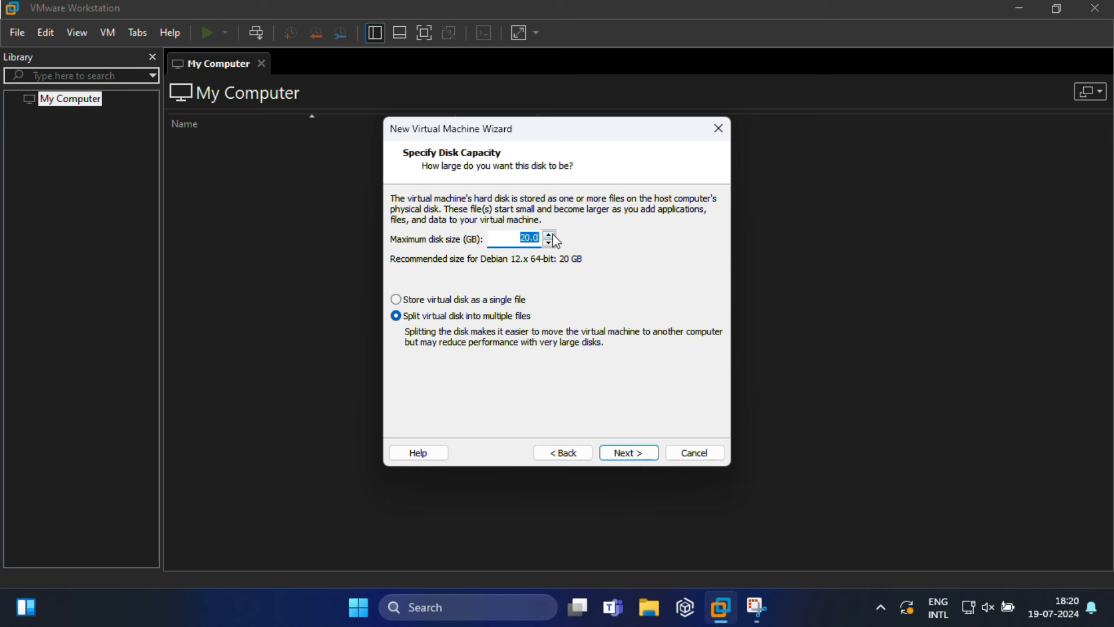
- Raise maximum disk size to 50 GB, keep split into multiple files, and continue
{"action": "left_click", "coordinate": [547, 235]}
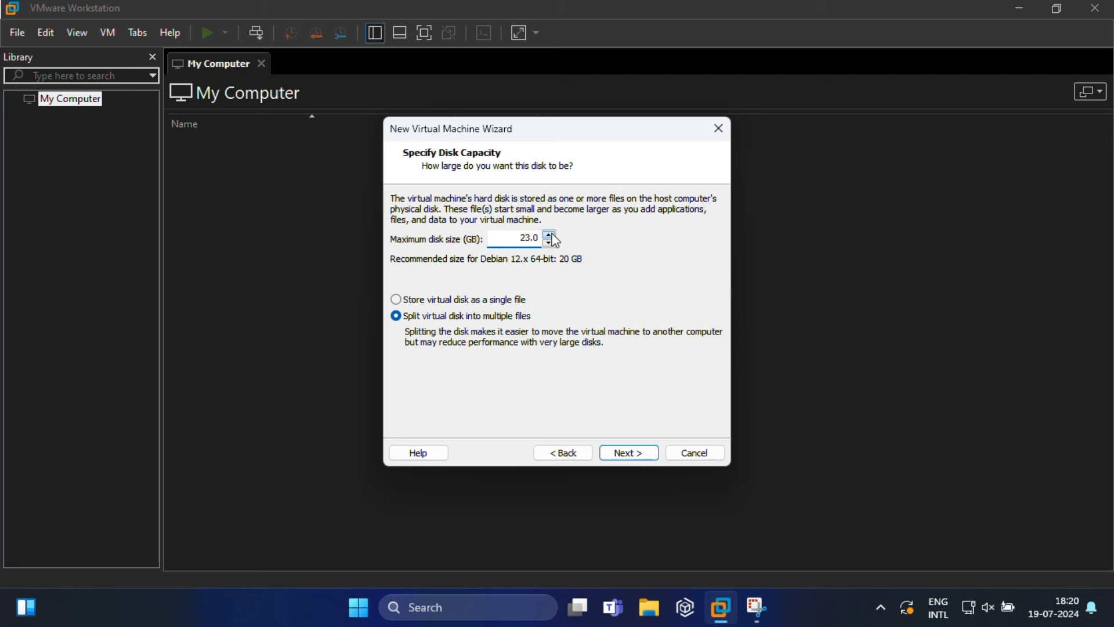
{"action": "left_click", "coordinate": [548, 235]}
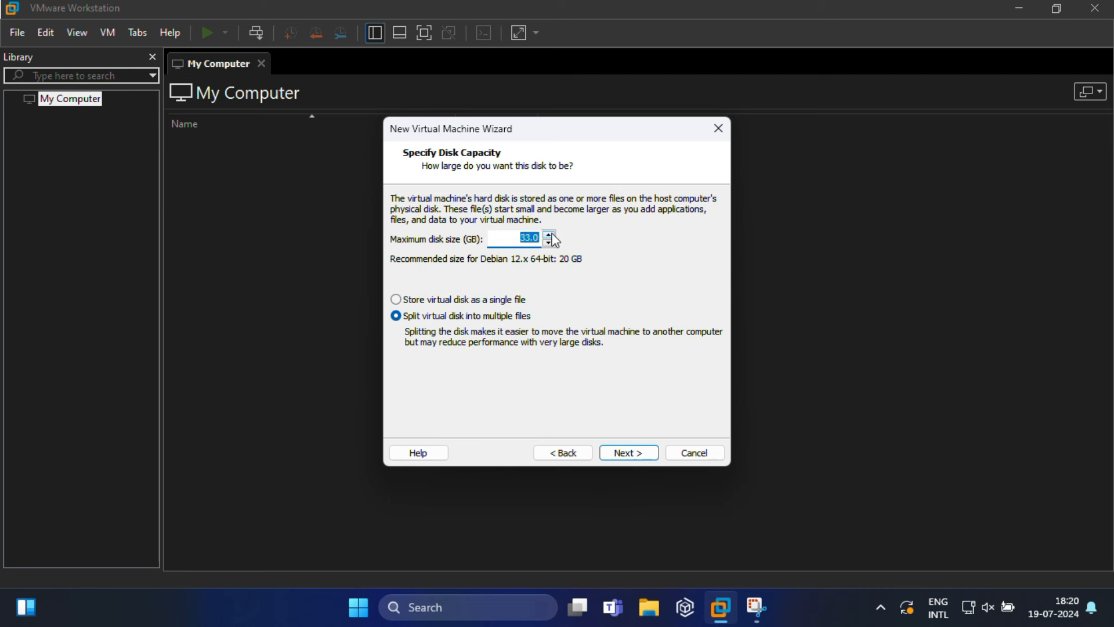
{"action": "left_click", "coordinate": [548, 234]}
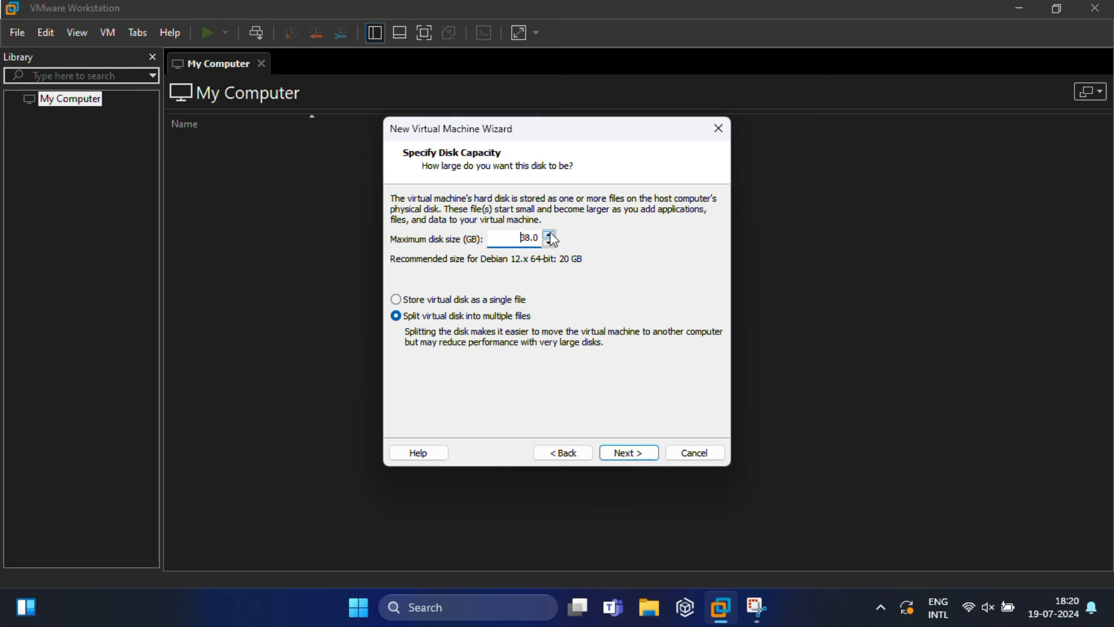
{"action": "left_click", "coordinate": [548, 235]}
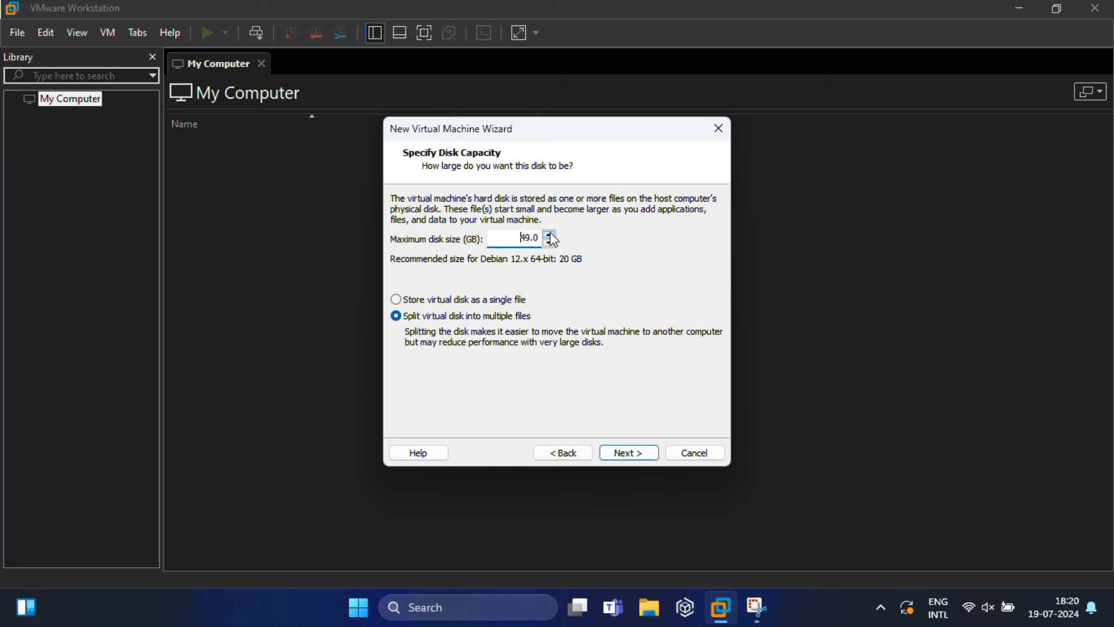
{"action": "left_click", "coordinate": [547, 235]}
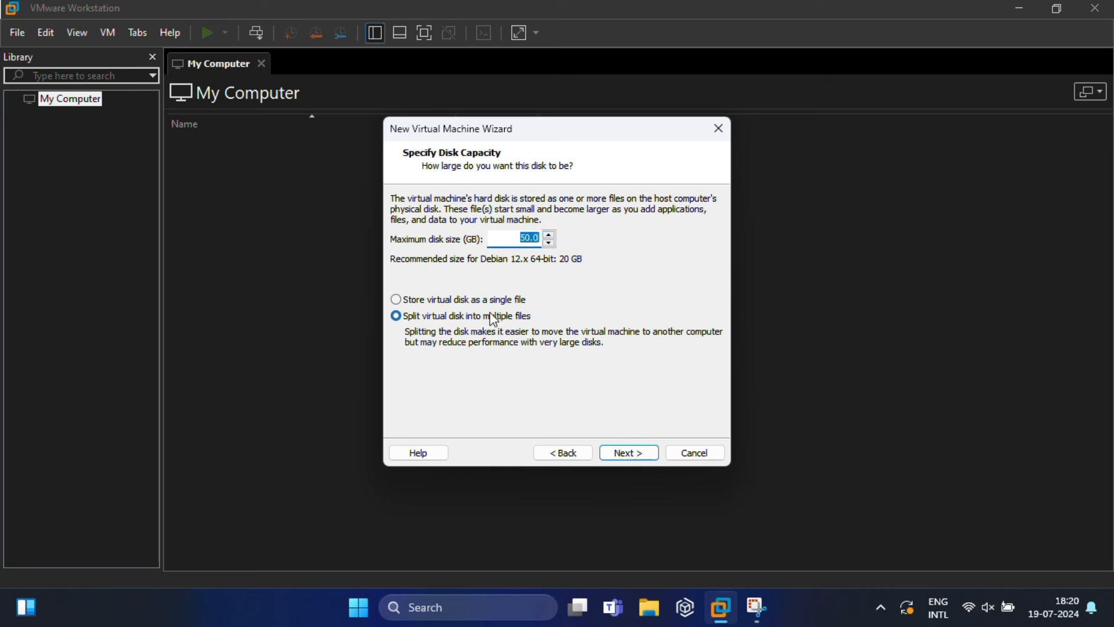
{"action": "mouse_move", "coordinate": [625, 439]}
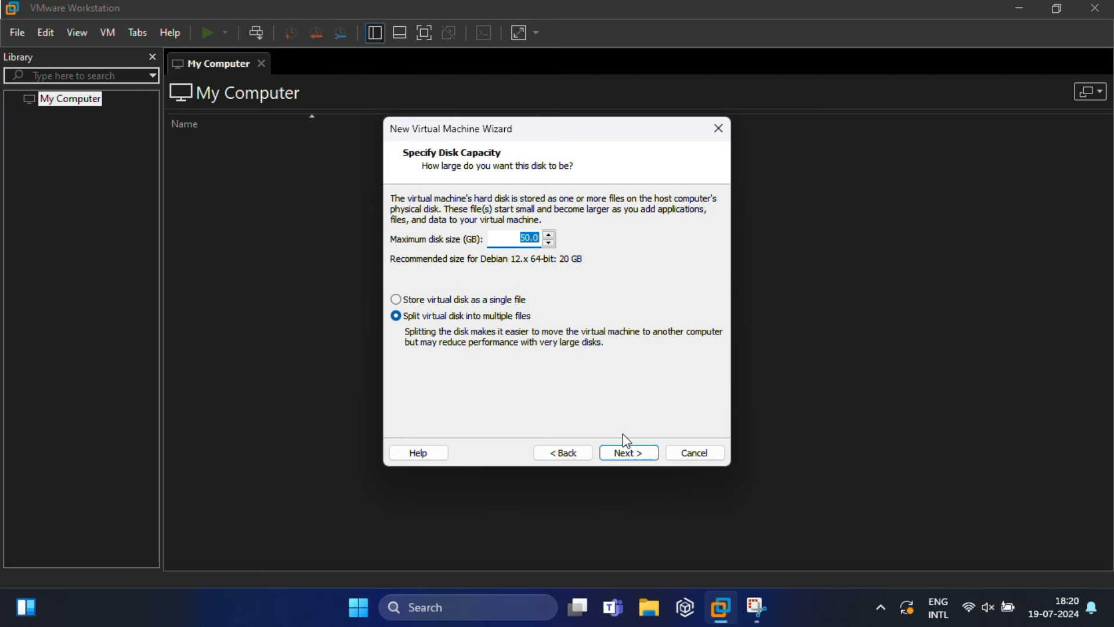
{"action": "left_click", "coordinate": [626, 453]}
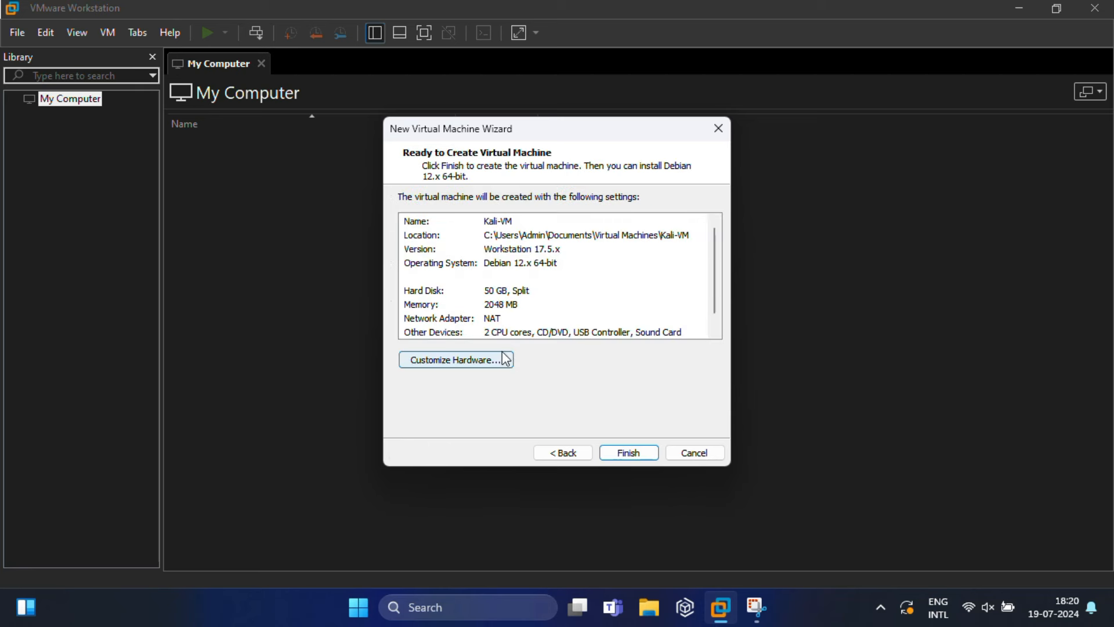
{"action": "mouse_move", "coordinate": [533, 209]}
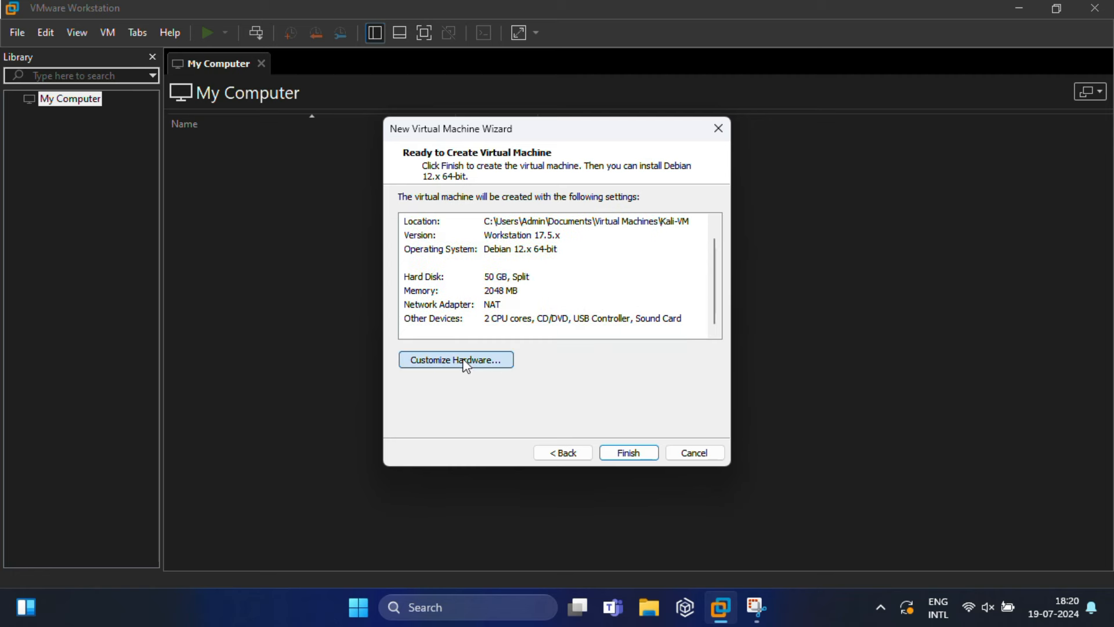
- Set memory to 4 GB and 2 cores per processor, then finish creating Kali-VM
{"action": "left_click", "coordinate": [455, 360]}
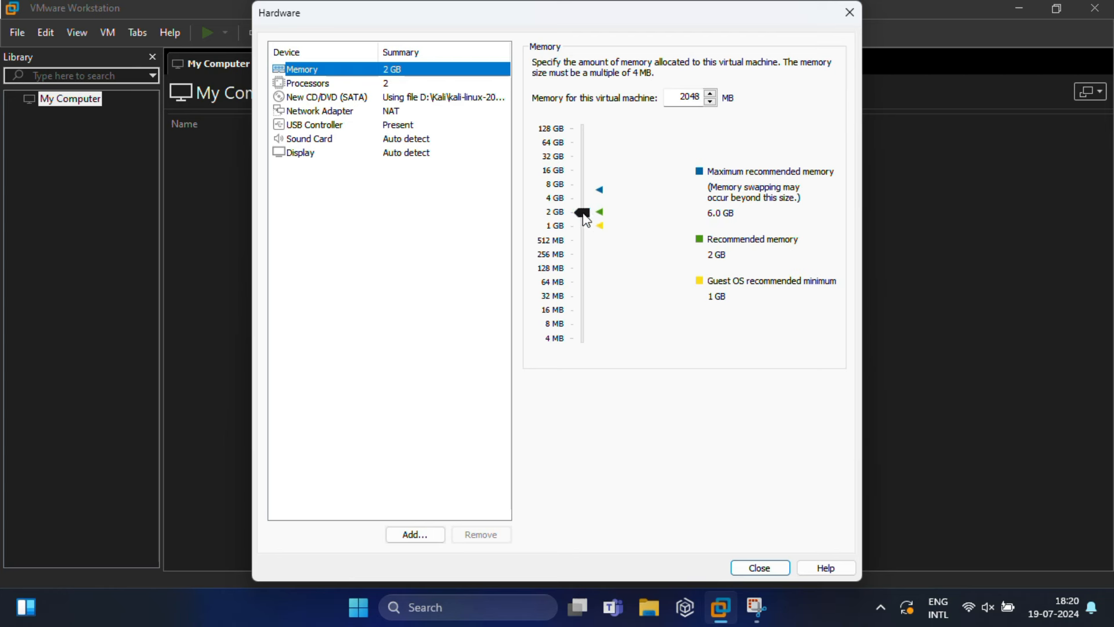
{"action": "left_click_drag", "start_coordinate": [583, 212], "coordinate": [583, 197]}
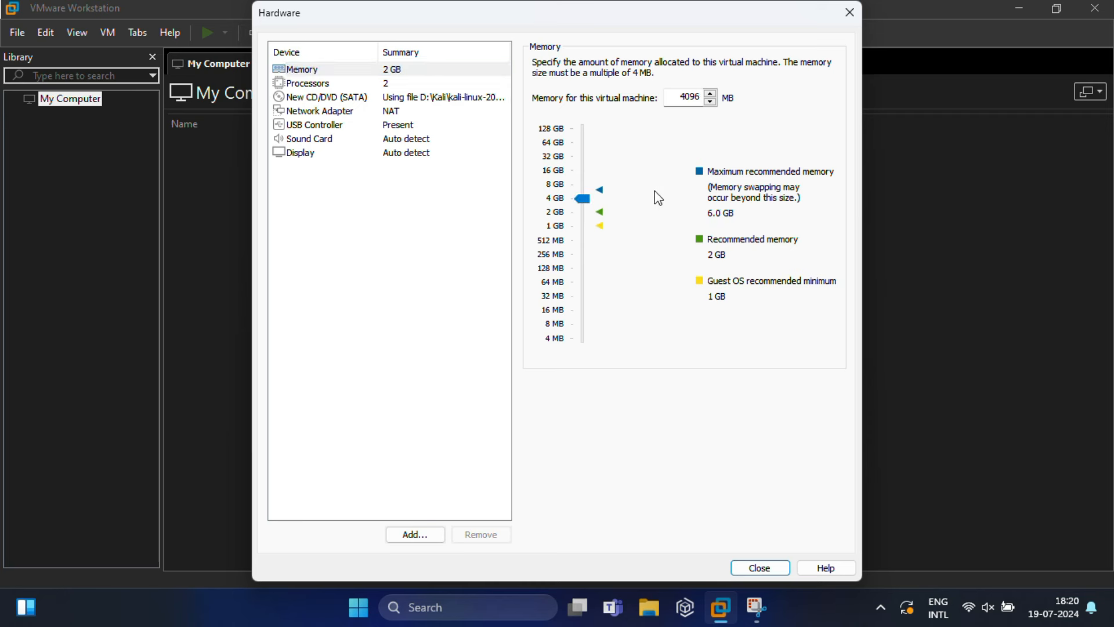
{"action": "mouse_move", "coordinate": [327, 110]}
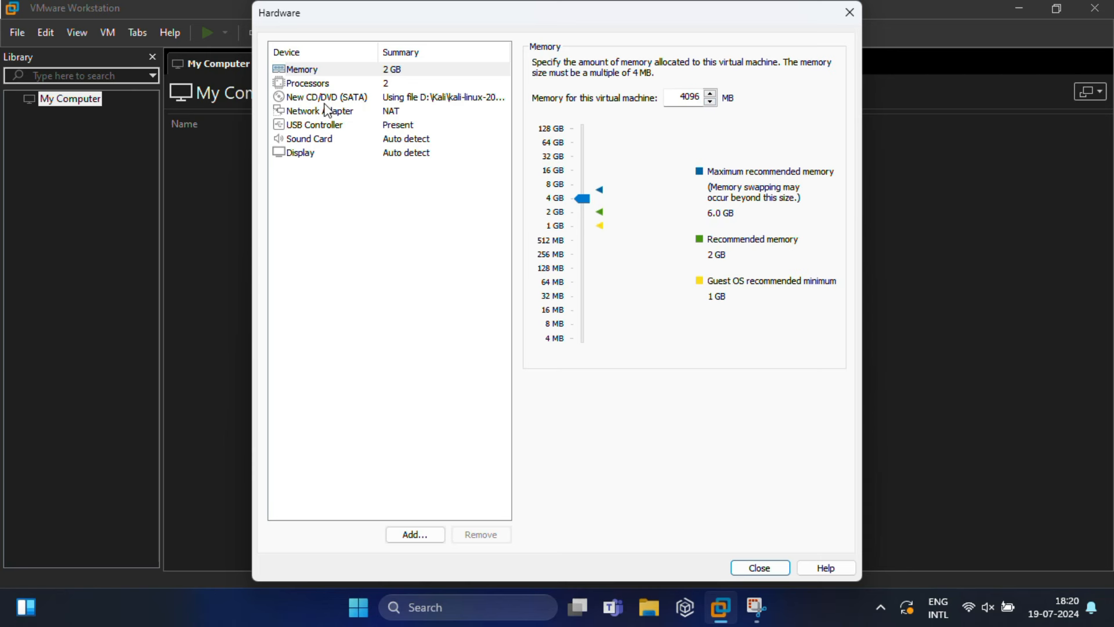
{"action": "left_click", "coordinate": [308, 83]}
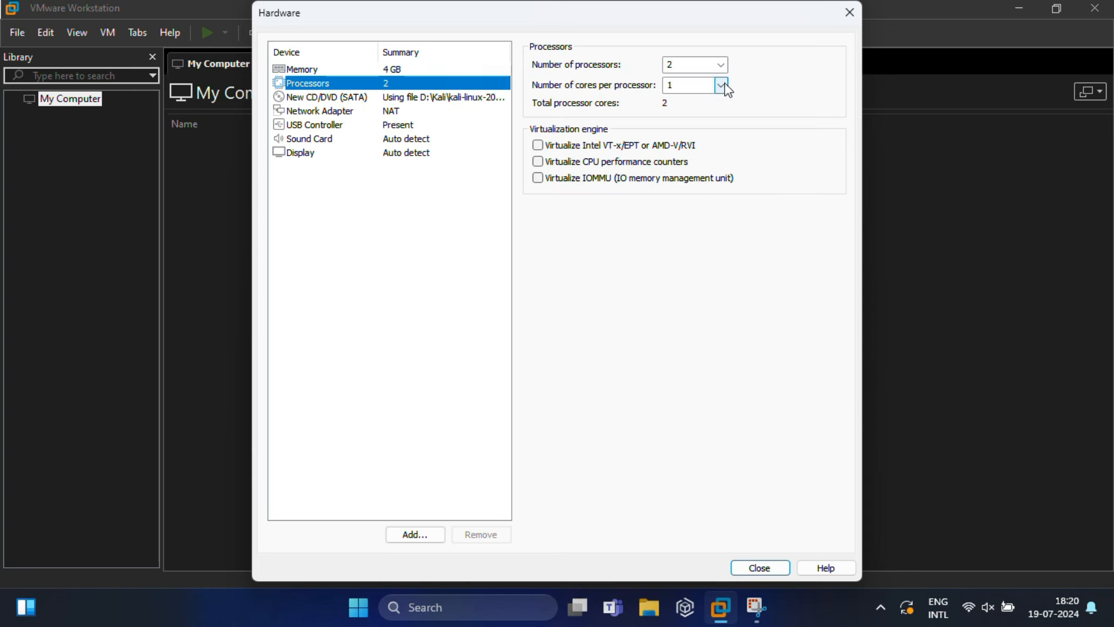
{"action": "left_click", "coordinate": [719, 85]}
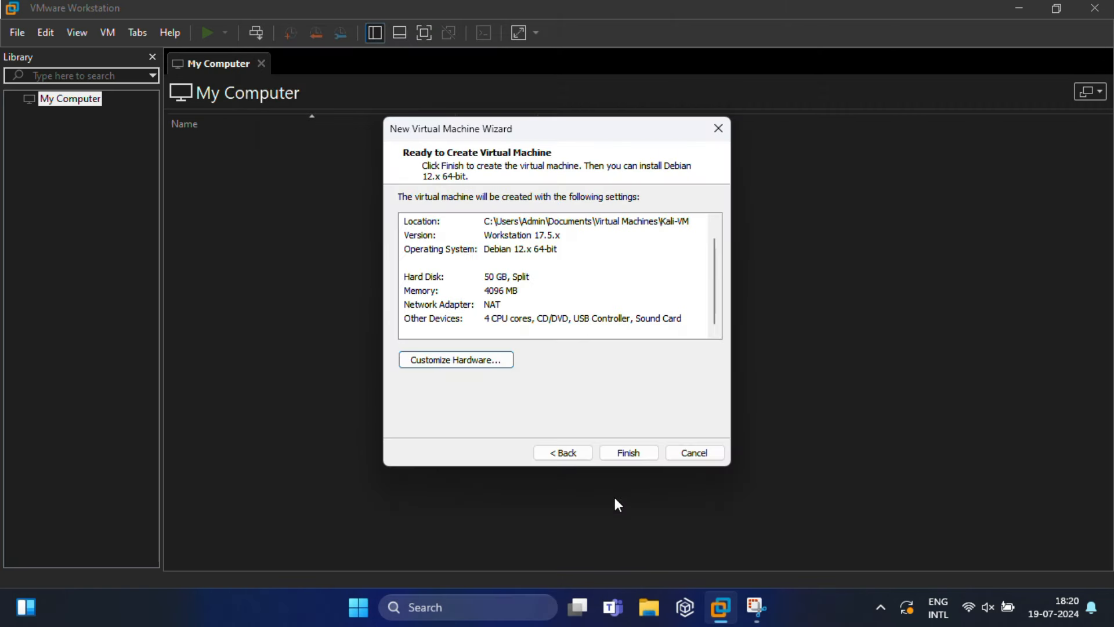
{"action": "mouse_move", "coordinate": [500, 302]}
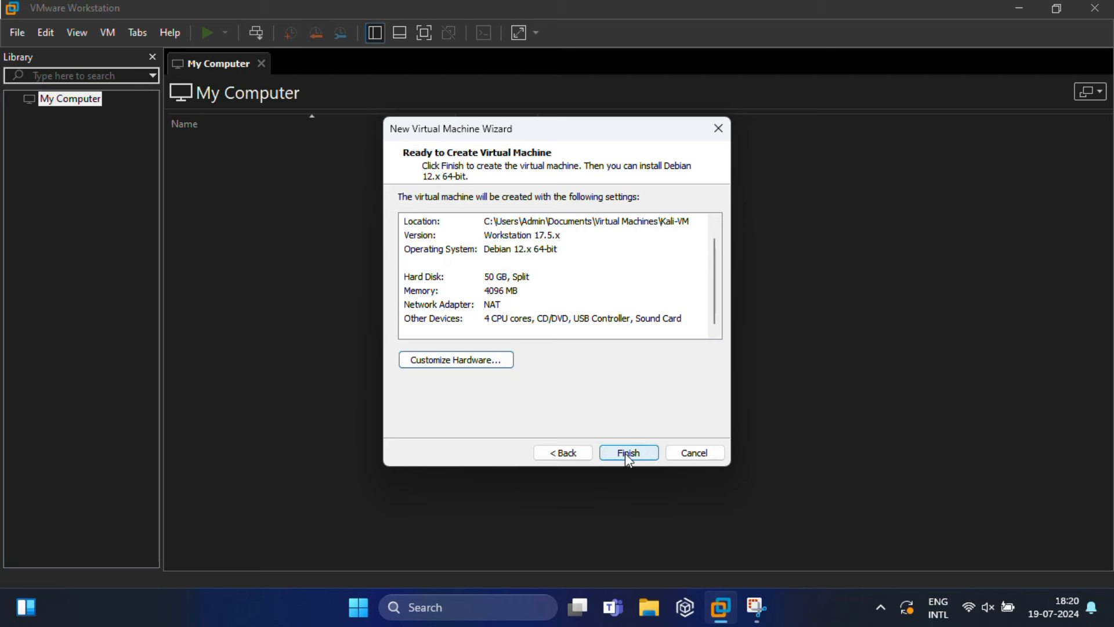
{"action": "left_click", "coordinate": [627, 452]}
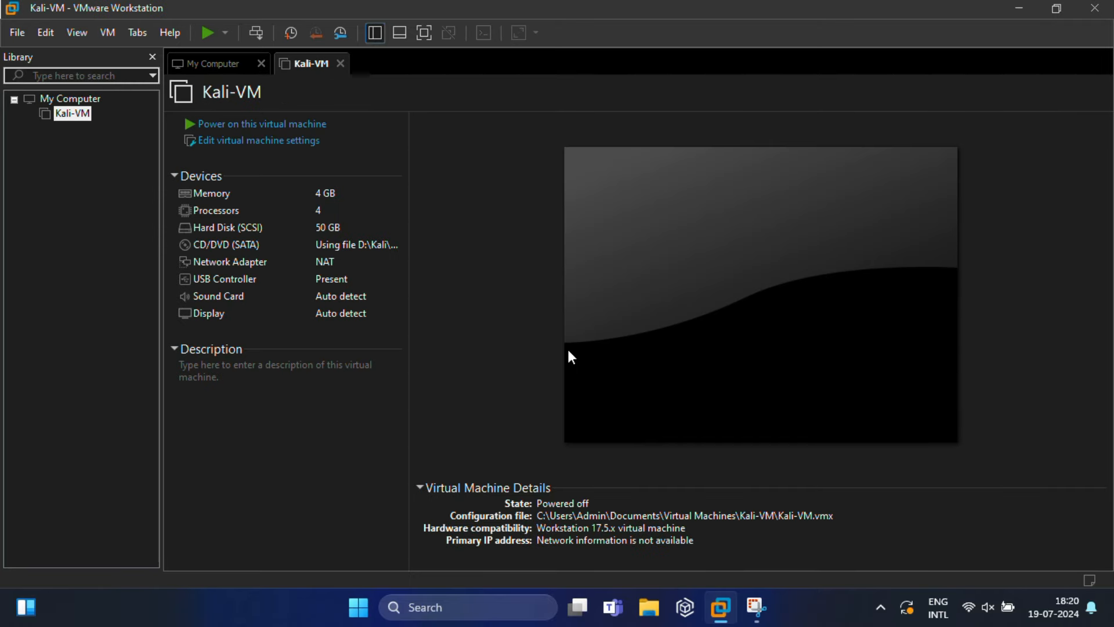
{"action": "mouse_move", "coordinate": [511, 348]}
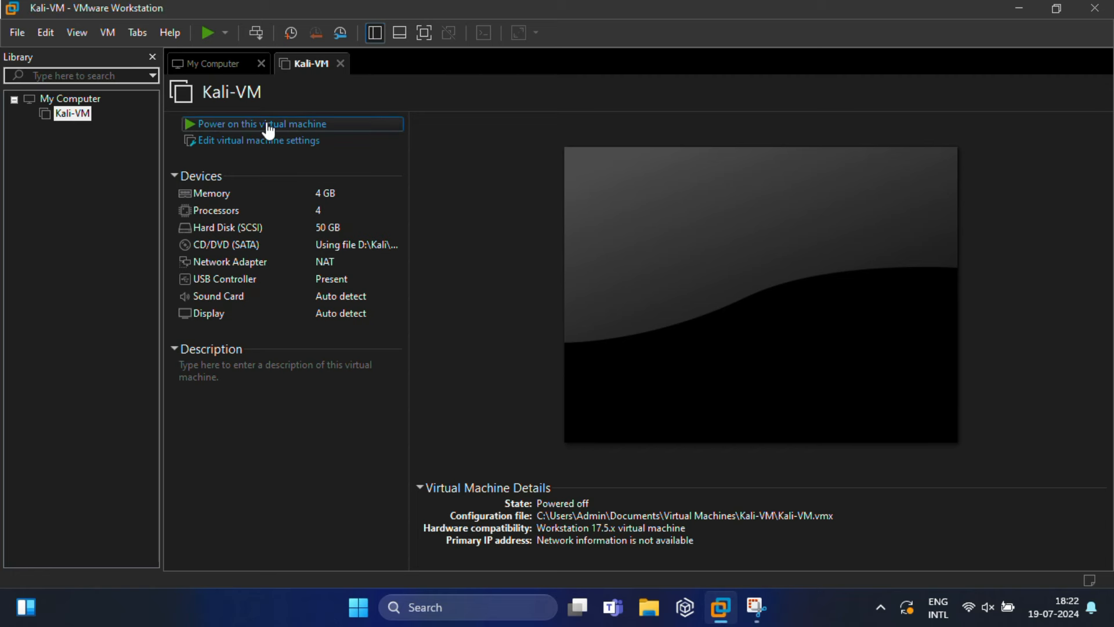
- Power on Kali-VM and choose Graphical install from the Kali installer menu
{"action": "left_click", "coordinate": [260, 124]}
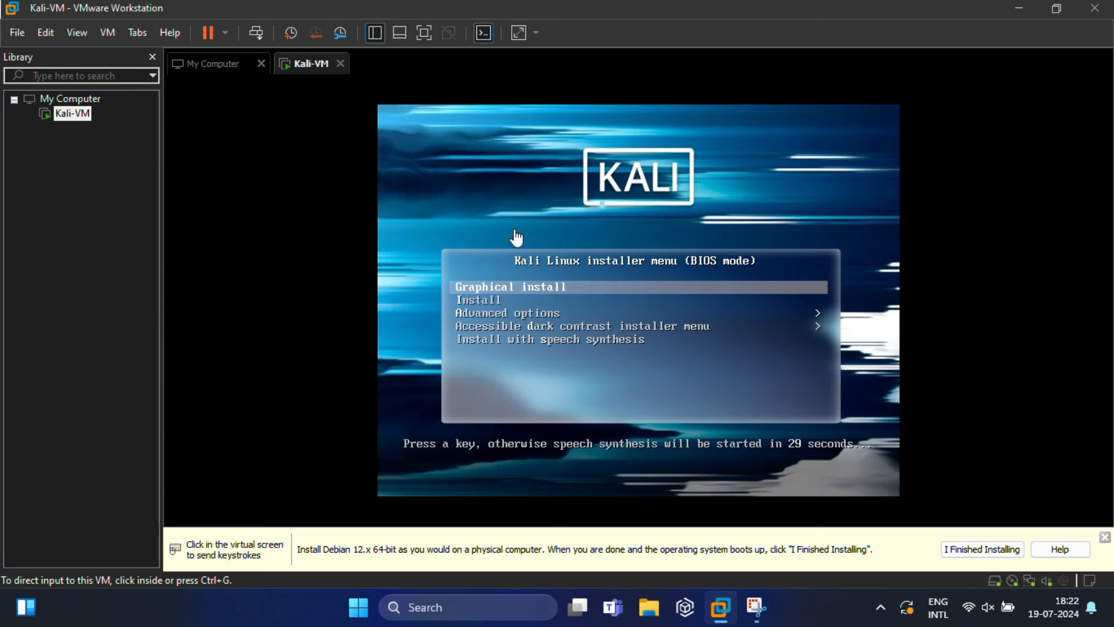
{"action": "mouse_move", "coordinate": [522, 241]}
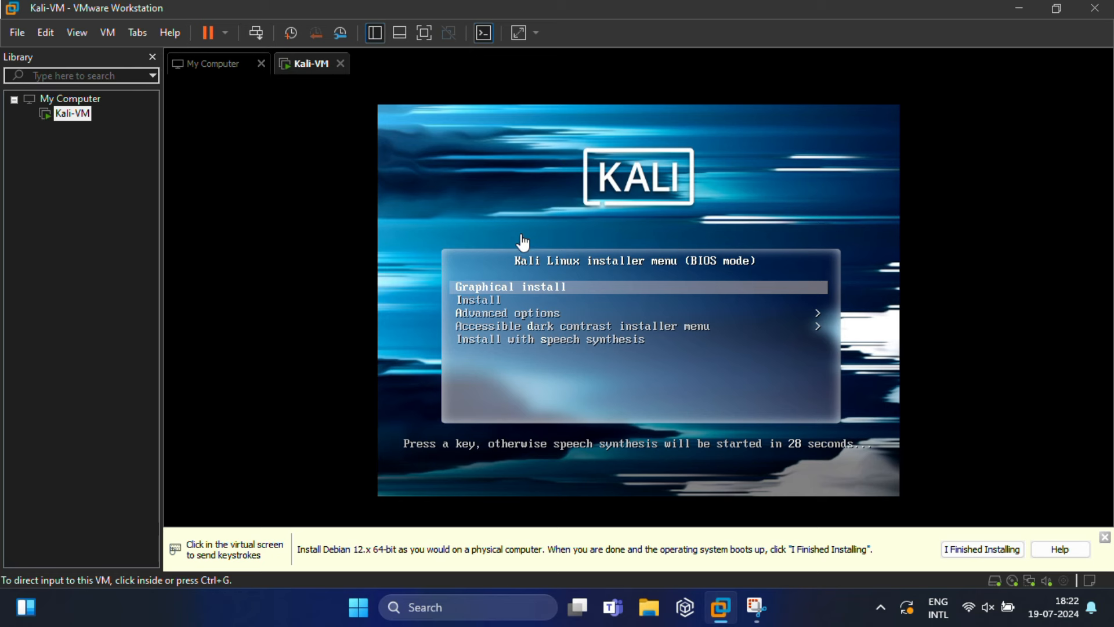
{"action": "mouse_move", "coordinate": [568, 278]}
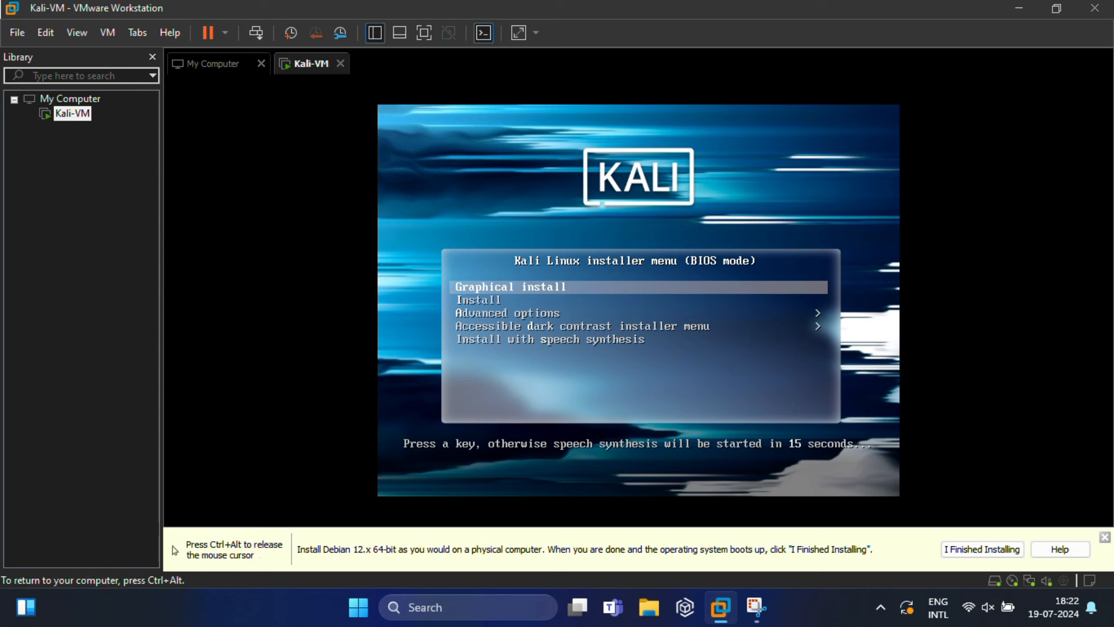
{"action": "key", "text": "Down"}
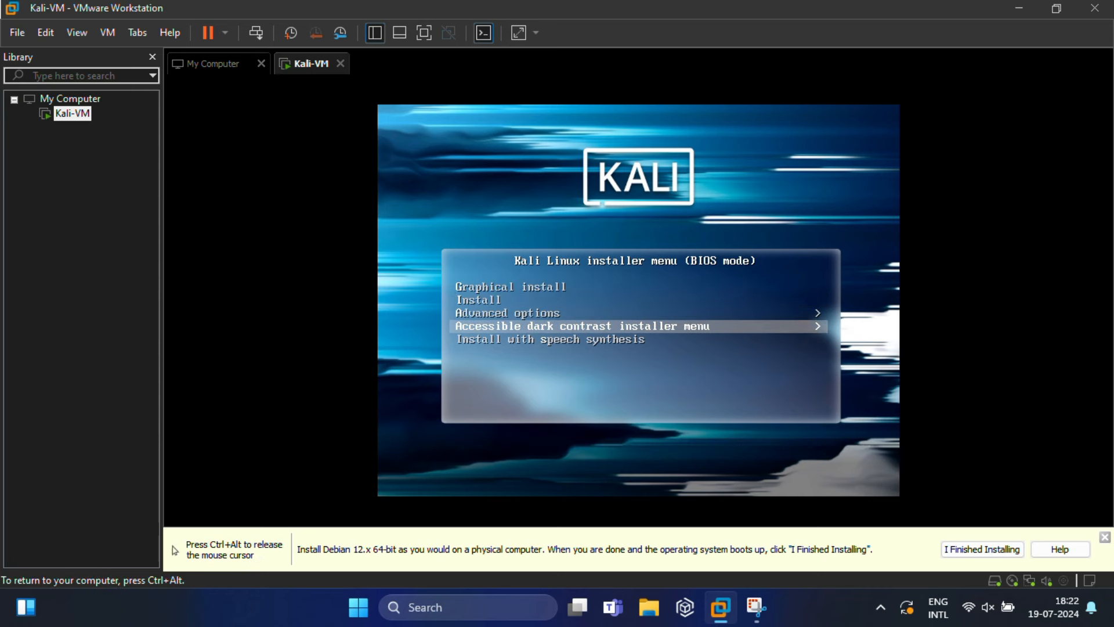
{"action": "key", "text": "Up"}
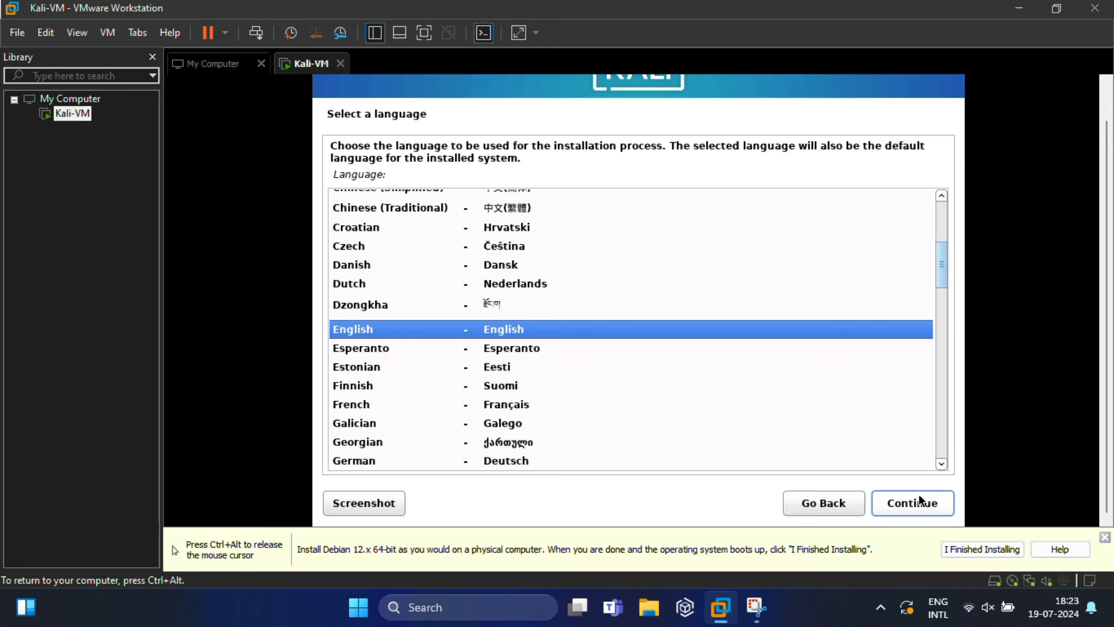
- Accept English language, India as location, and the American English keymap
{"action": "left_click", "coordinate": [912, 502]}
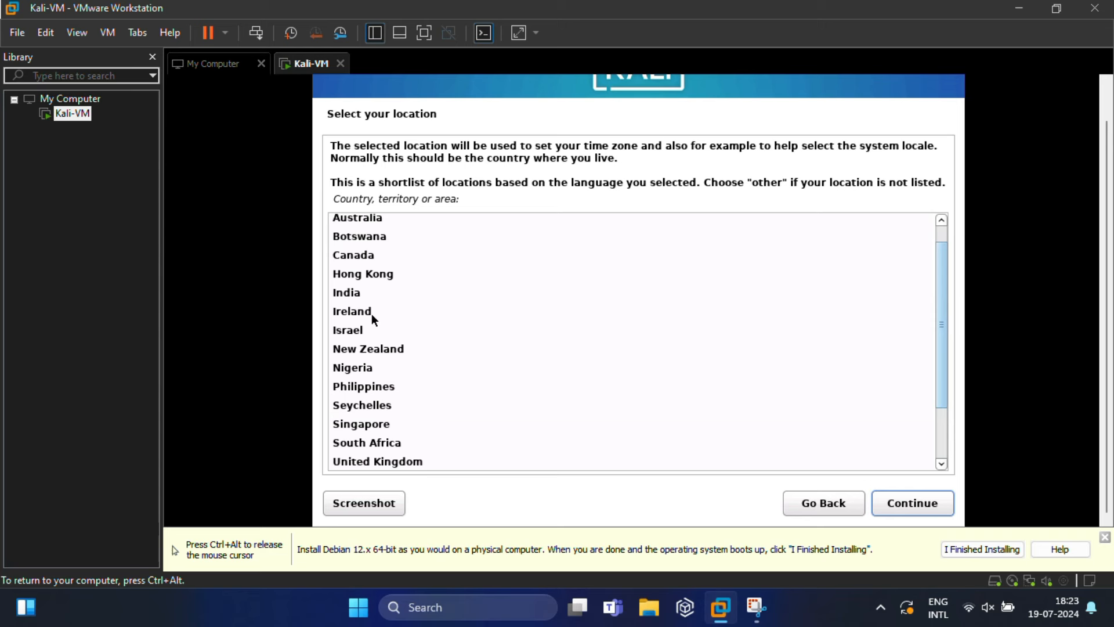
{"action": "left_click", "coordinate": [345, 292]}
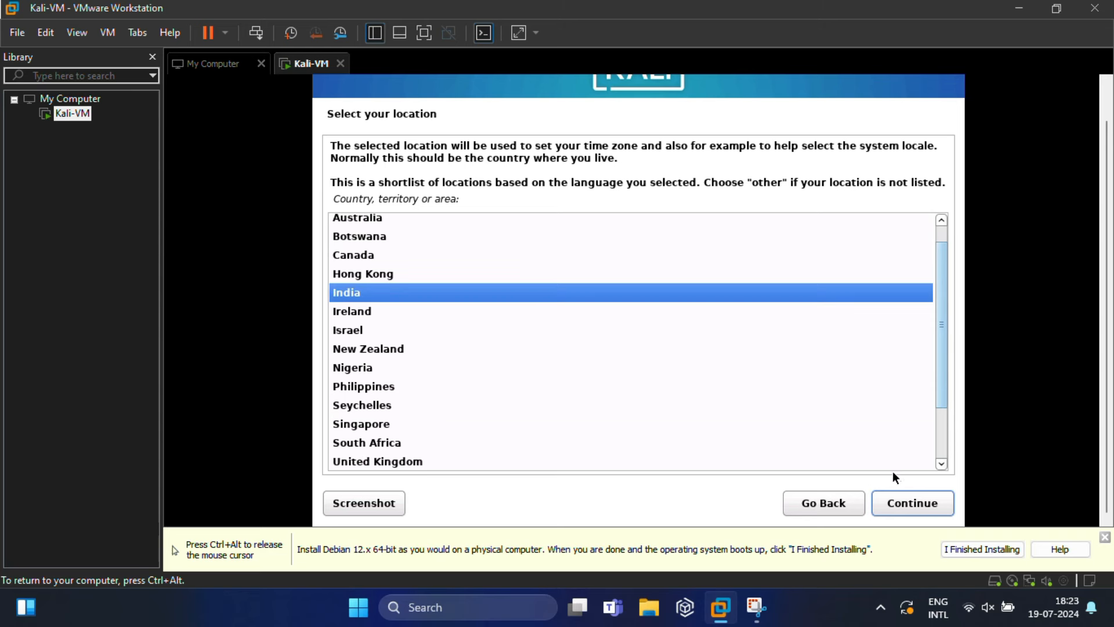
{"action": "left_click", "coordinate": [912, 503]}
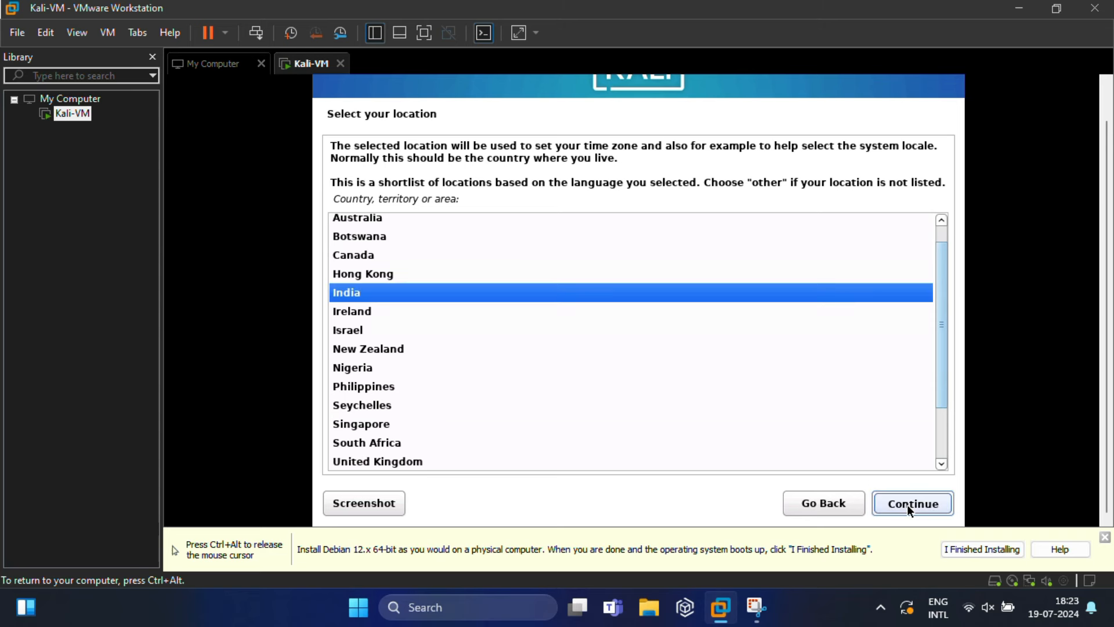
{"action": "left_click", "coordinate": [912, 502]}
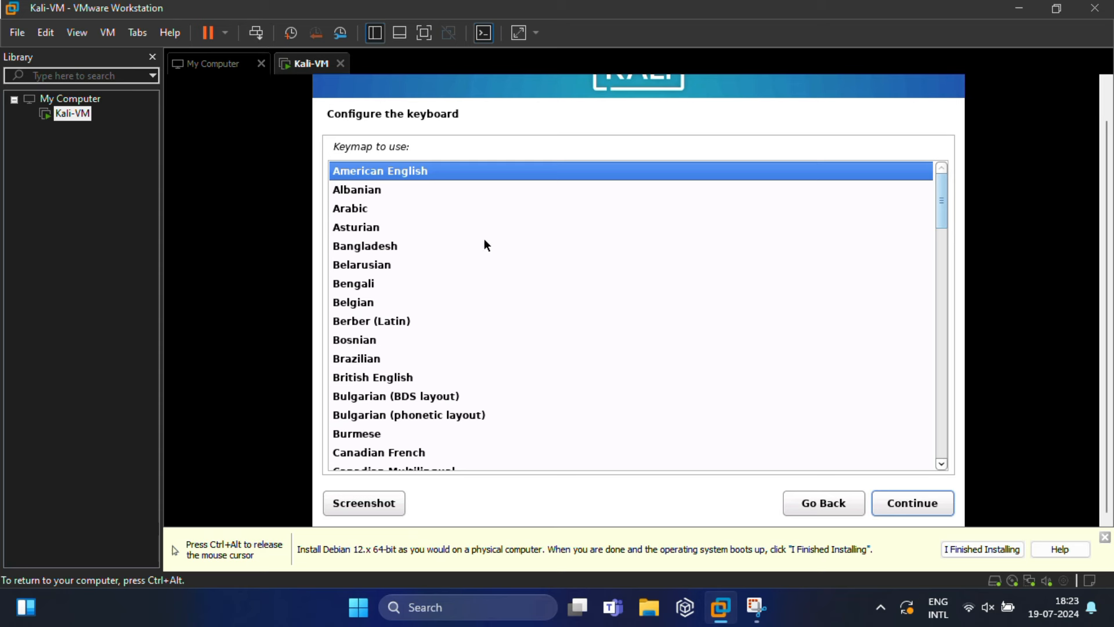
{"action": "mouse_move", "coordinate": [487, 232]}
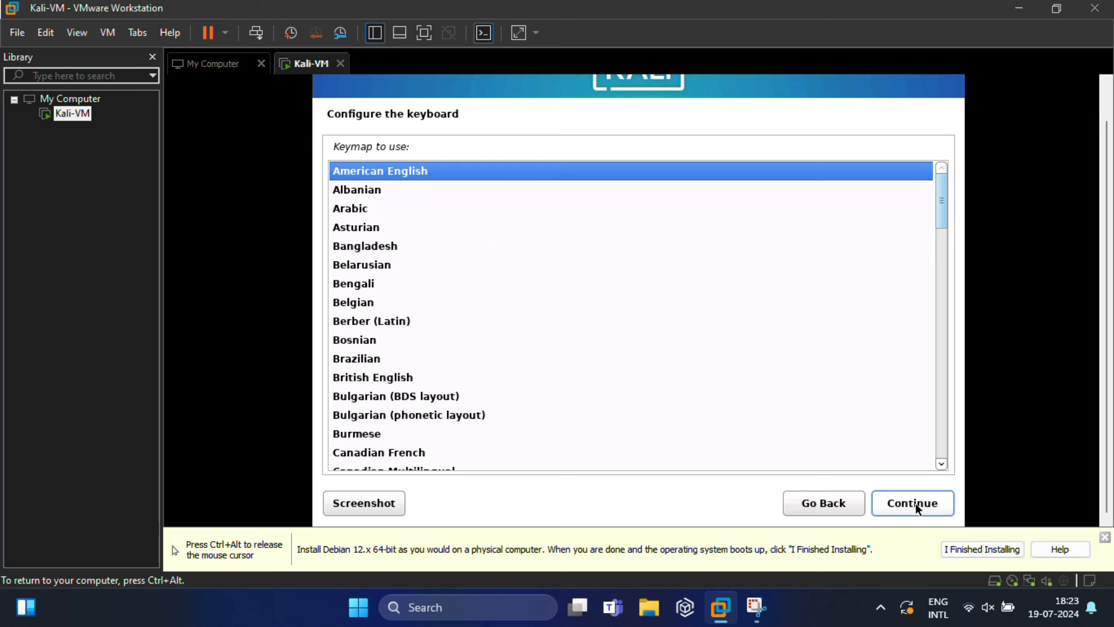
{"action": "left_click", "coordinate": [912, 504]}
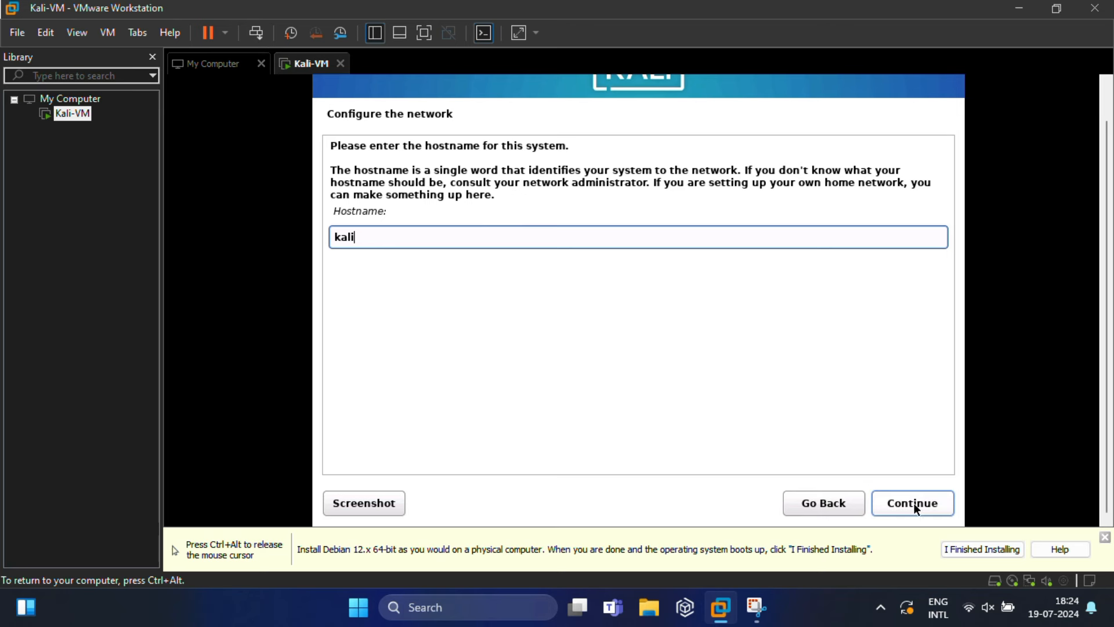
- Keep hostname 'kali' and leave the domain name blank
{"action": "left_click", "coordinate": [912, 503]}
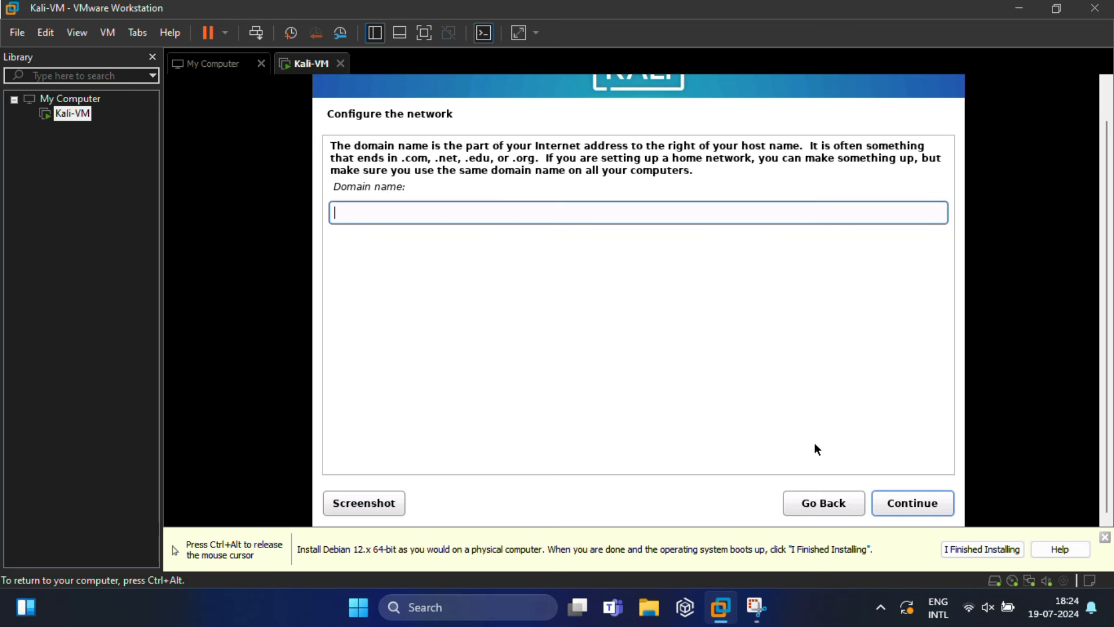
{"action": "mouse_move", "coordinate": [462, 297]}
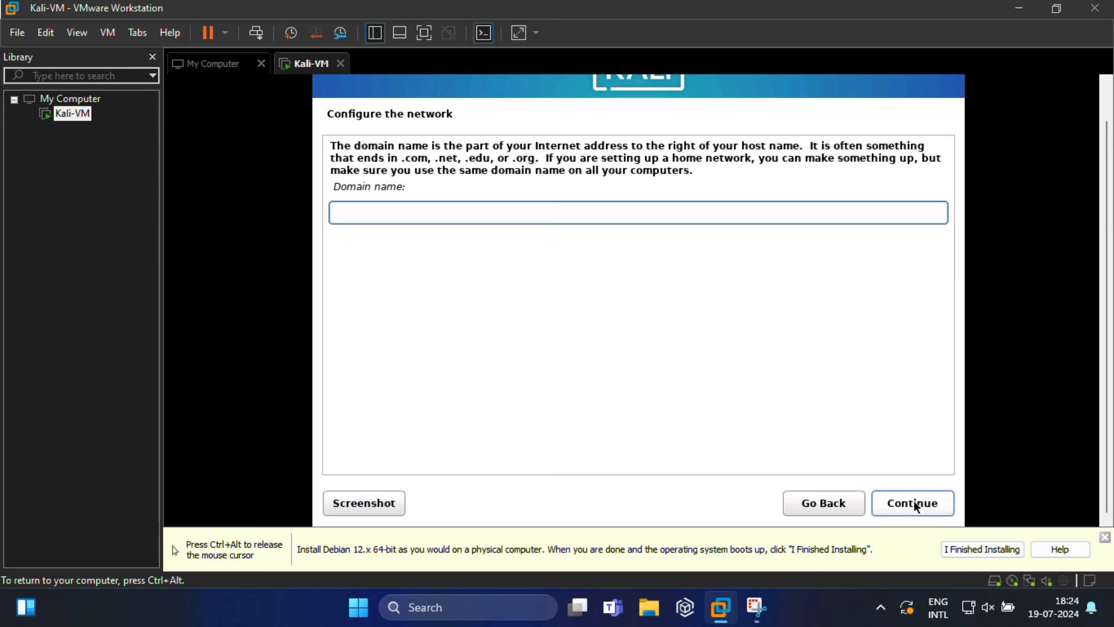
{"action": "left_click", "coordinate": [912, 503]}
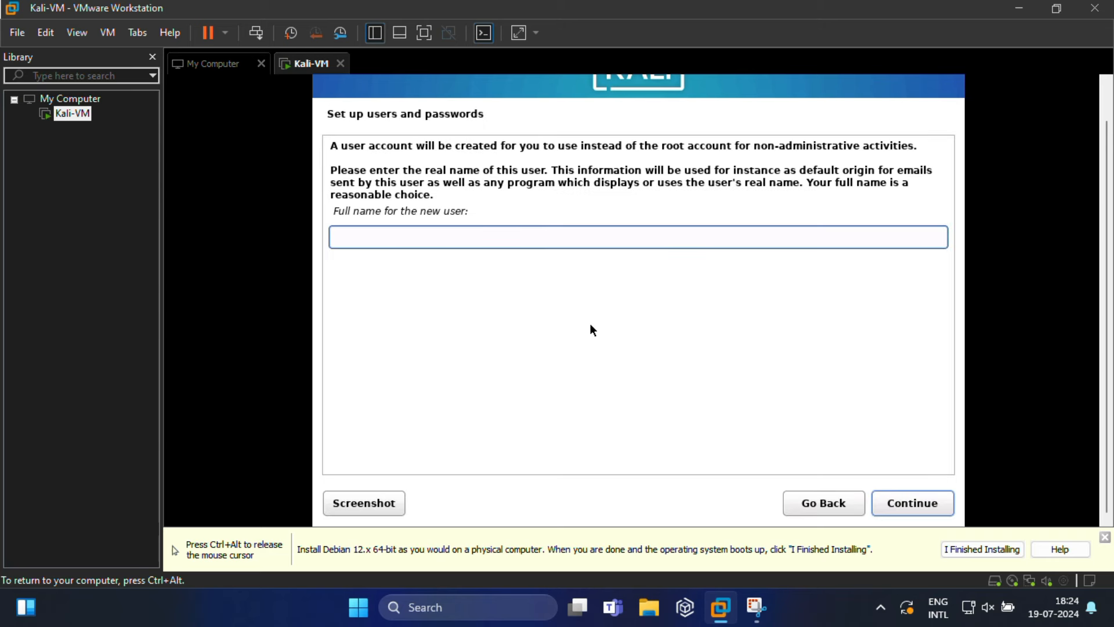
- Enter 'Tech Infokart' as the new user's full name and continue
{"action": "left_click", "coordinate": [637, 236]}
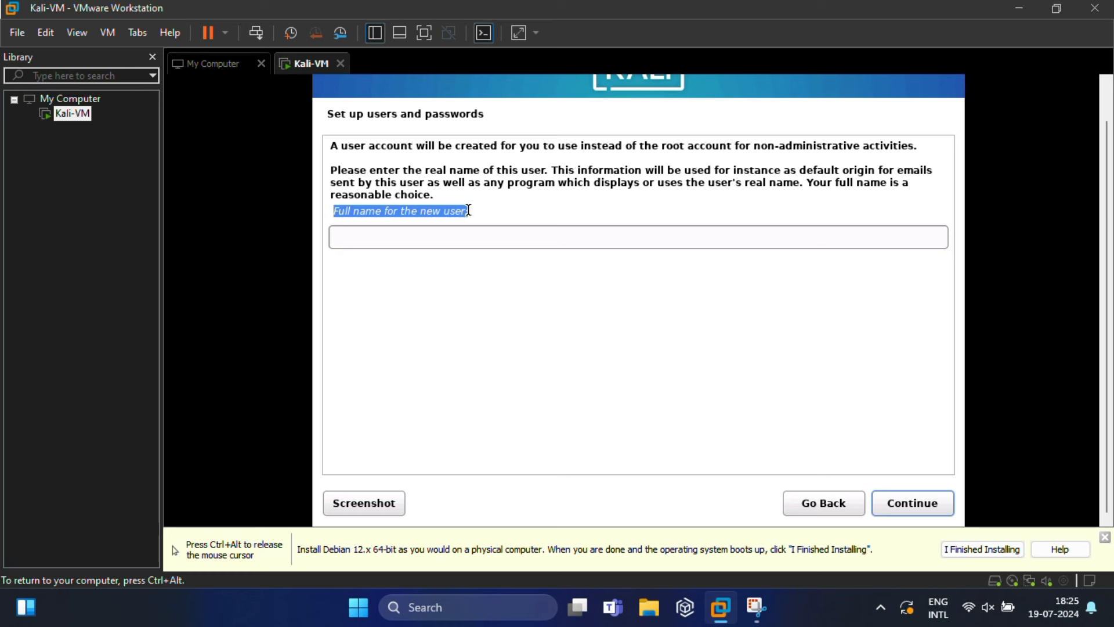
{"action": "left_click", "coordinate": [392, 236]}
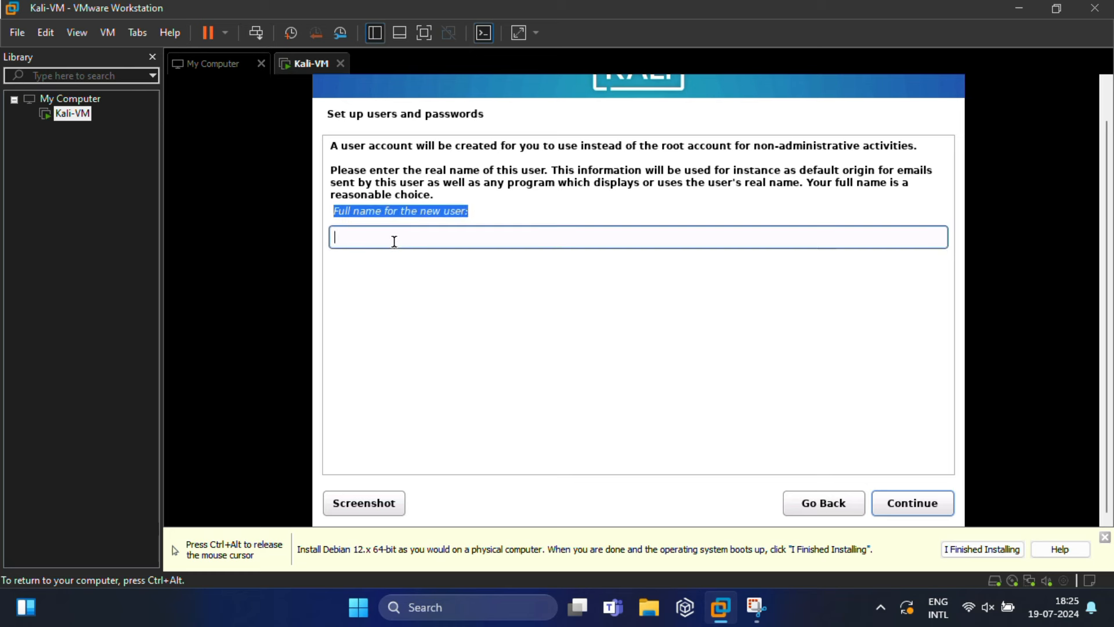
{"action": "type", "text": "Tech In"}
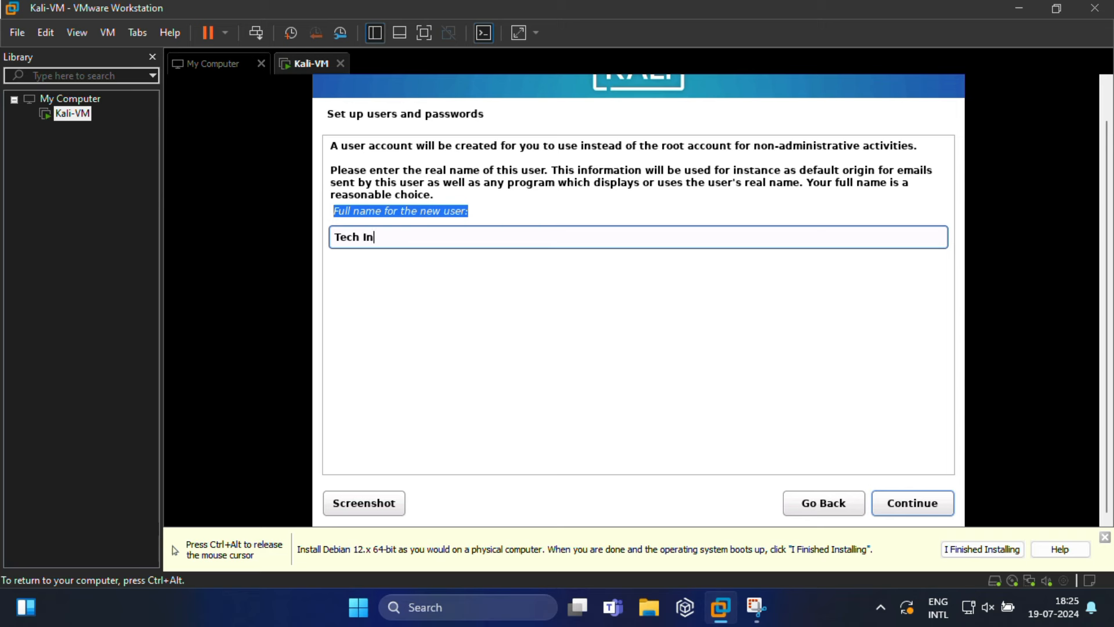
{"action": "type", "text": "fokart"}
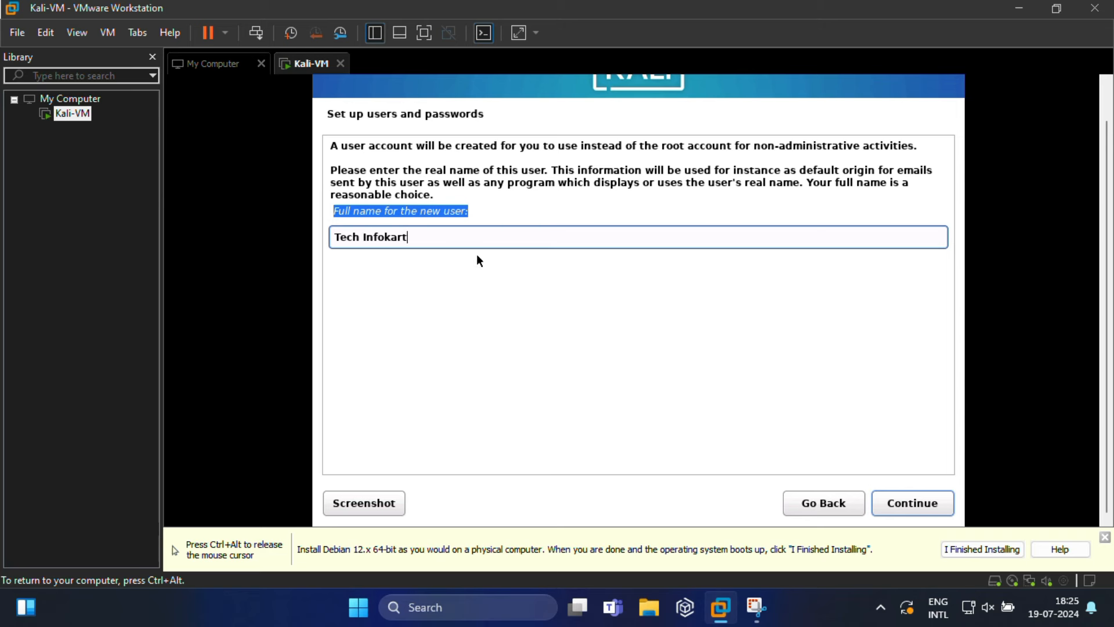
{"action": "mouse_move", "coordinate": [857, 446]}
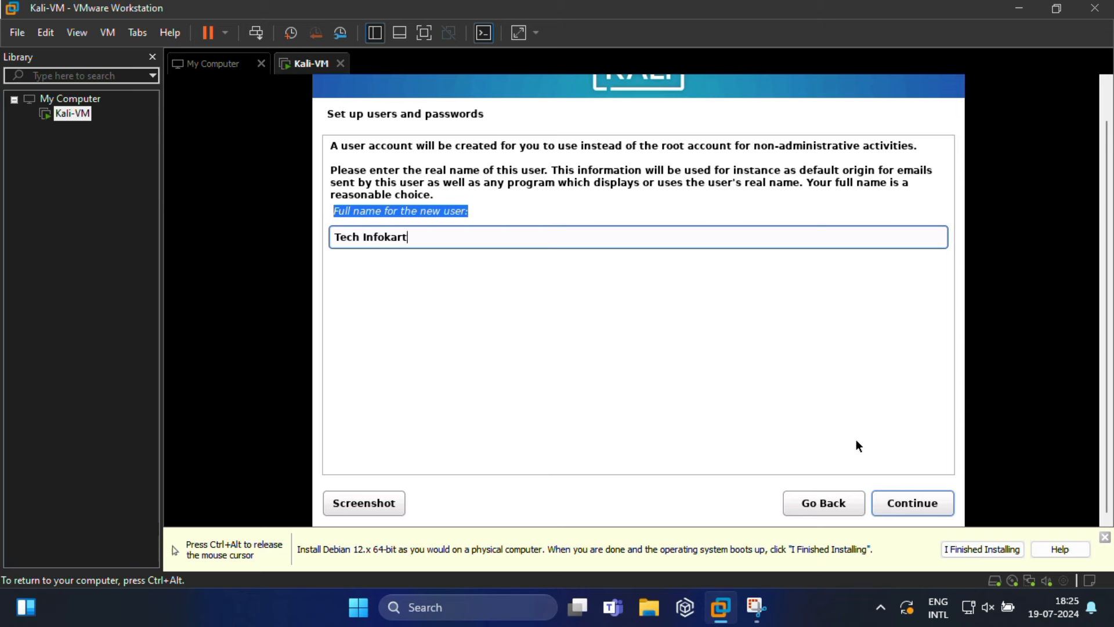
{"action": "left_click", "coordinate": [912, 502]}
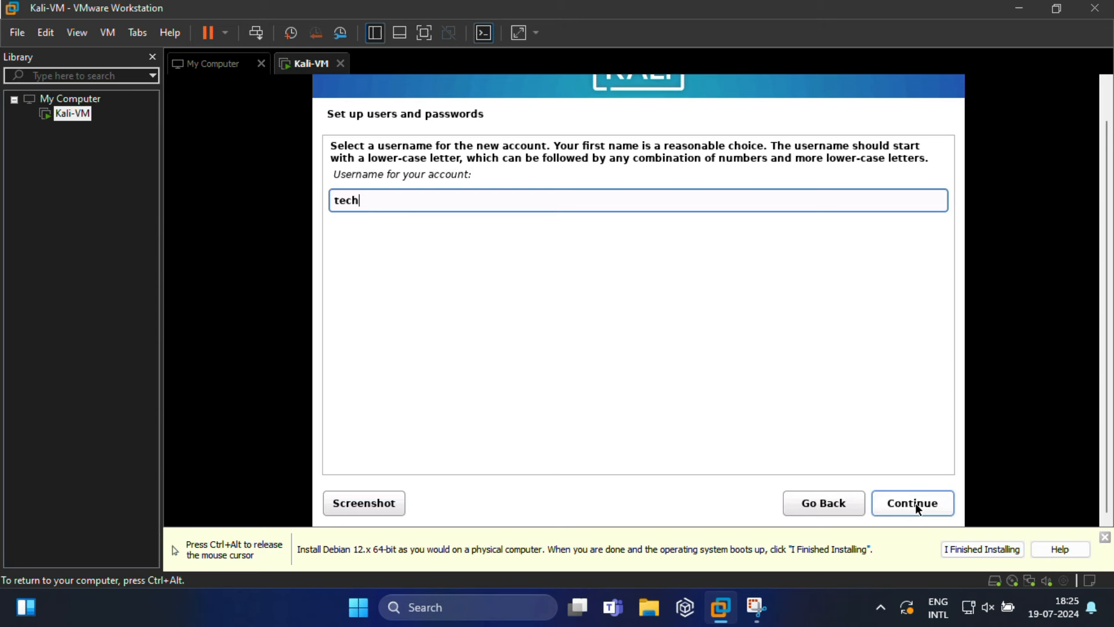
- Accept username 'tech', then enter and confirm the user password
{"action": "left_click", "coordinate": [912, 503]}
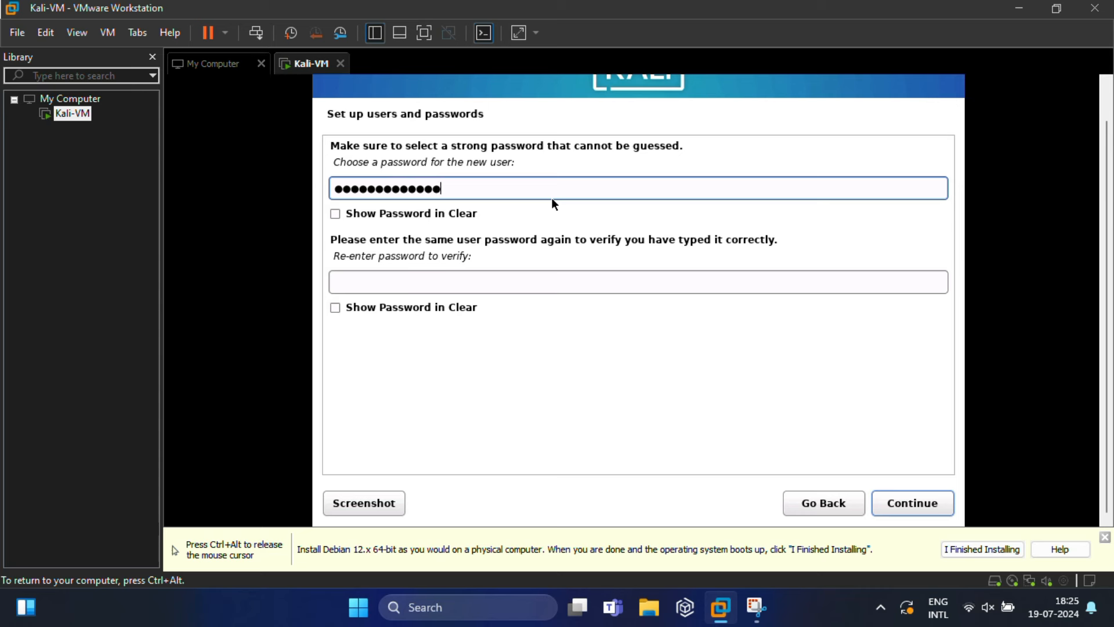
{"action": "left_click", "coordinate": [637, 282]}
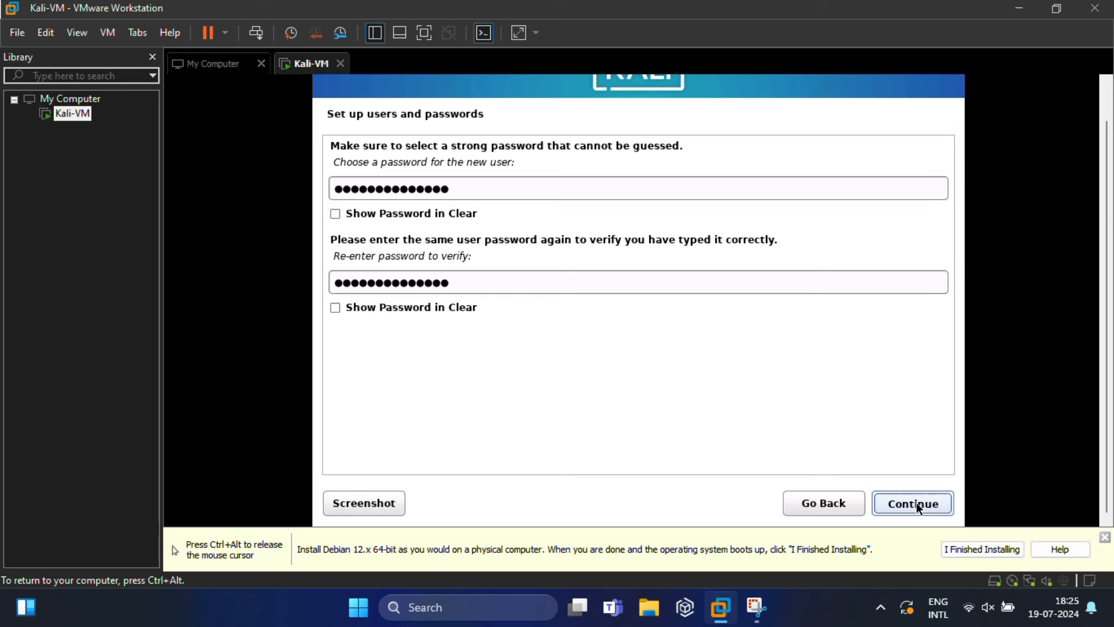
{"action": "left_click", "coordinate": [912, 503]}
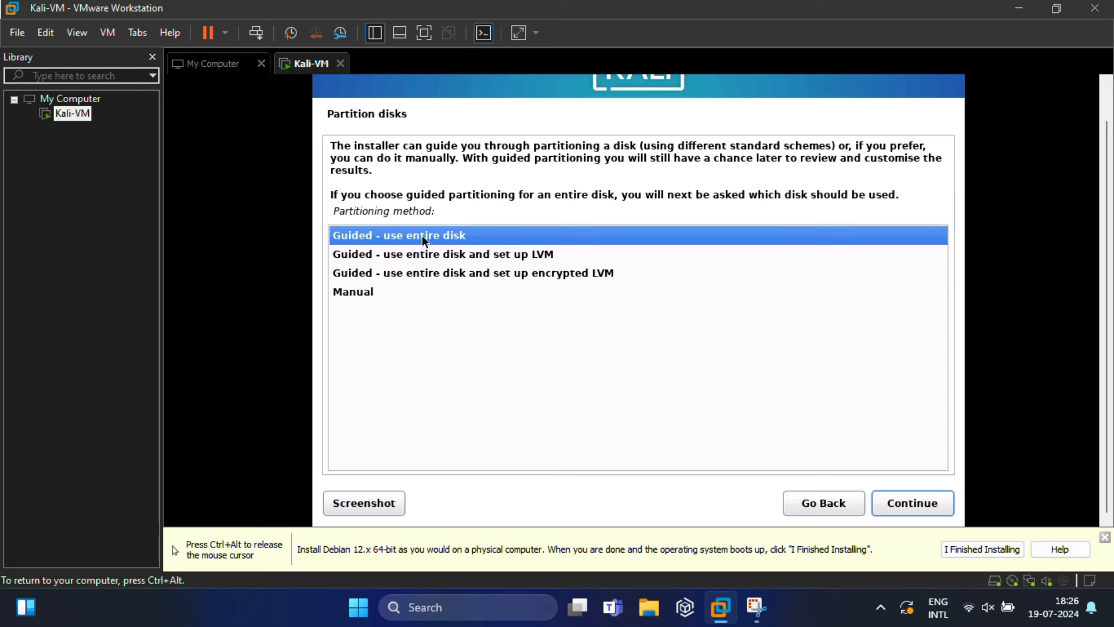
- Guided-partition the 53.7 GB disk with all files in one partition and write changes
{"action": "left_click", "coordinate": [911, 503]}
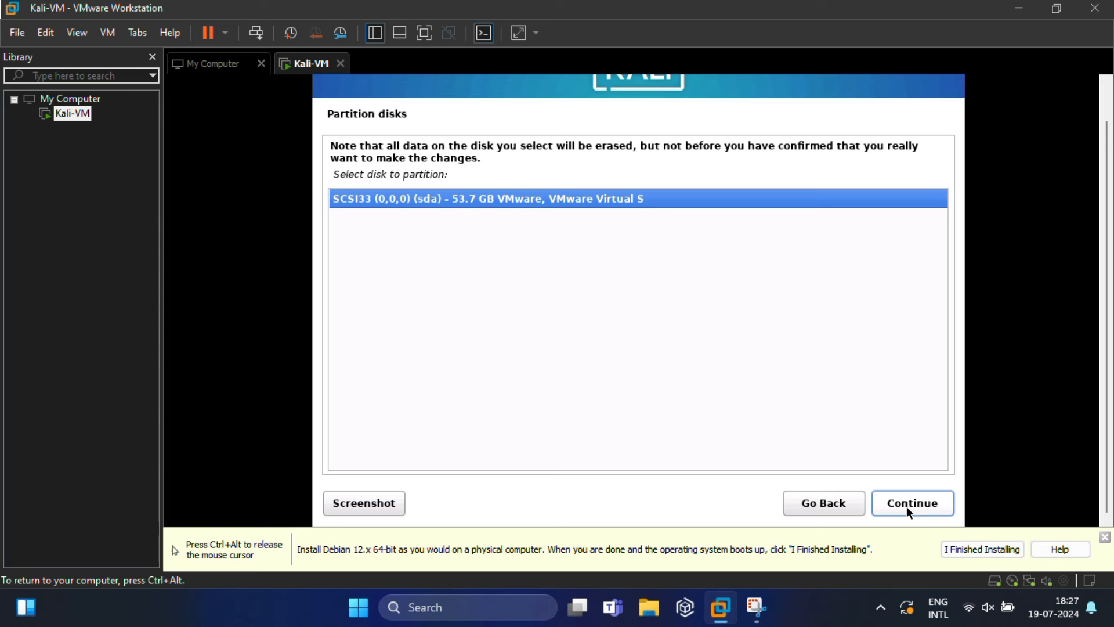
{"action": "left_click", "coordinate": [911, 502]}
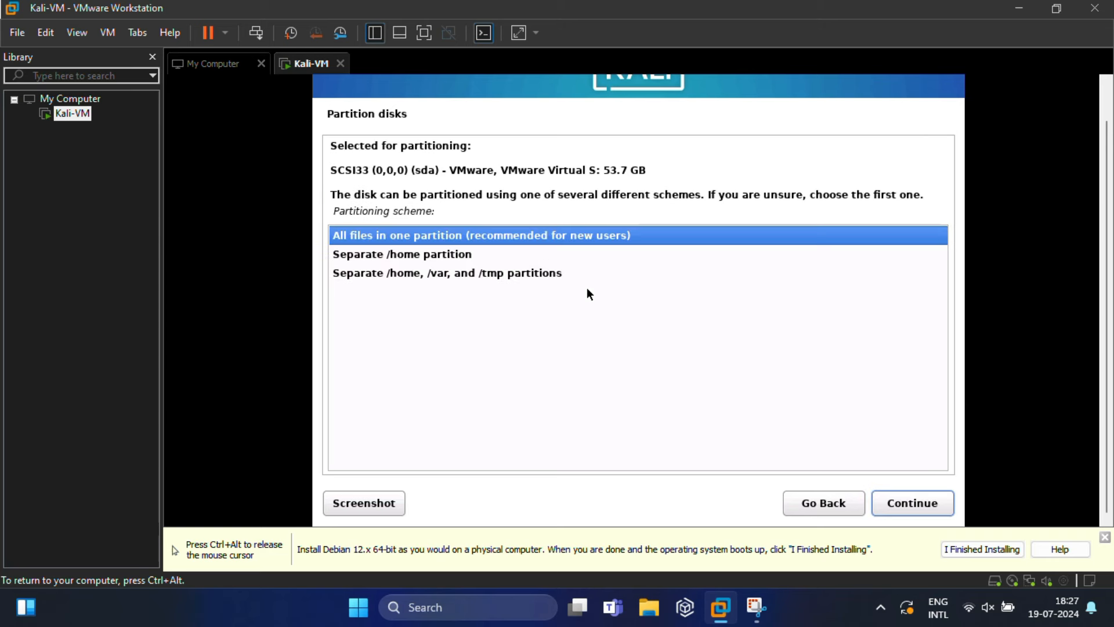
{"action": "mouse_move", "coordinate": [607, 329]}
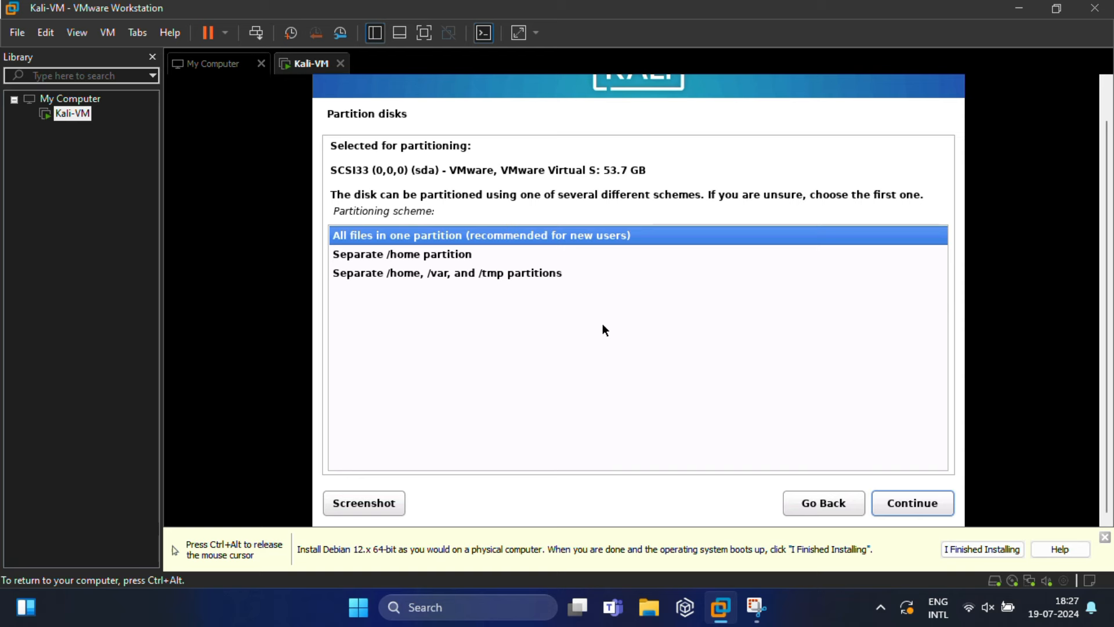
{"action": "left_click", "coordinate": [911, 503]}
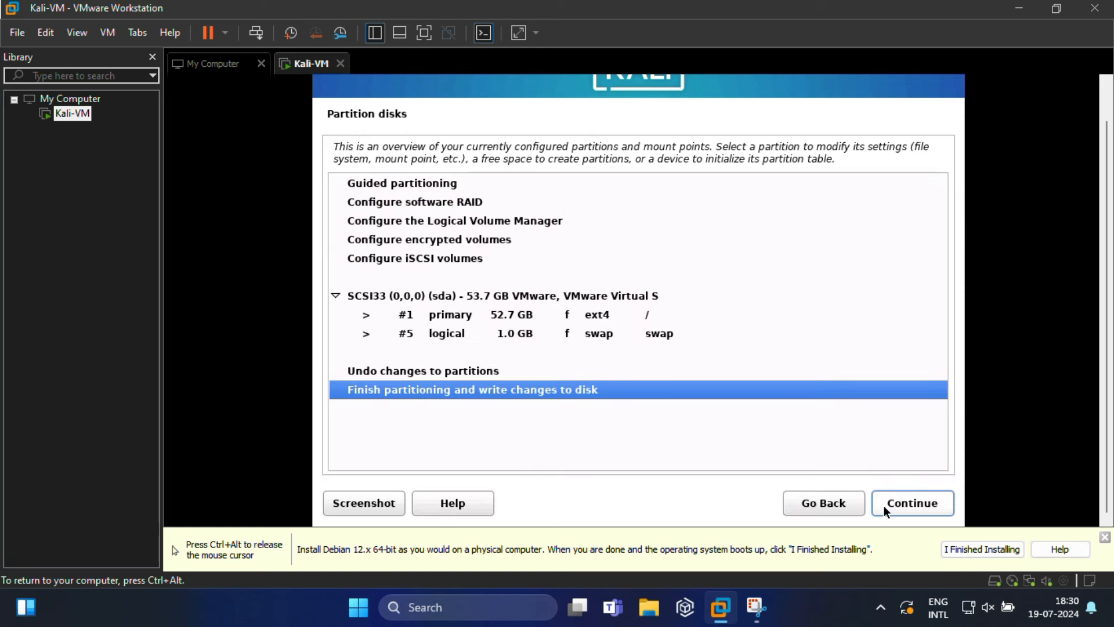
{"action": "left_click", "coordinate": [912, 503]}
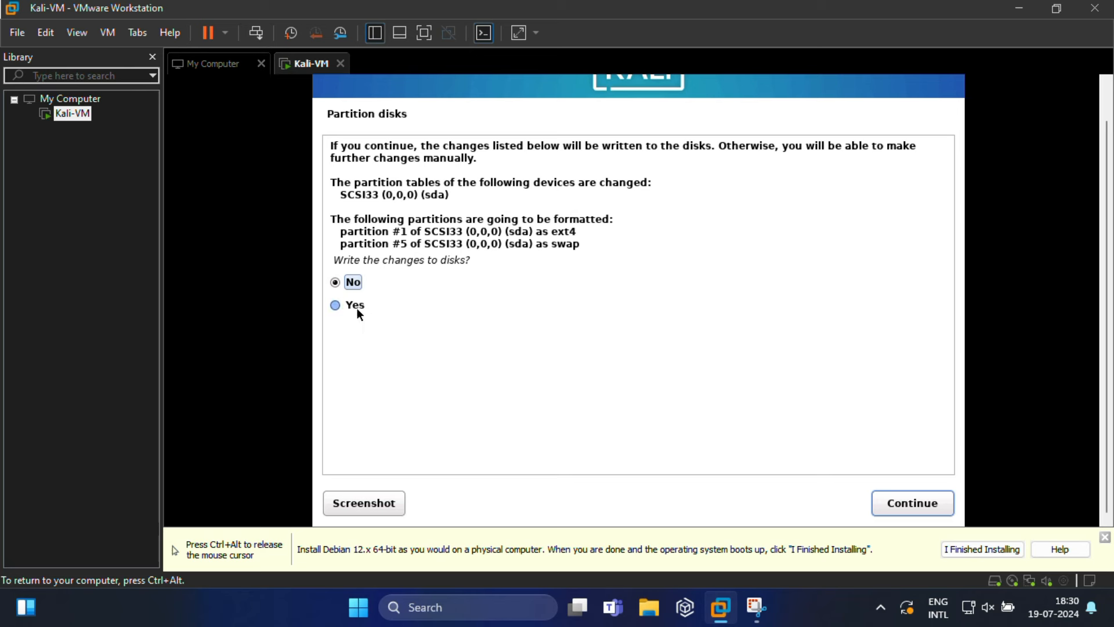
{"action": "left_click", "coordinate": [335, 304]}
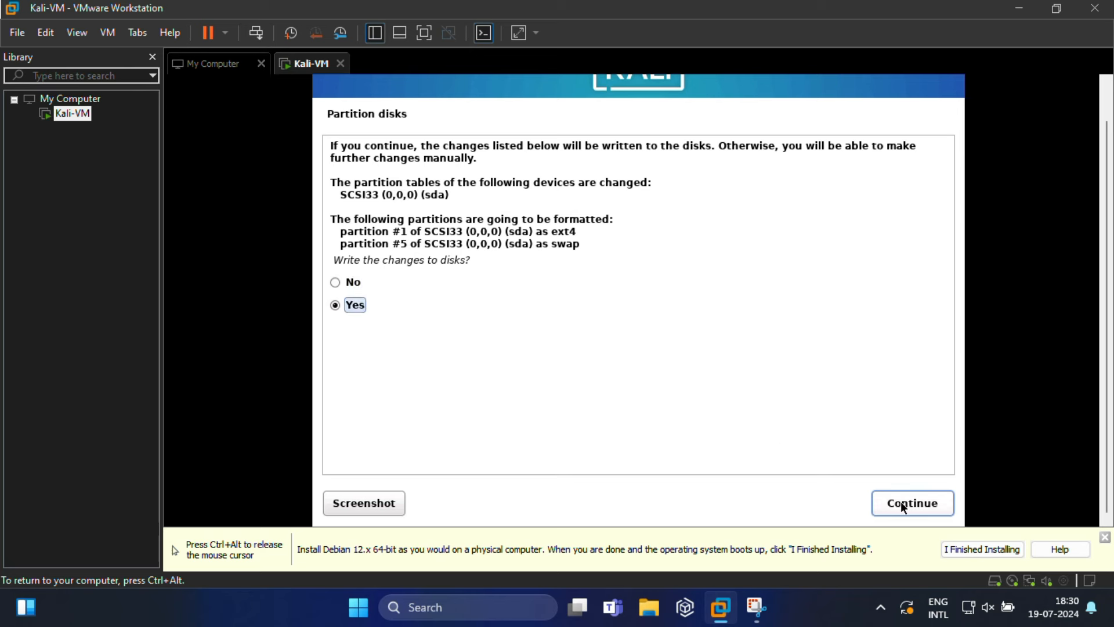
{"action": "left_click", "coordinate": [912, 503]}
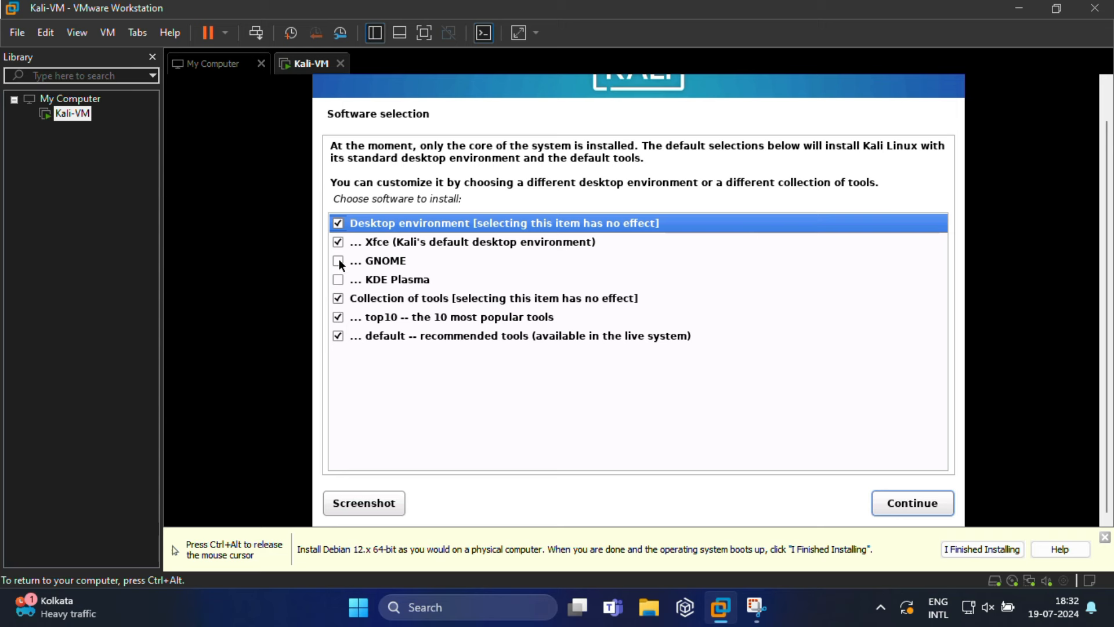
- Tick the GNOME desktop in Software selection and continue the installation
{"action": "left_click", "coordinate": [339, 279]}
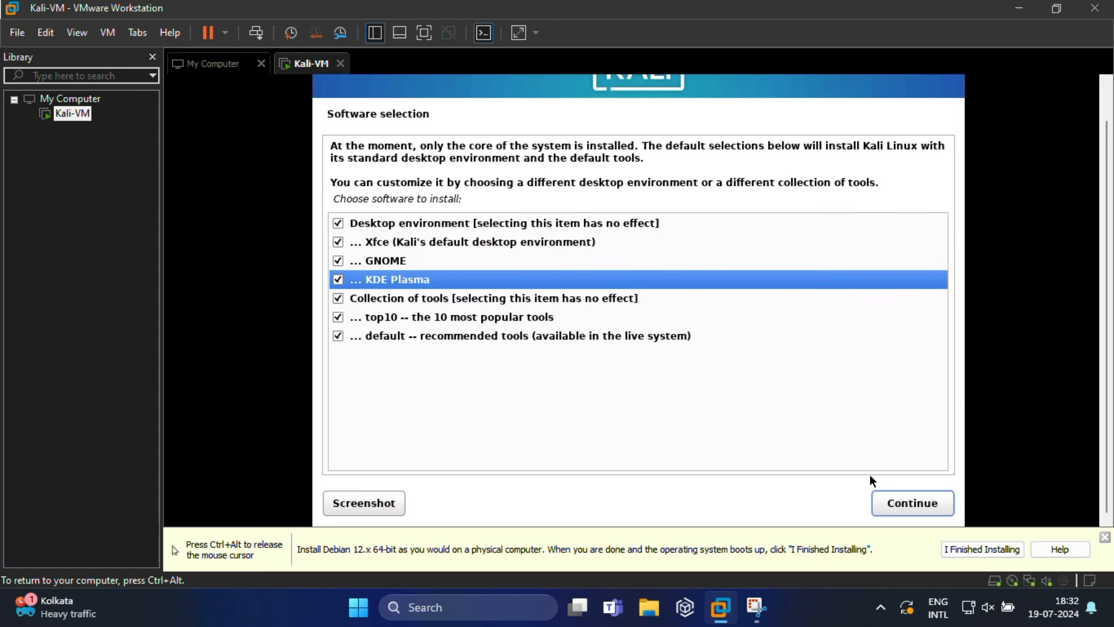
{"action": "left_click", "coordinate": [912, 503]}
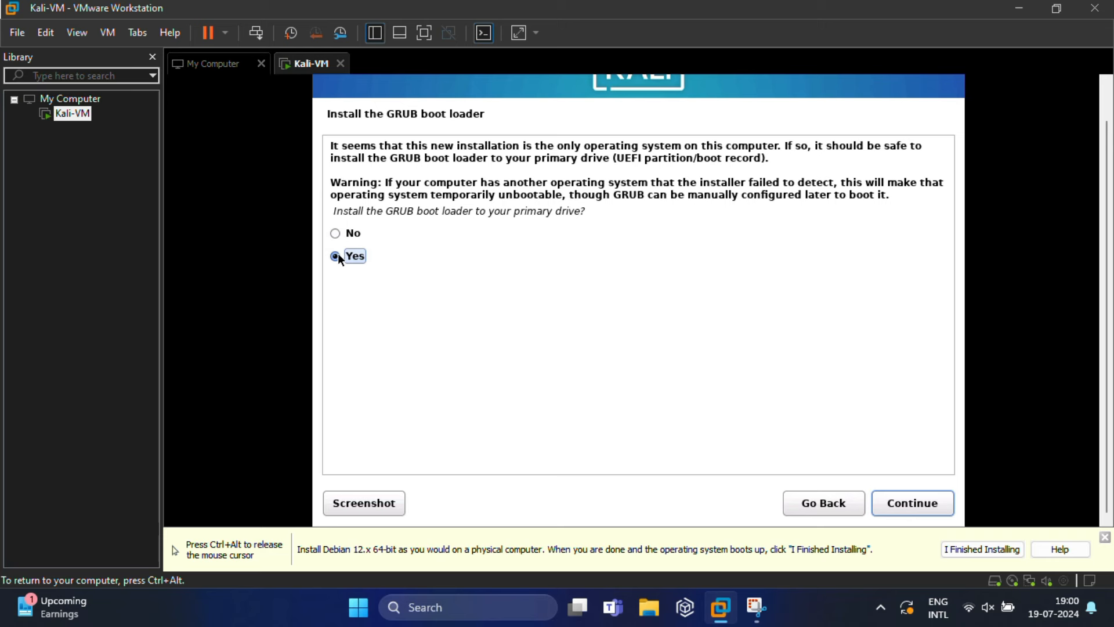
- Install GRUB to the primary drive, choosing /dev/sda as the boot device
{"action": "left_click", "coordinate": [912, 502]}
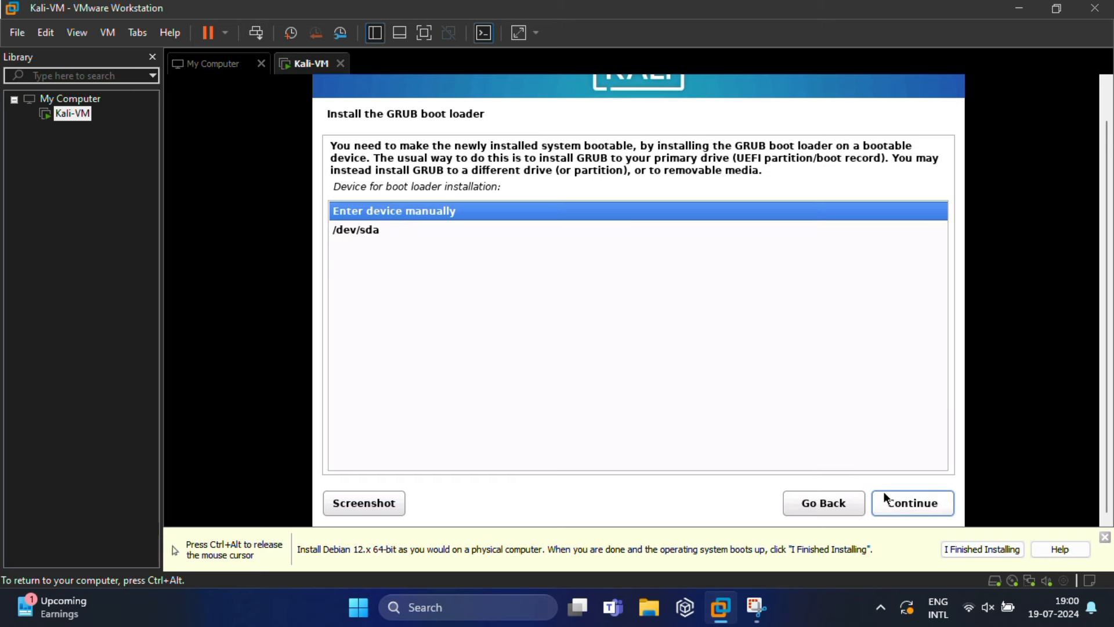
{"action": "mouse_move", "coordinate": [421, 127]}
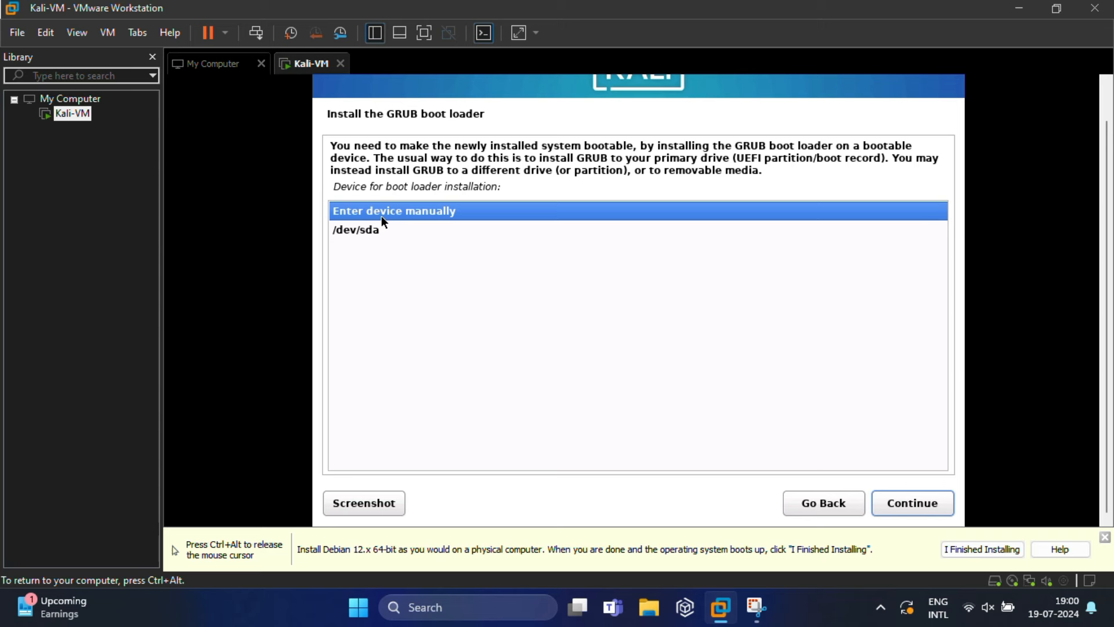
{"action": "left_click", "coordinate": [355, 230]}
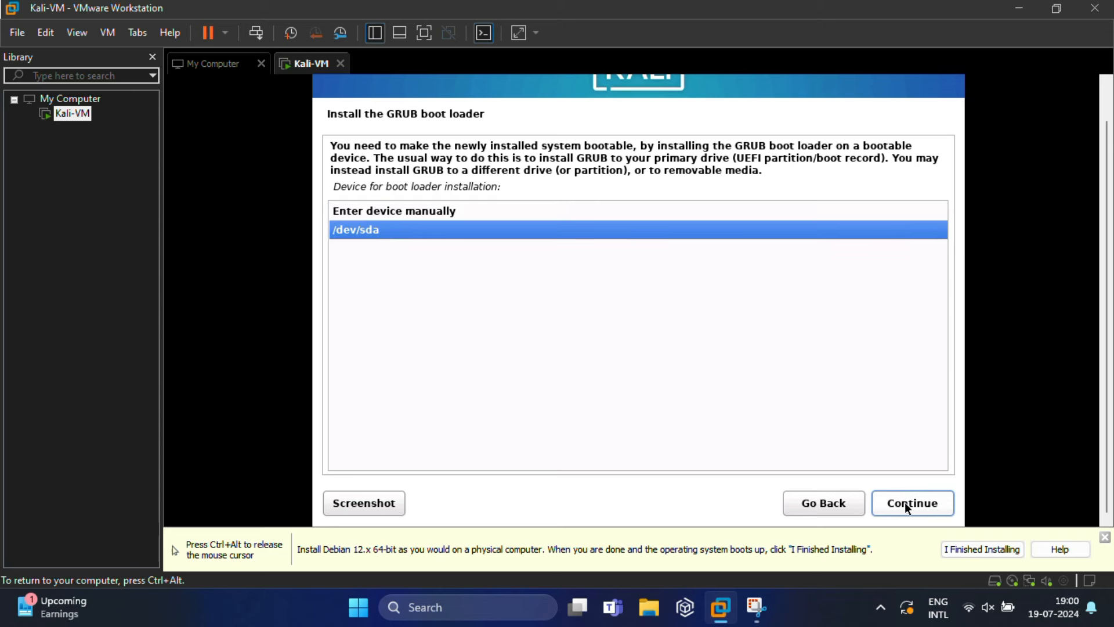
{"action": "left_click", "coordinate": [912, 502]}
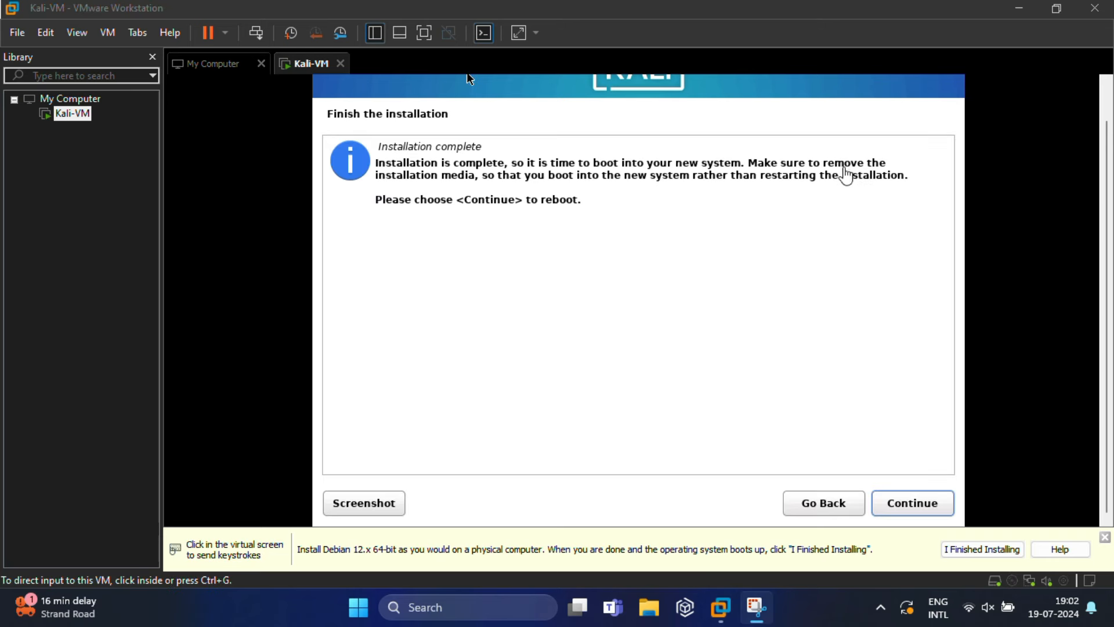
{"action": "mouse_move", "coordinate": [593, 216]}
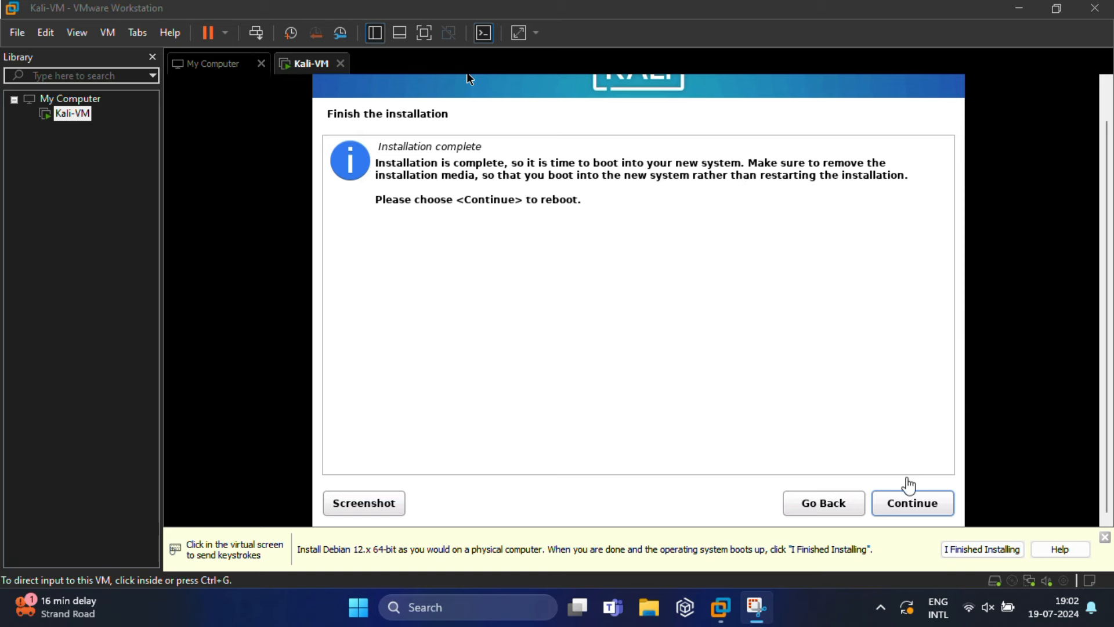
- Continue on the Installation complete screen to reboot into Kali
{"action": "left_click", "coordinate": [912, 502]}
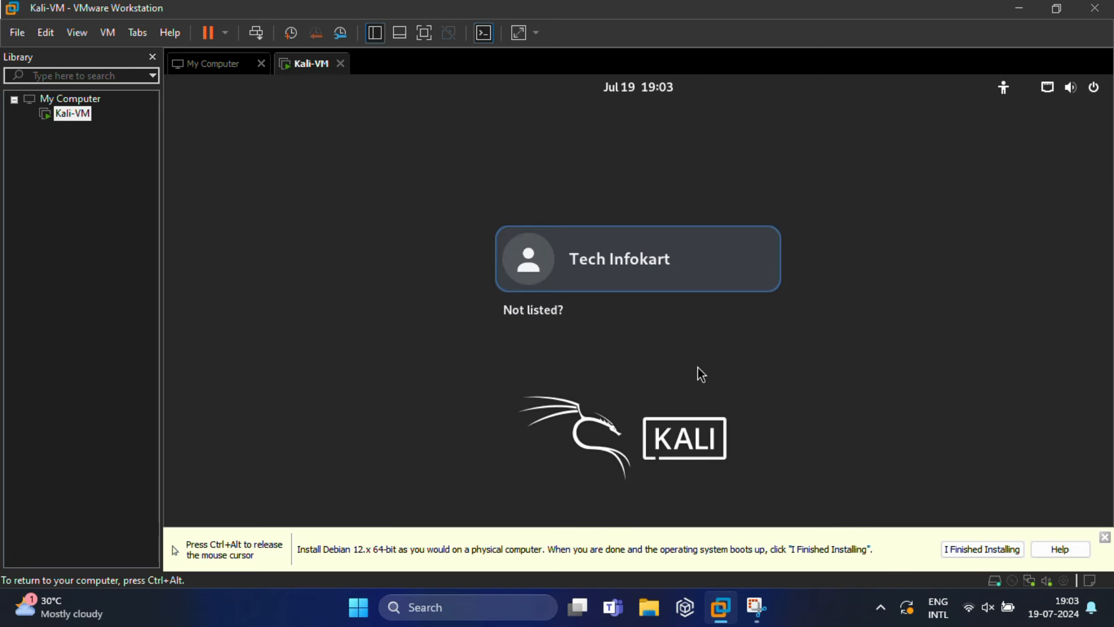
{"action": "mouse_move", "coordinate": [621, 350]}
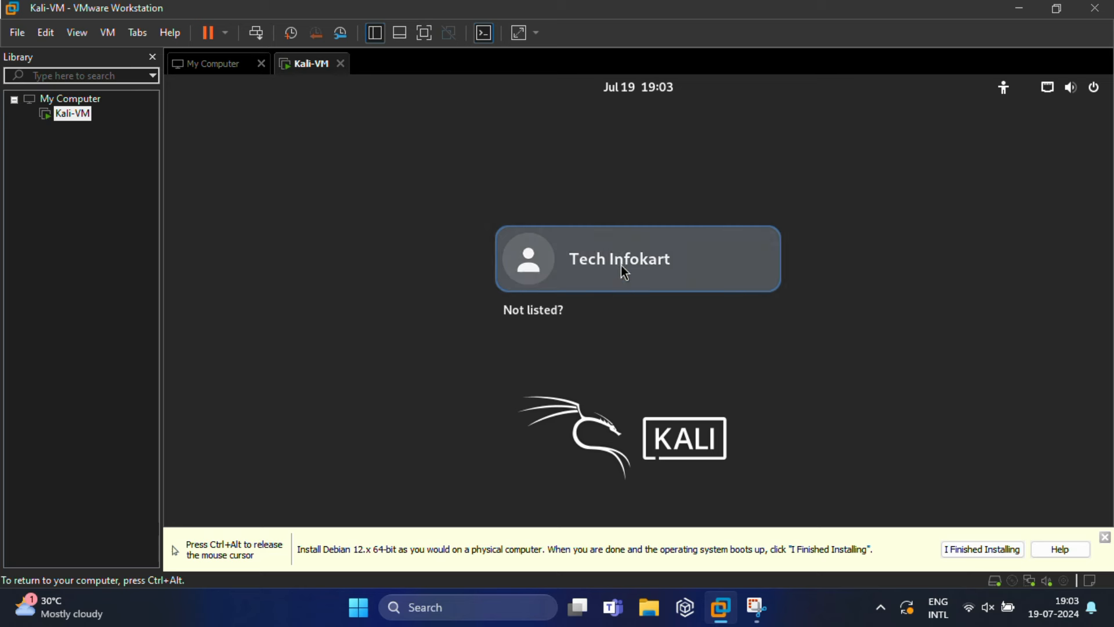
- Log in as Tech Infokart with the account password
{"action": "left_click", "coordinate": [637, 258]}
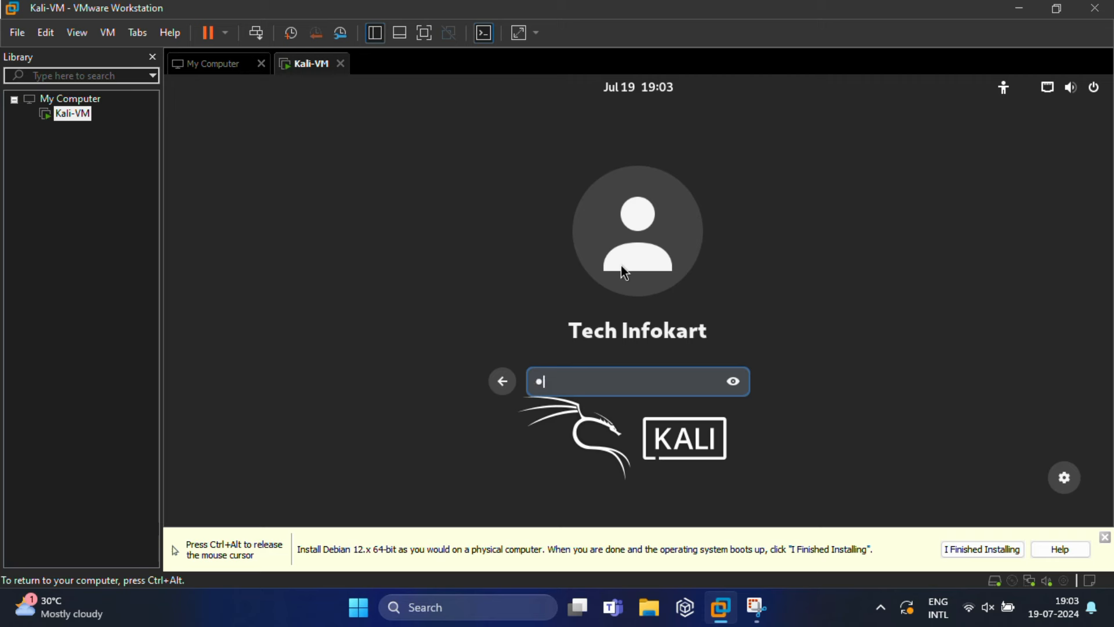
{"action": "type", "text": "password"}
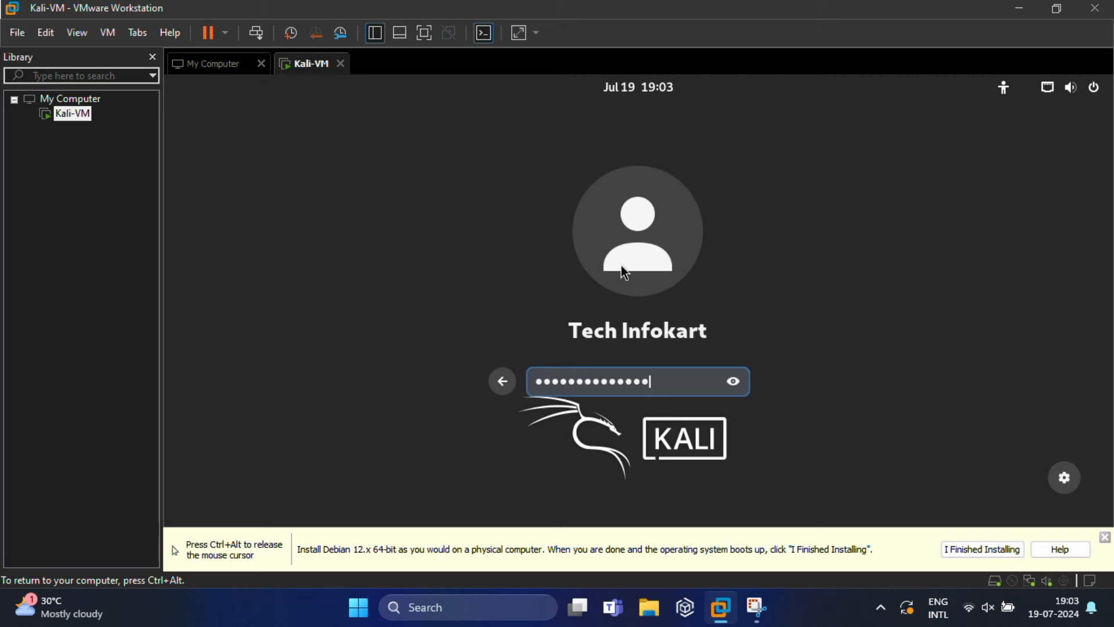
{"action": "key", "text": "Return"}
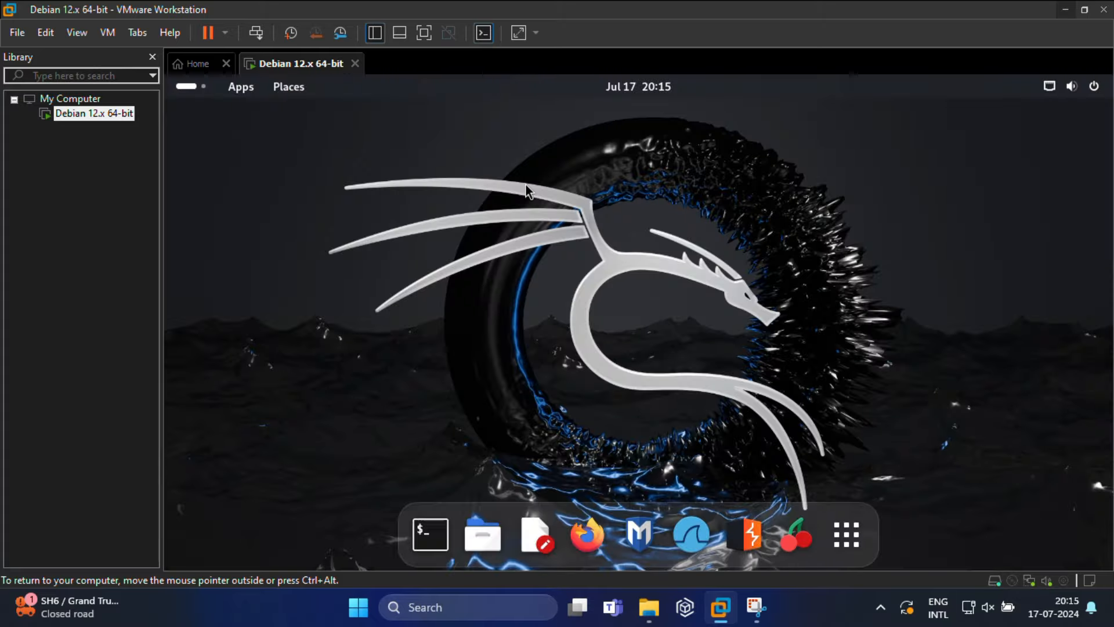
{"action": "mouse_move", "coordinate": [842, 105]}
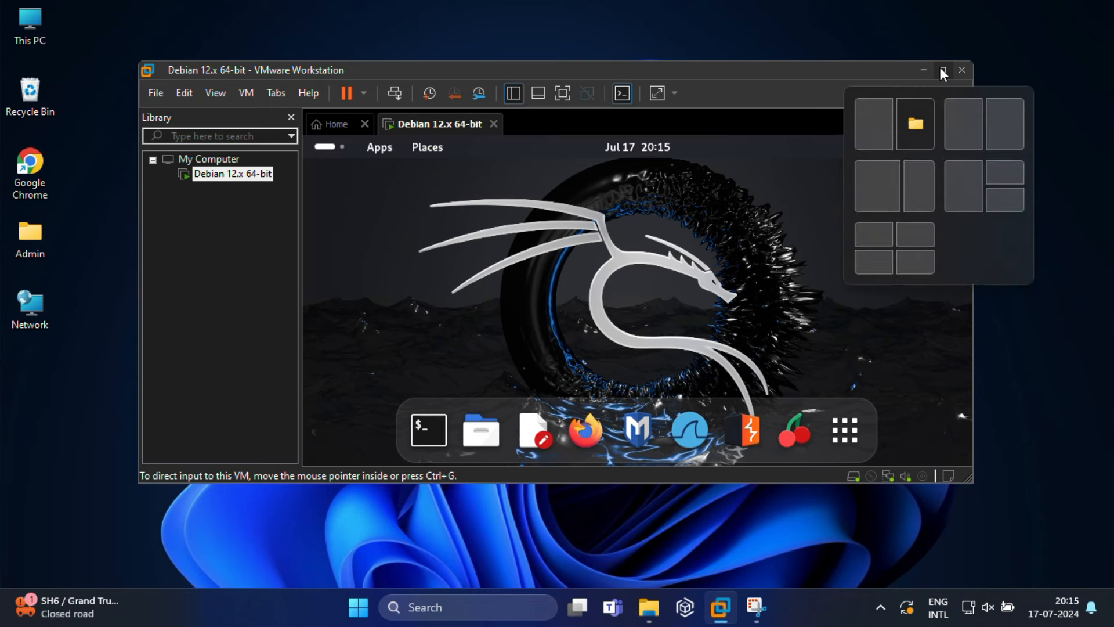
- Maximize the VMware window and show the Kali-VM desktop in Full Screen view
{"action": "left_click", "coordinate": [942, 70]}
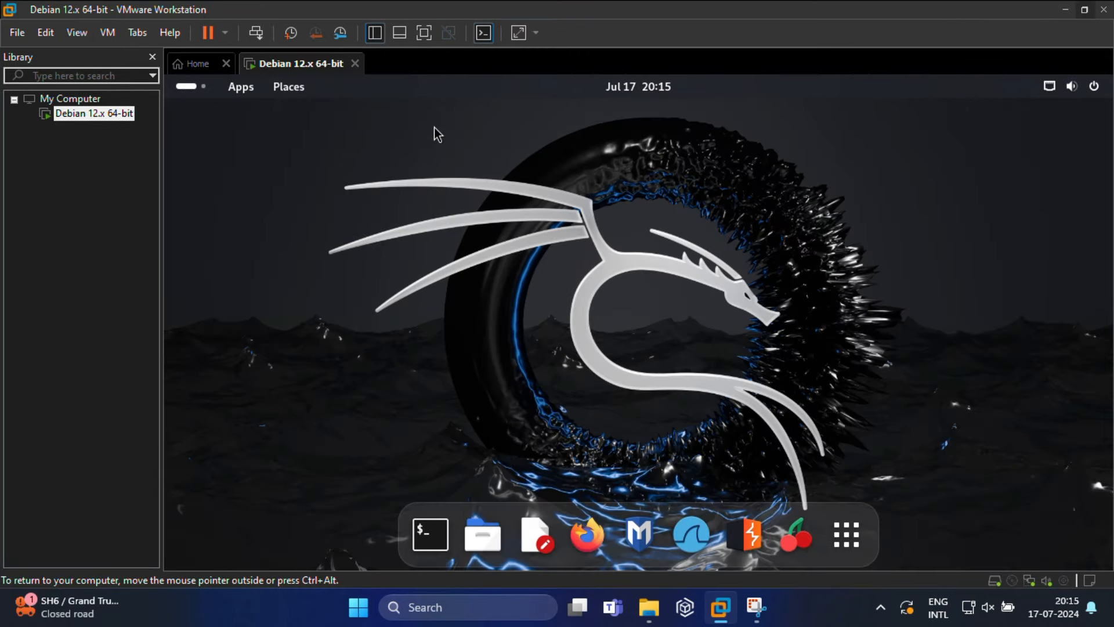
{"action": "mouse_move", "coordinate": [437, 155]}
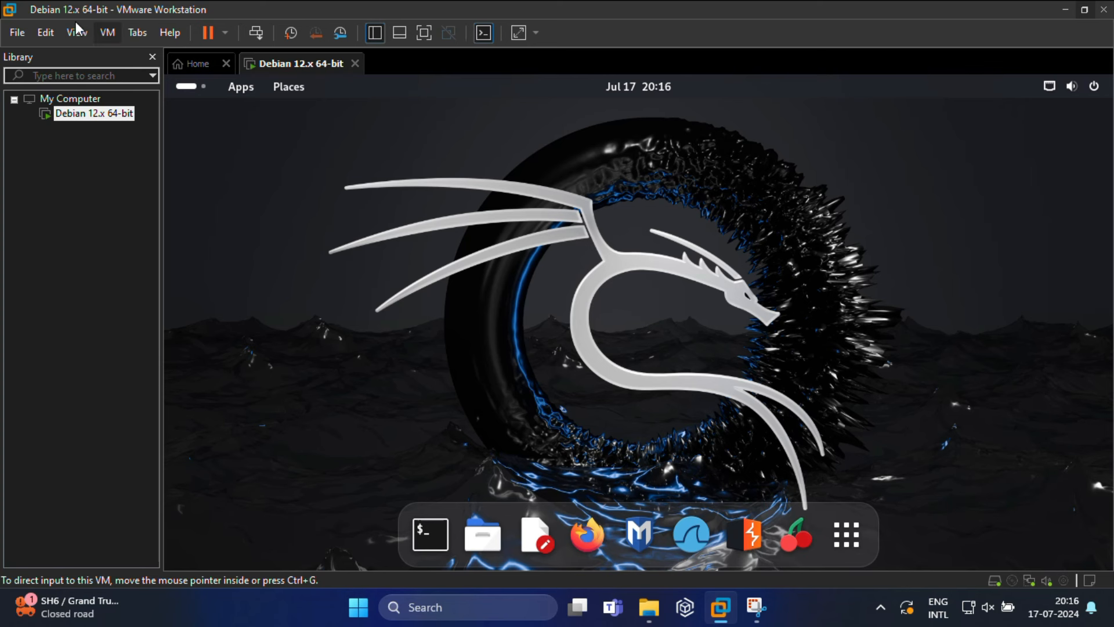
{"action": "left_click", "coordinate": [76, 31]}
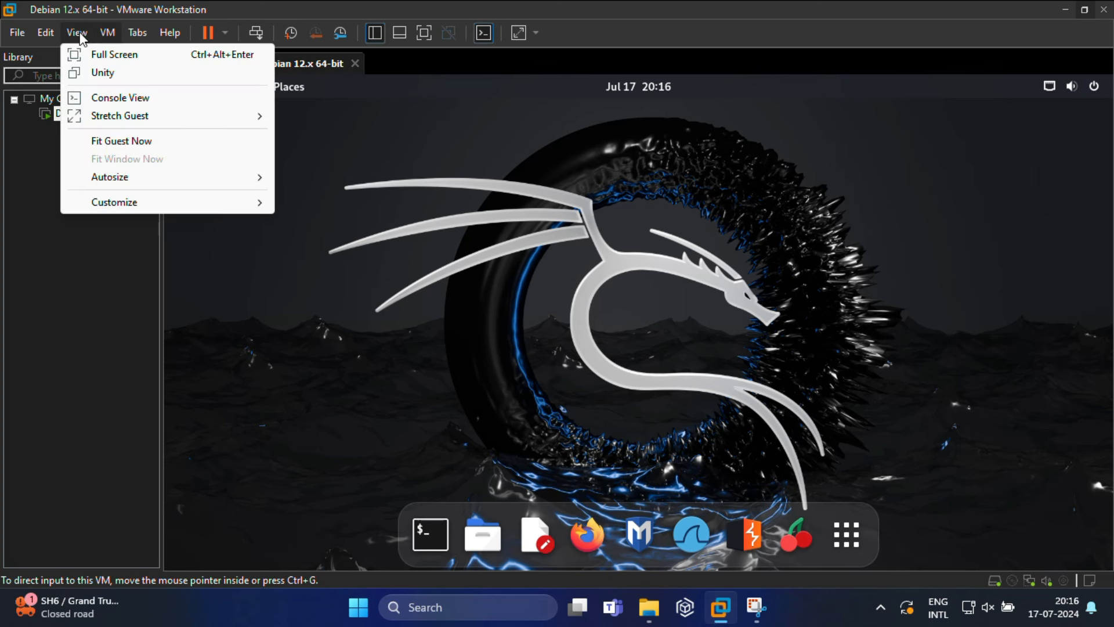
{"action": "mouse_move", "coordinate": [85, 67]}
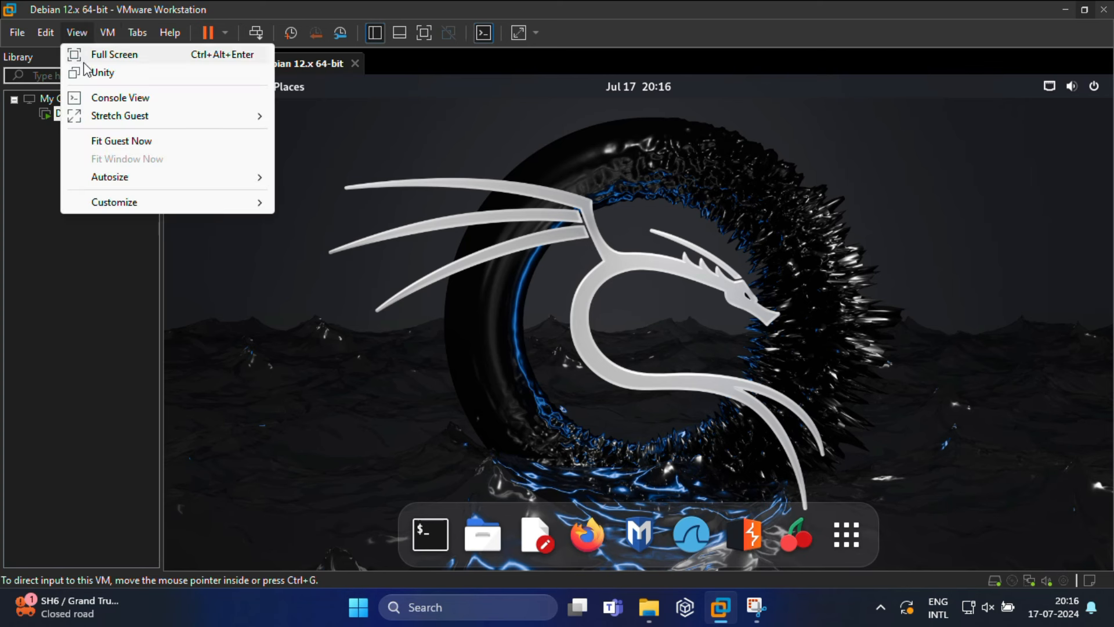
{"action": "left_click", "coordinate": [114, 54]}
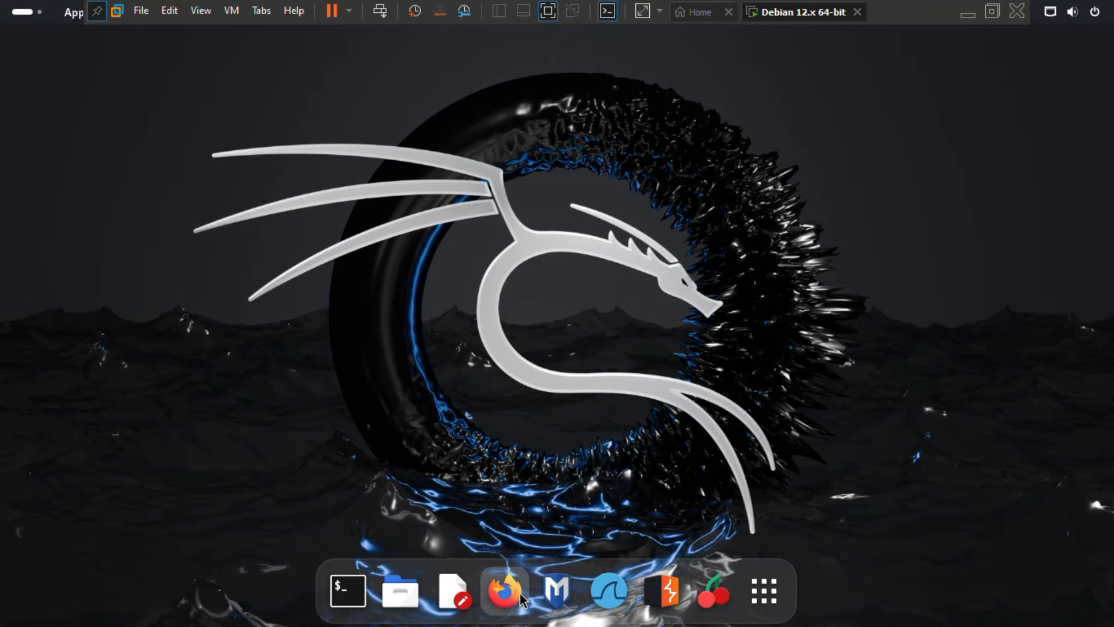
{"action": "mouse_move", "coordinate": [769, 288]}
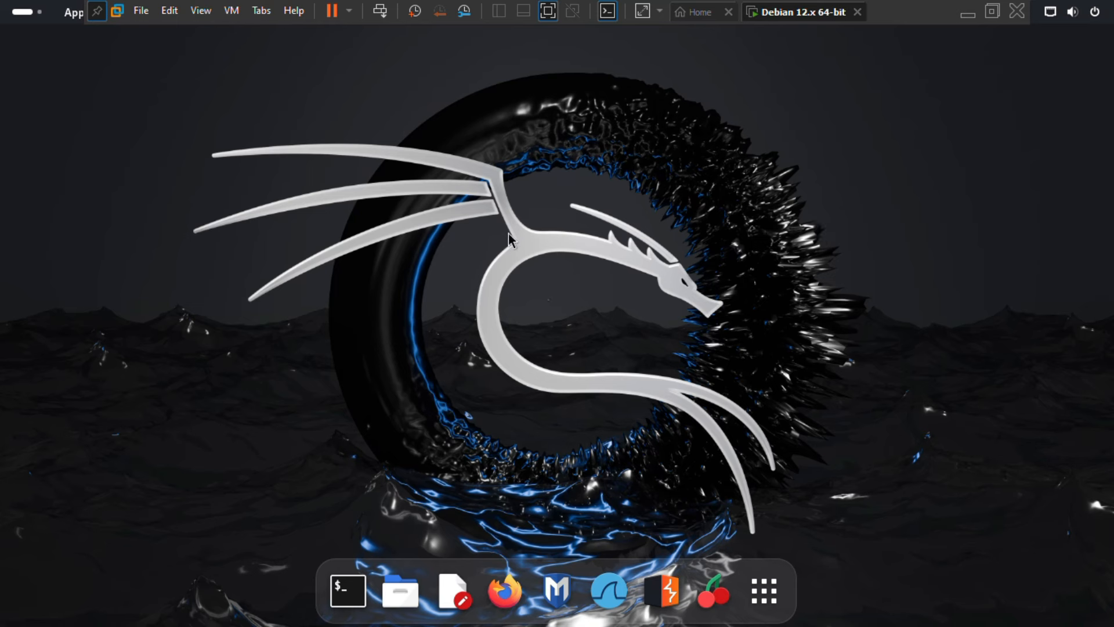
{"action": "mouse_move", "coordinate": [604, 217]}
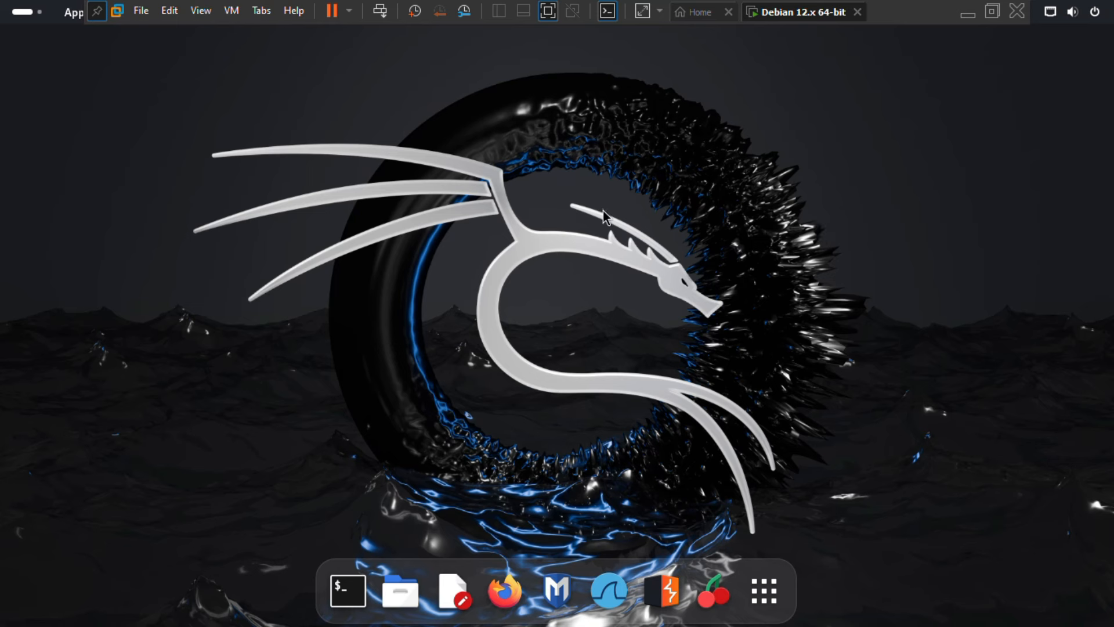
{"action": "mouse_move", "coordinate": [655, 165]}
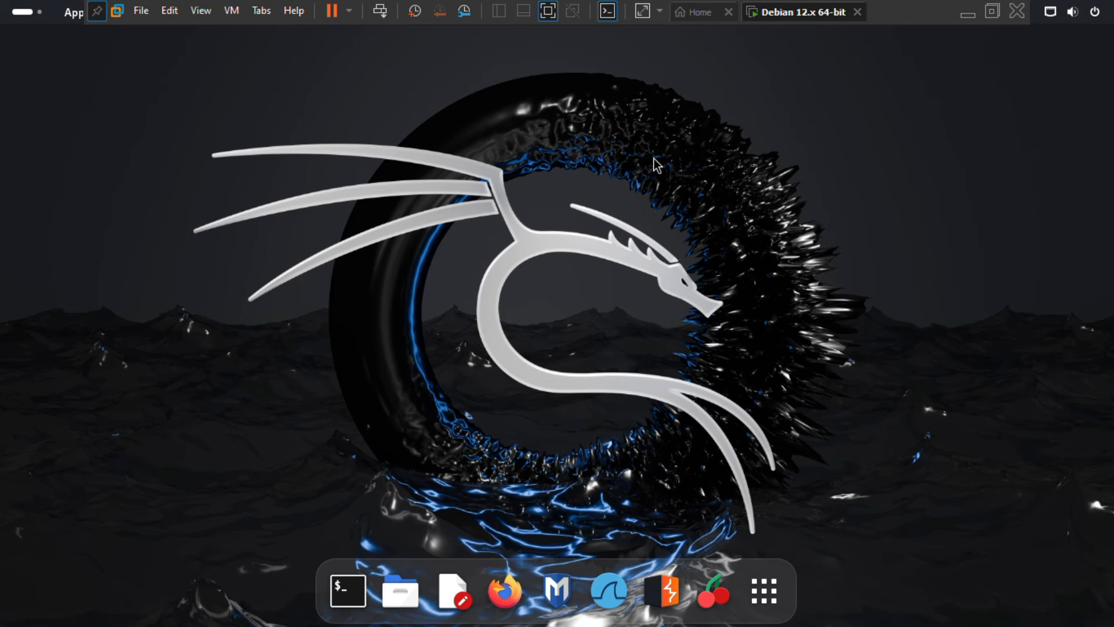
{"action": "mouse_move", "coordinate": [346, 29]}
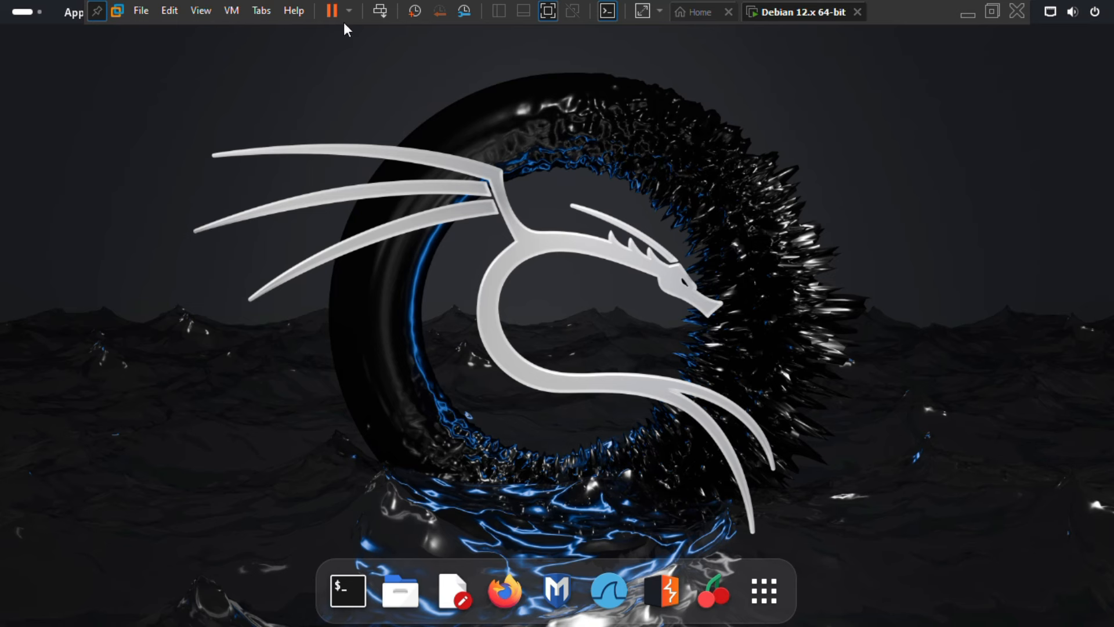